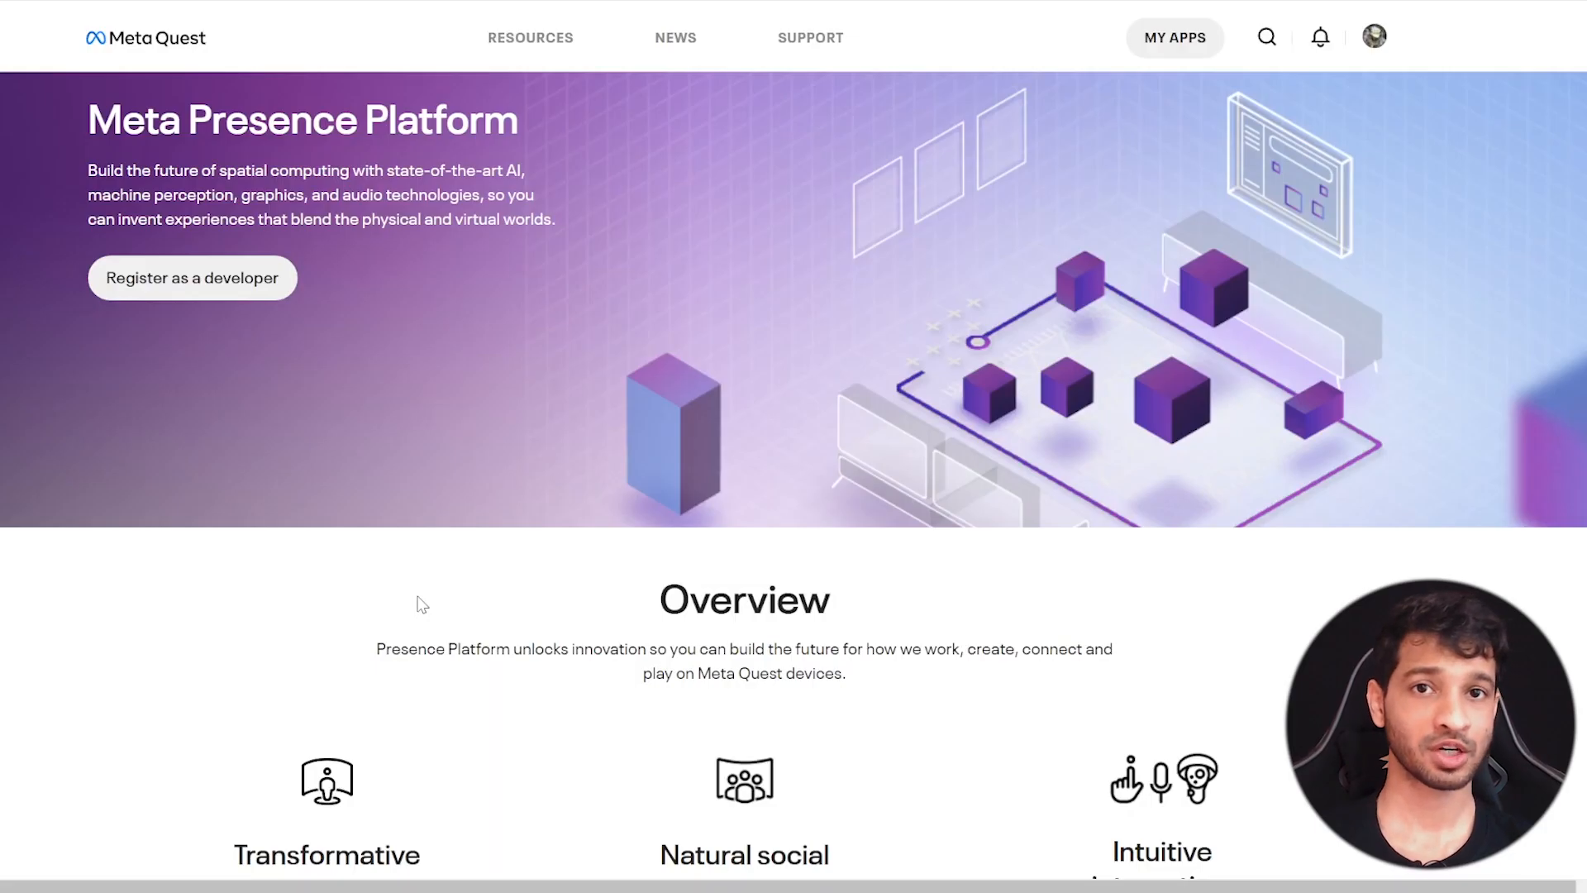
pyautogui.moveTo(926, 410)
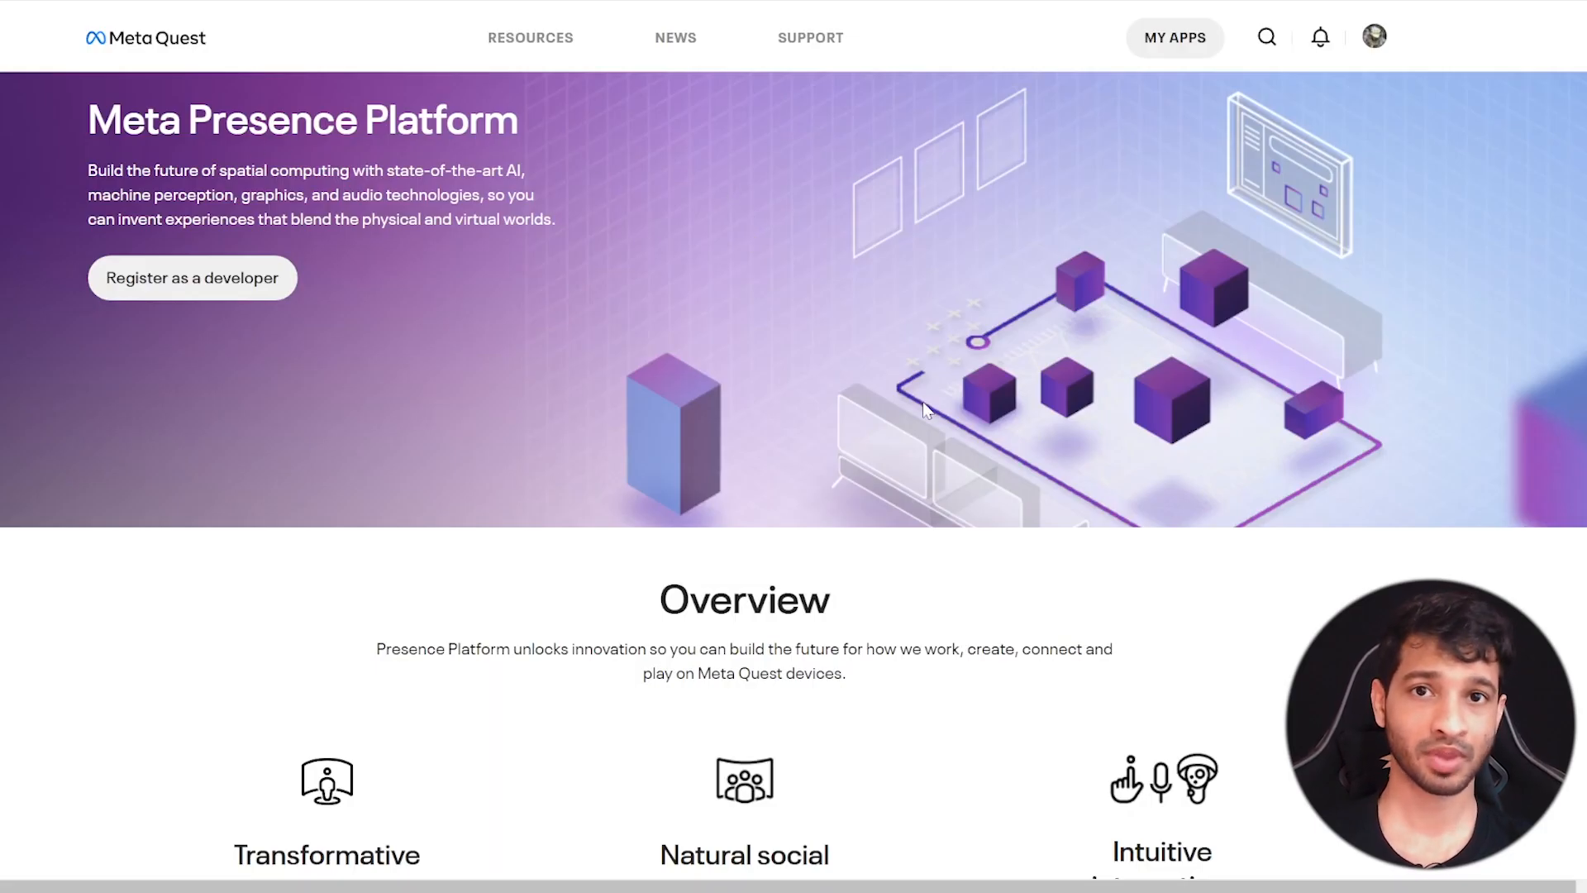
pyautogui.moveTo(882, 446)
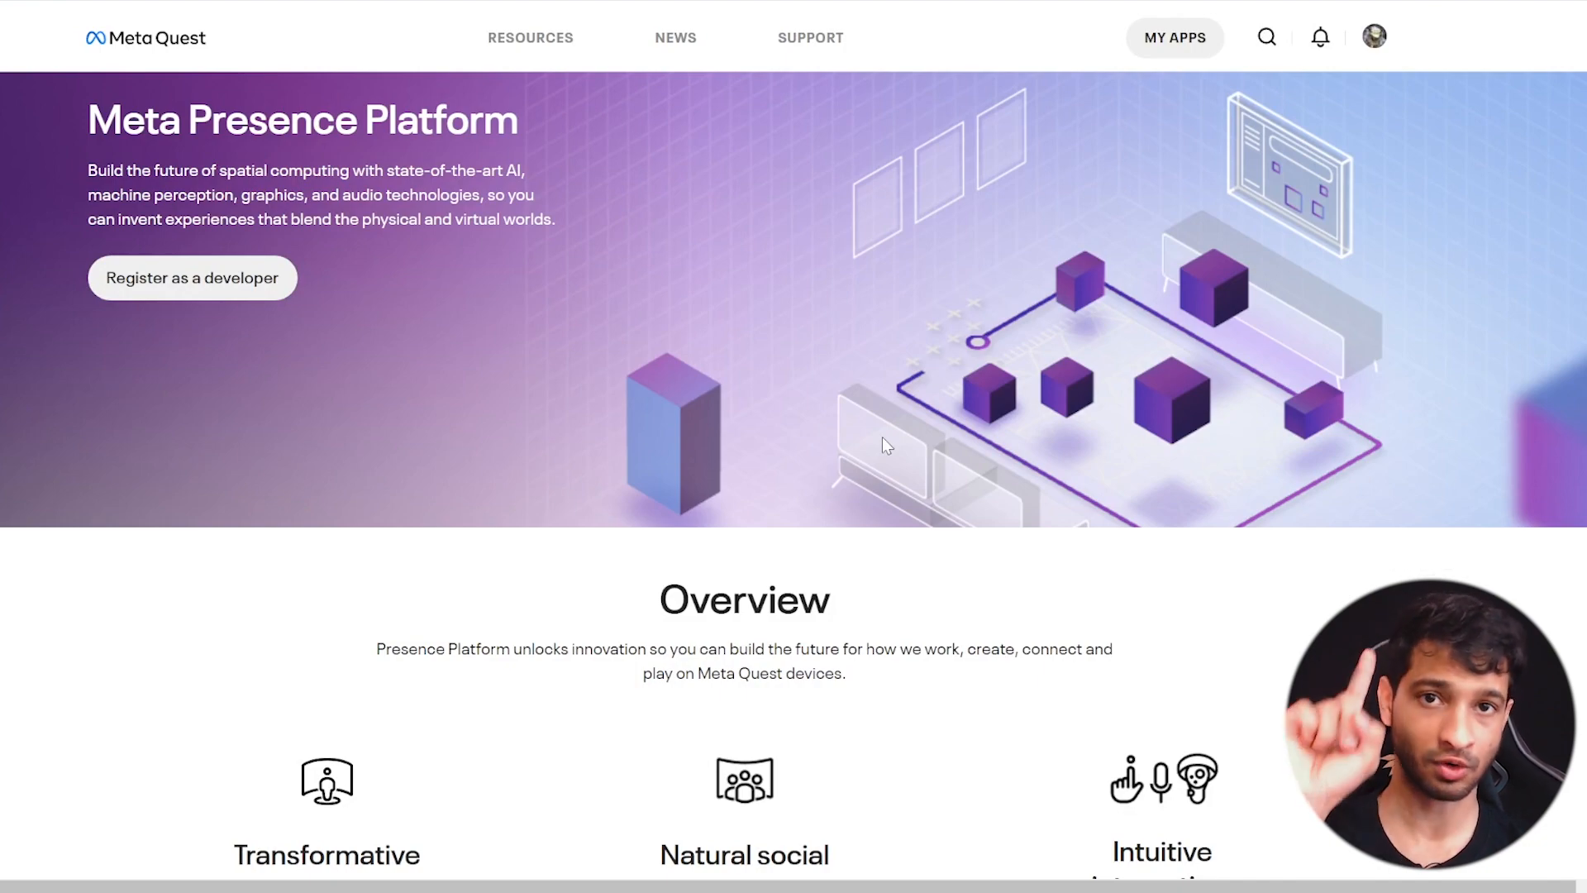
# Open the Movement SDK Unity docs and follow the Oculus Samples GitHub repo link
pyautogui.scroll(-3)
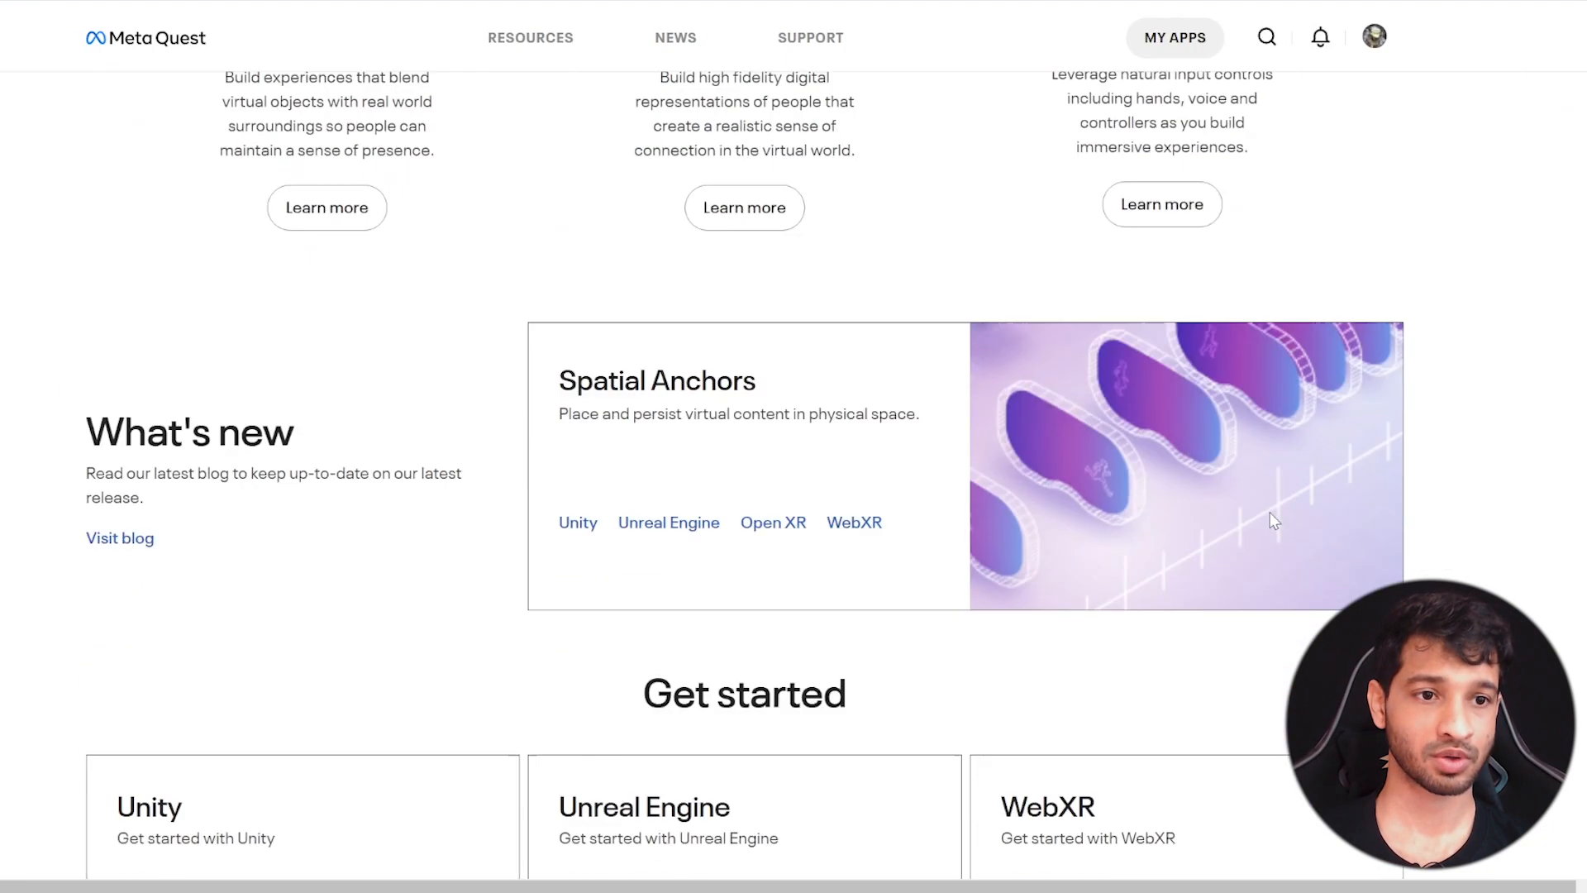
pyautogui.scroll(-3)
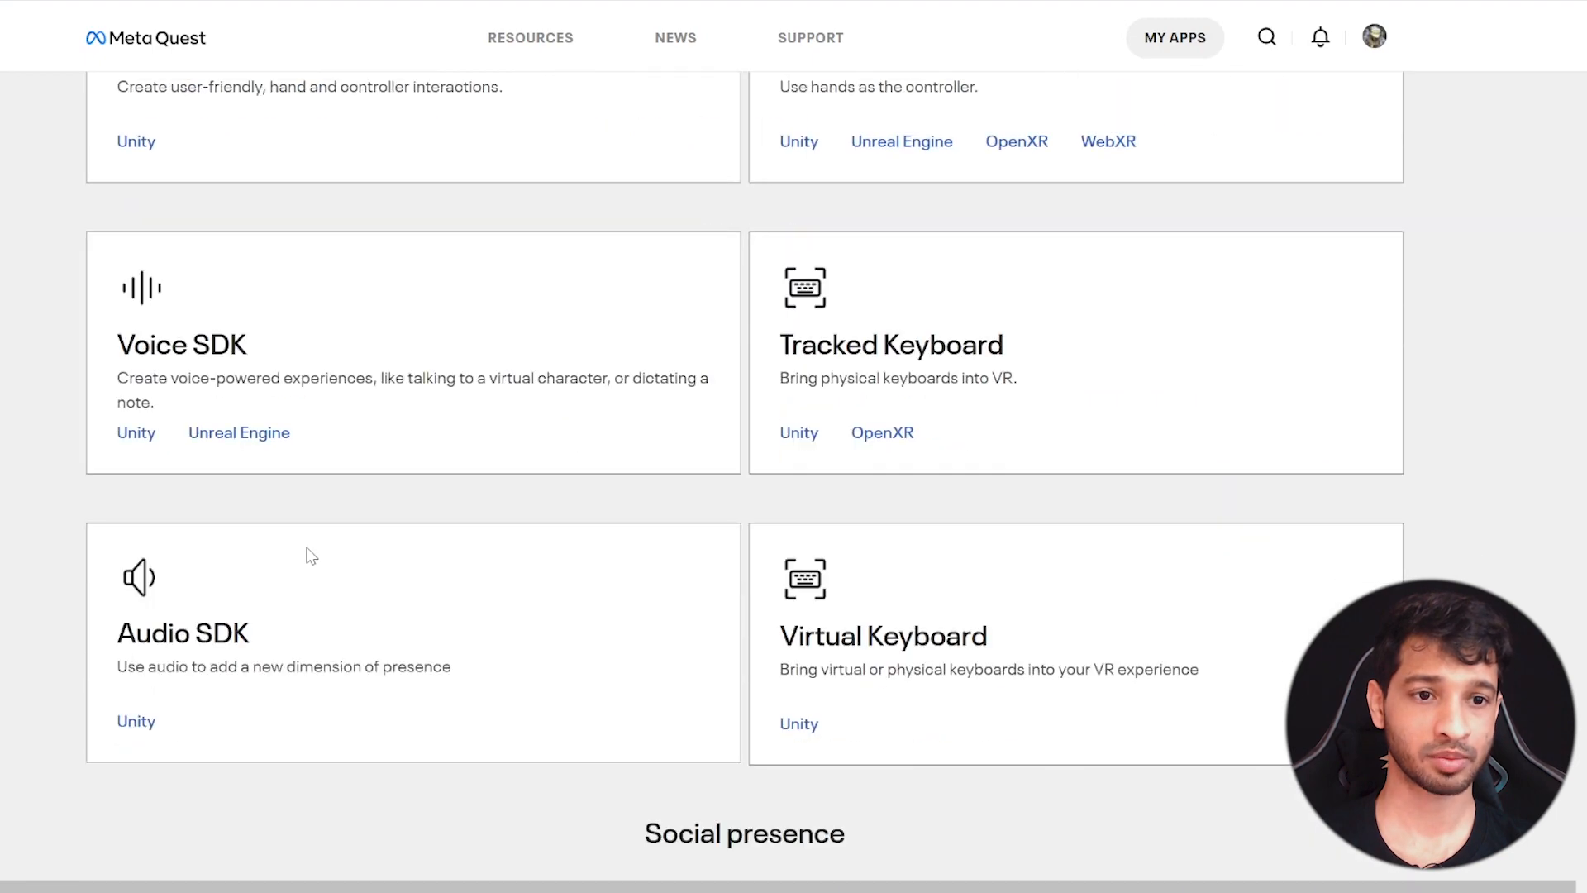
pyautogui.scroll(-3)
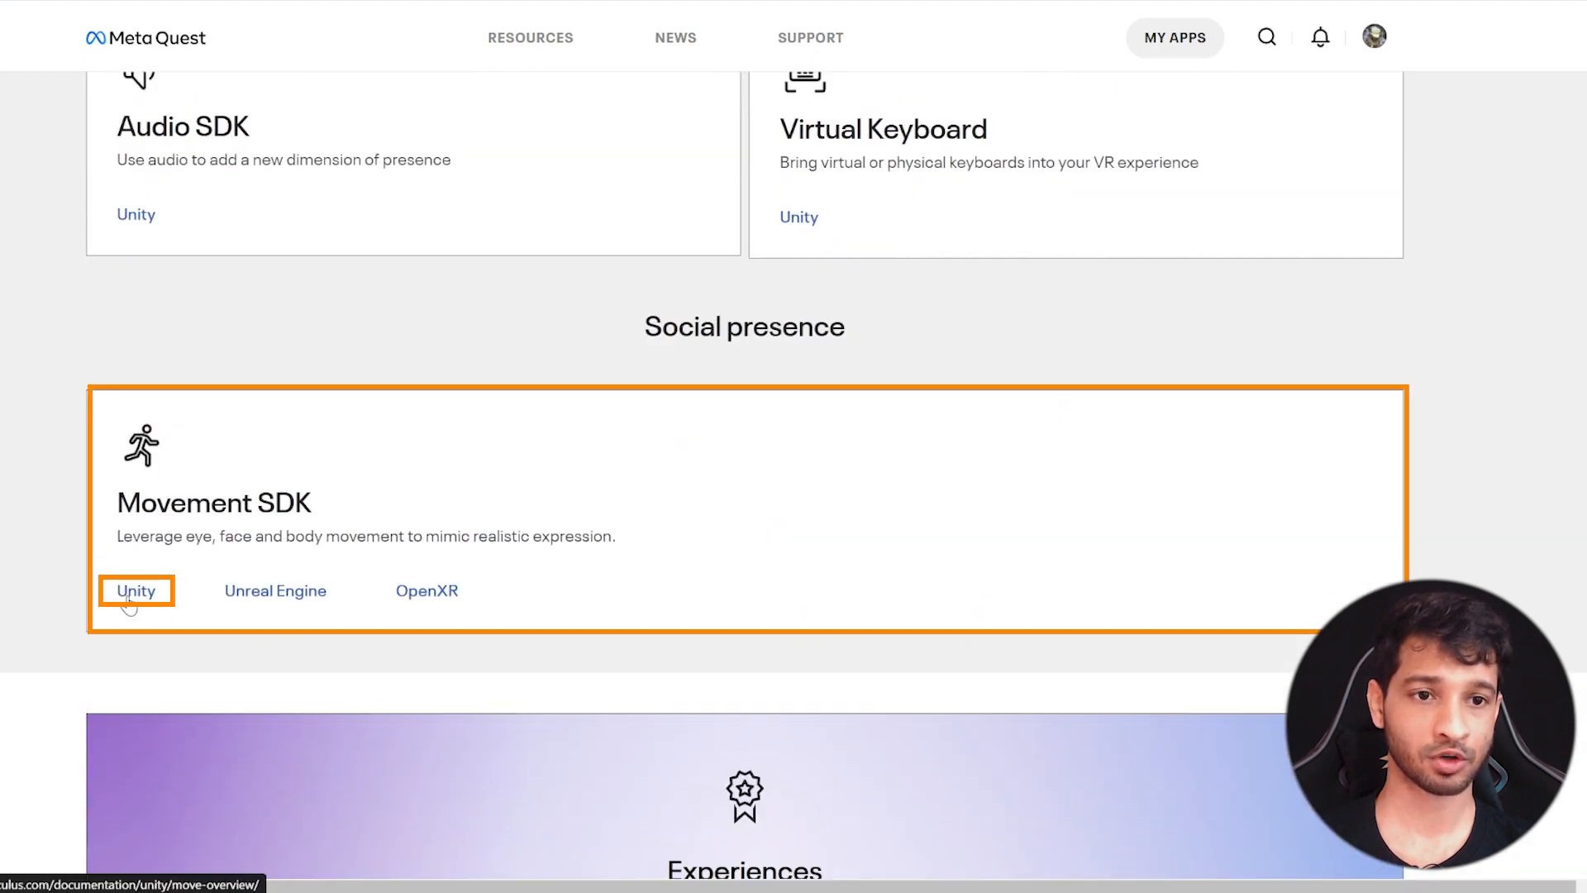
pyautogui.click(136, 590)
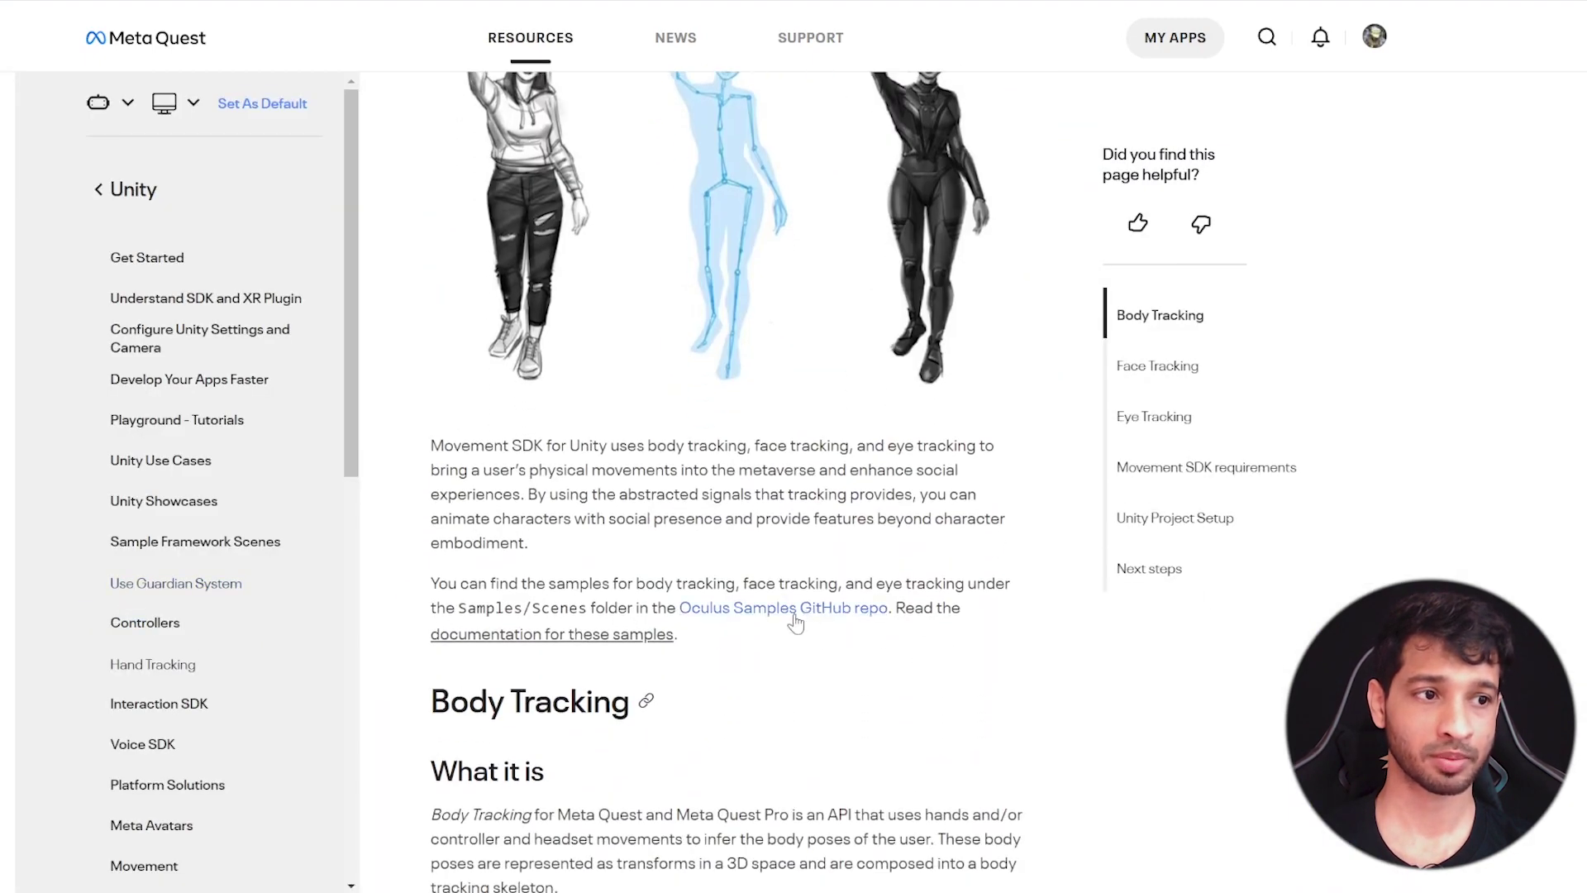
pyautogui.click(783, 608)
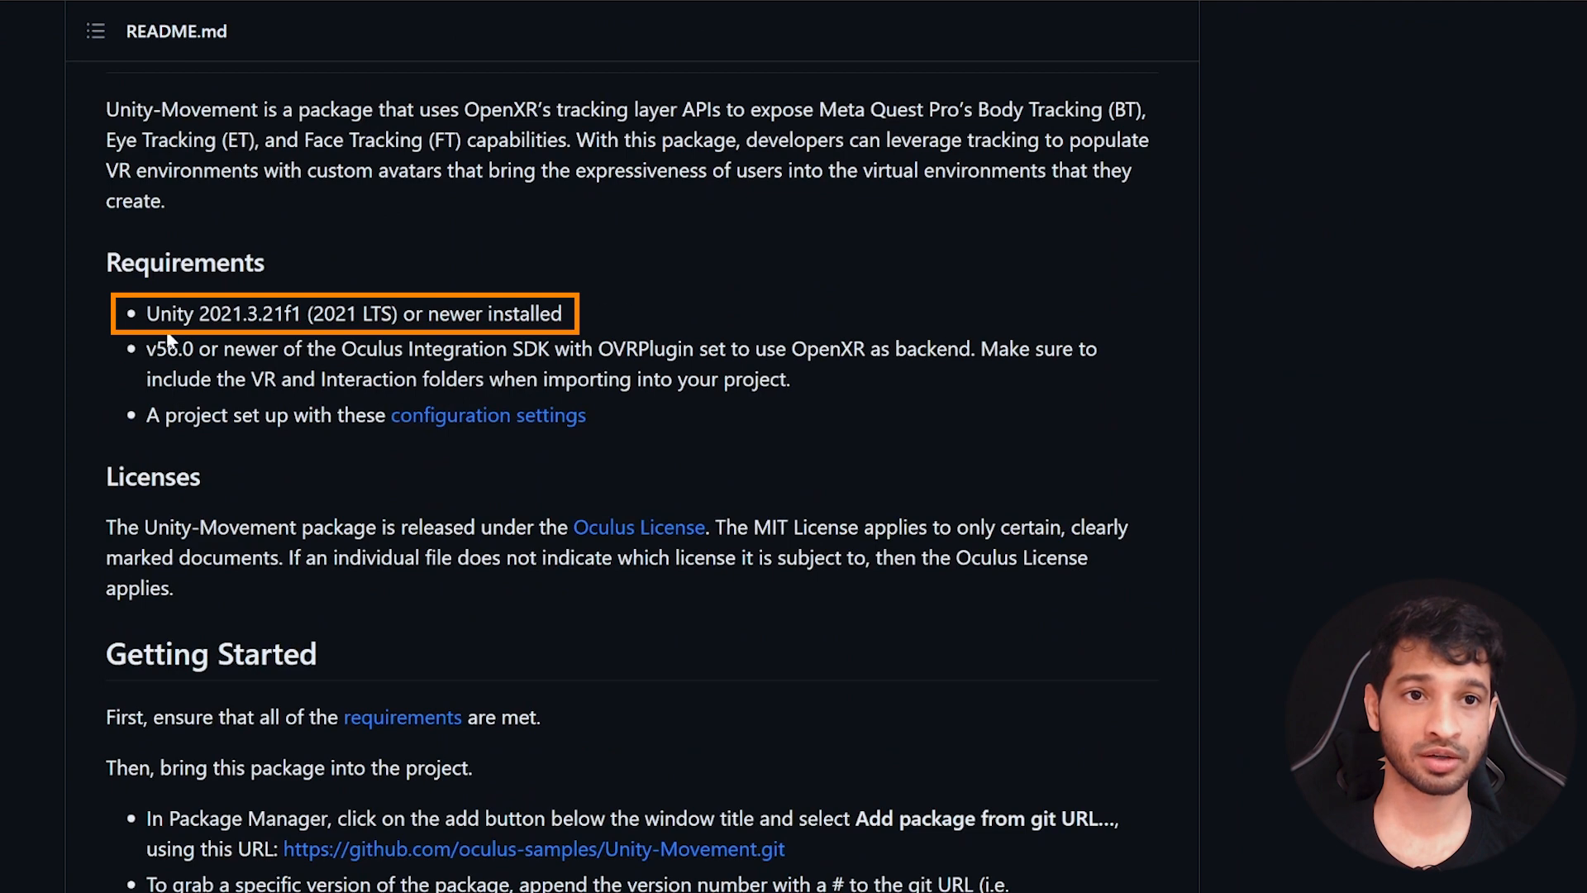
pyautogui.moveTo(293, 321)
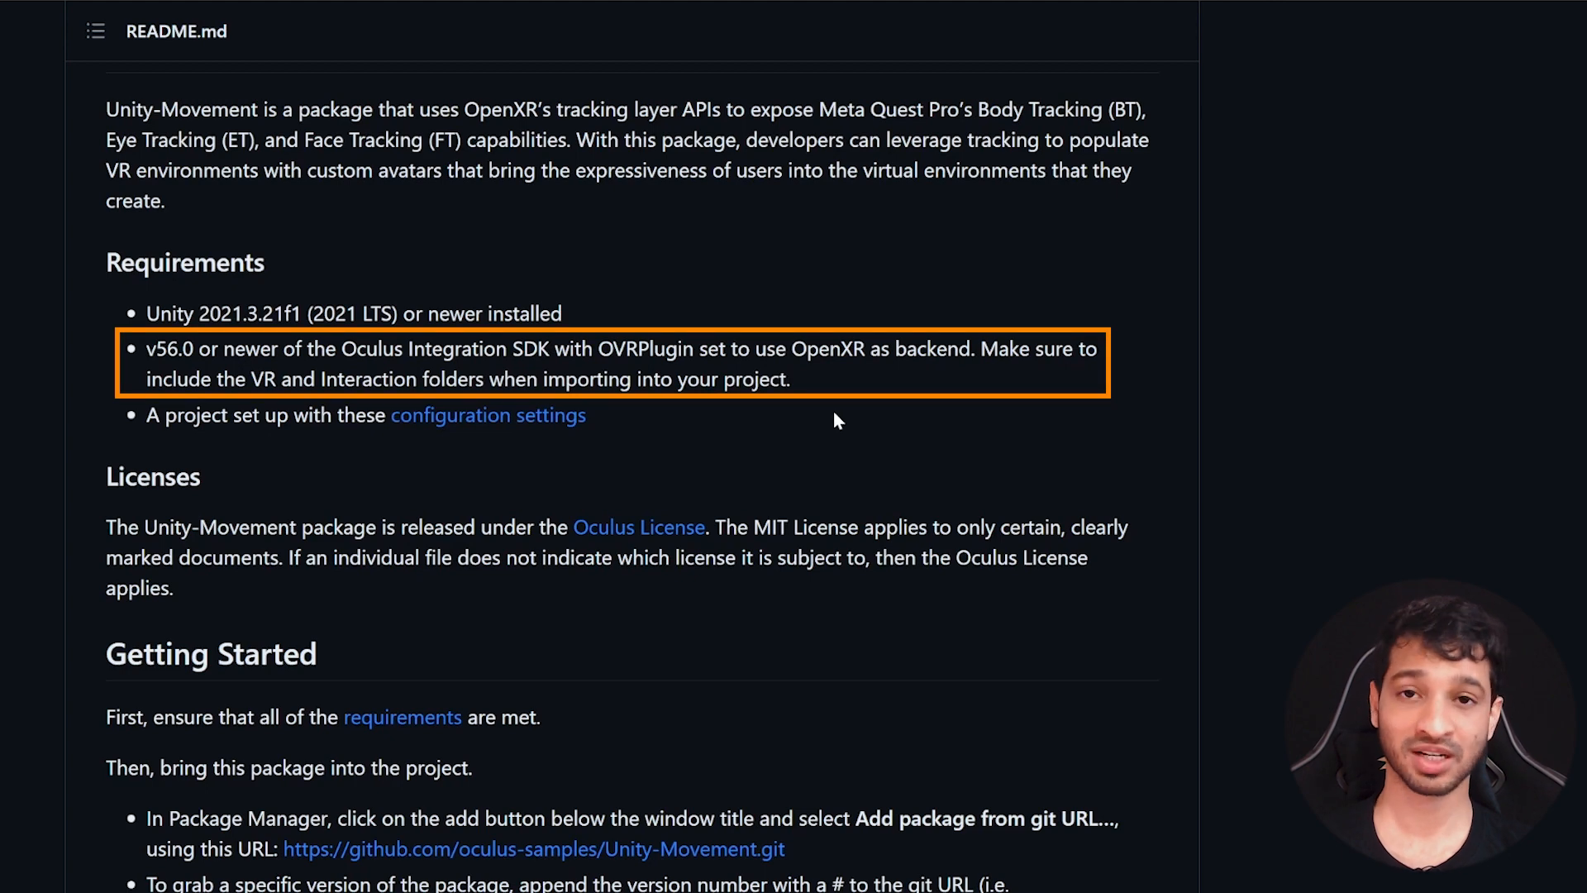
pyautogui.moveTo(251, 361)
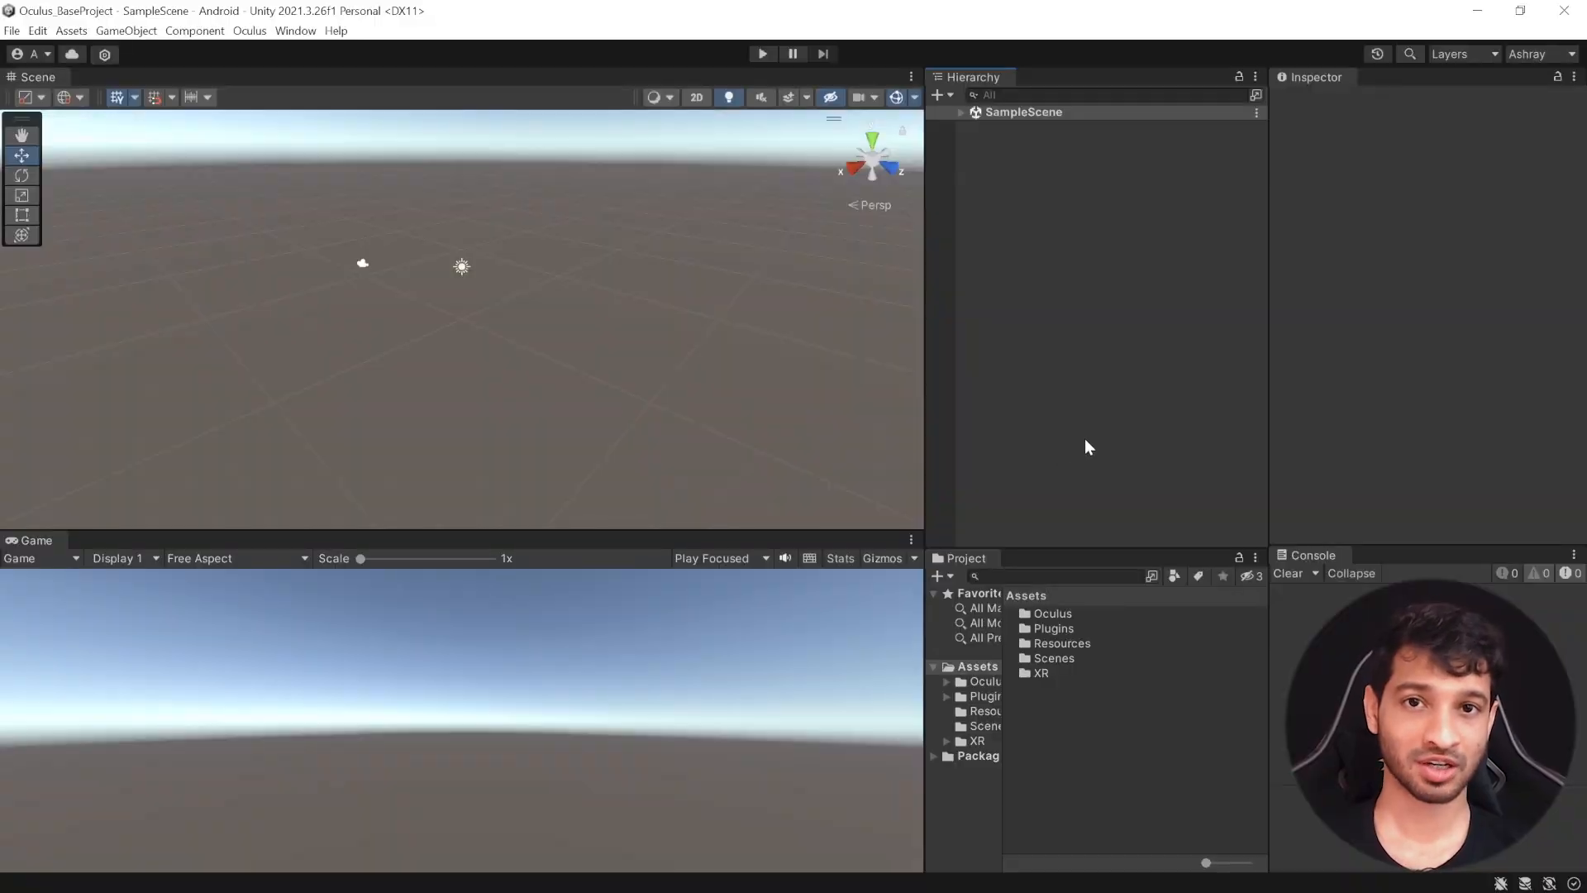
pyautogui.click(10, 30)
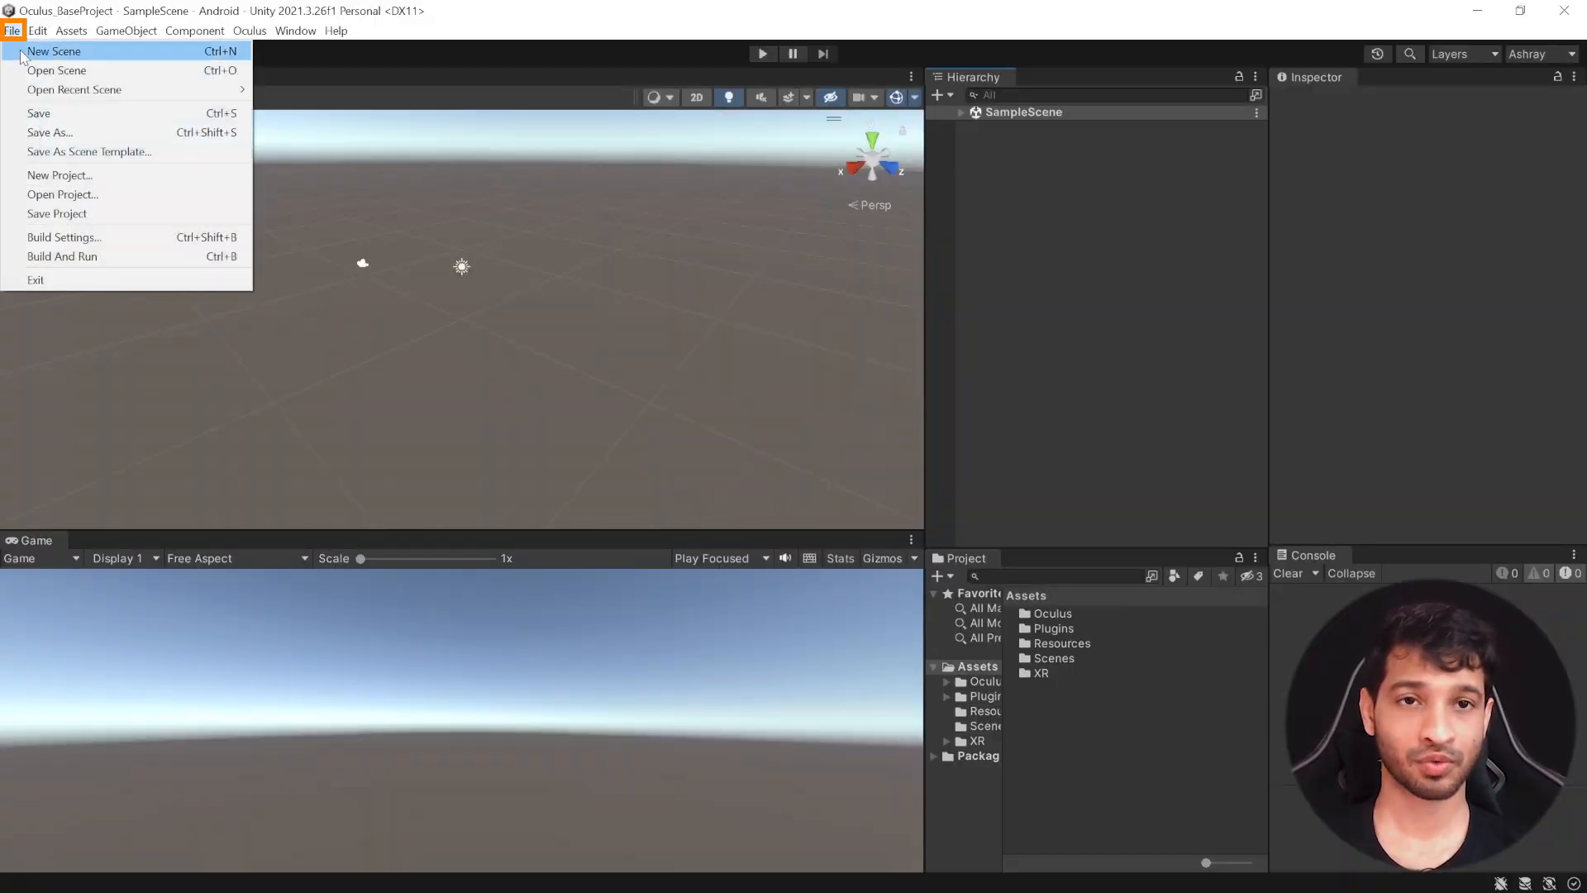
pyautogui.click(64, 238)
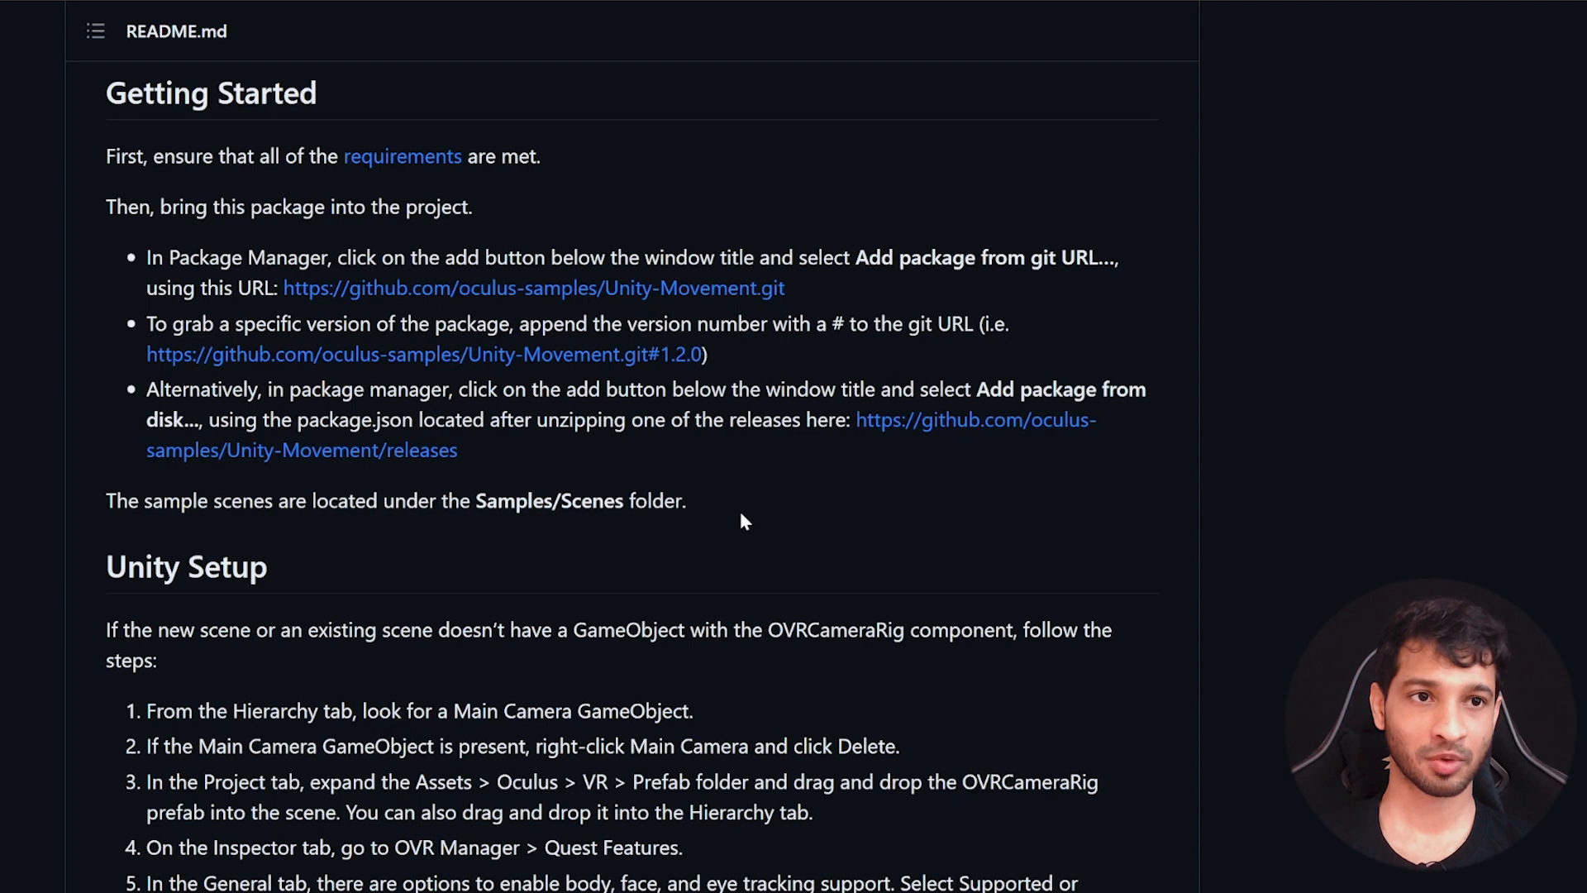
pyautogui.moveTo(885, 308)
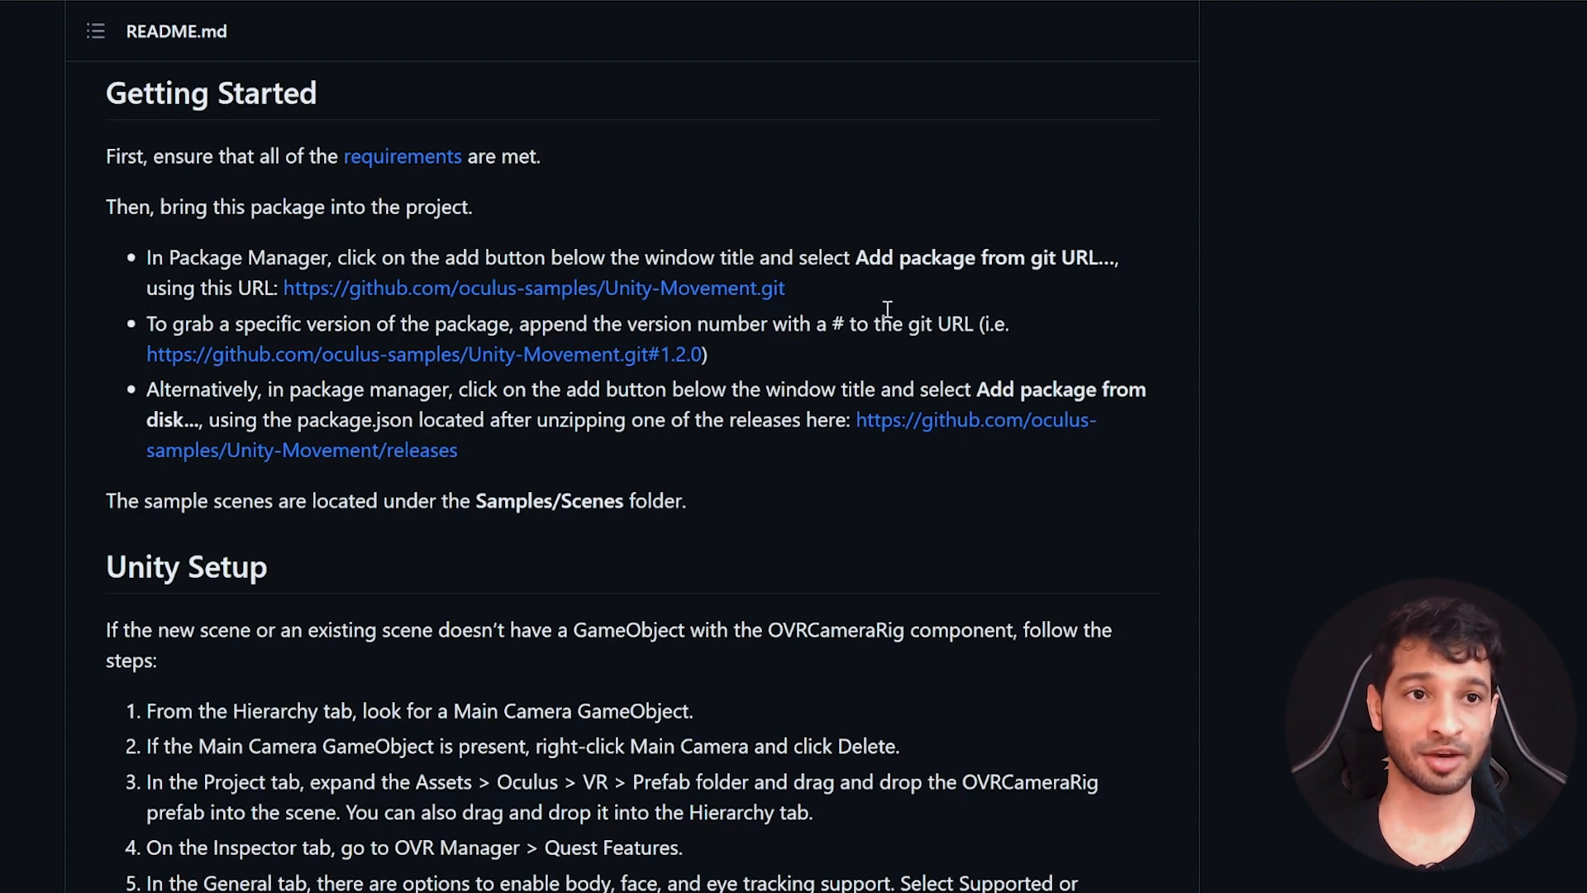
pyautogui.moveTo(860, 312)
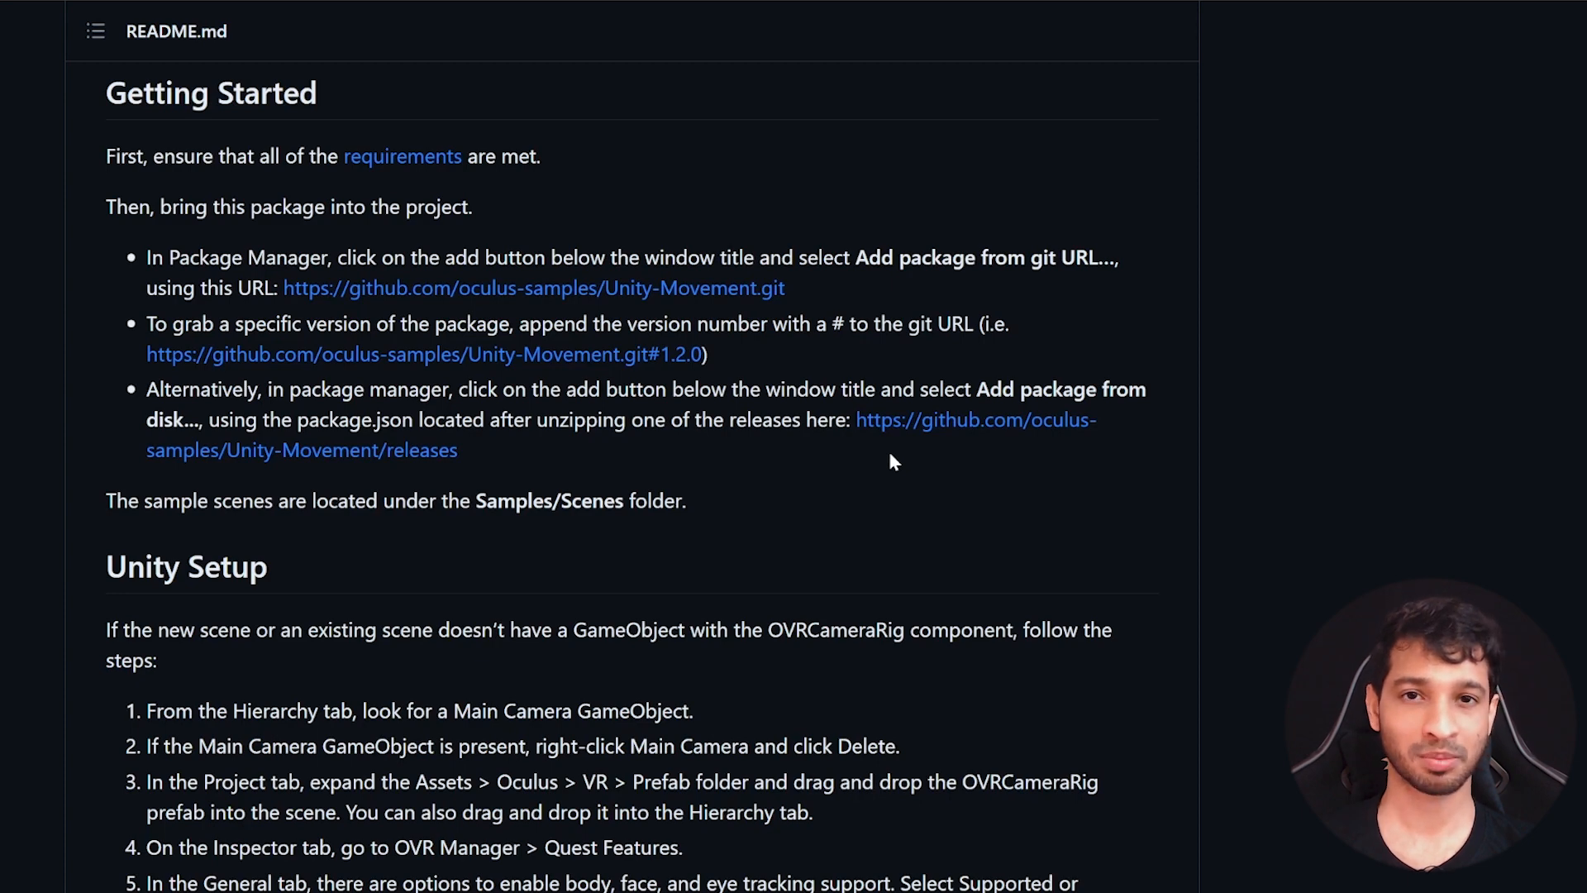
pyautogui.moveTo(921, 433)
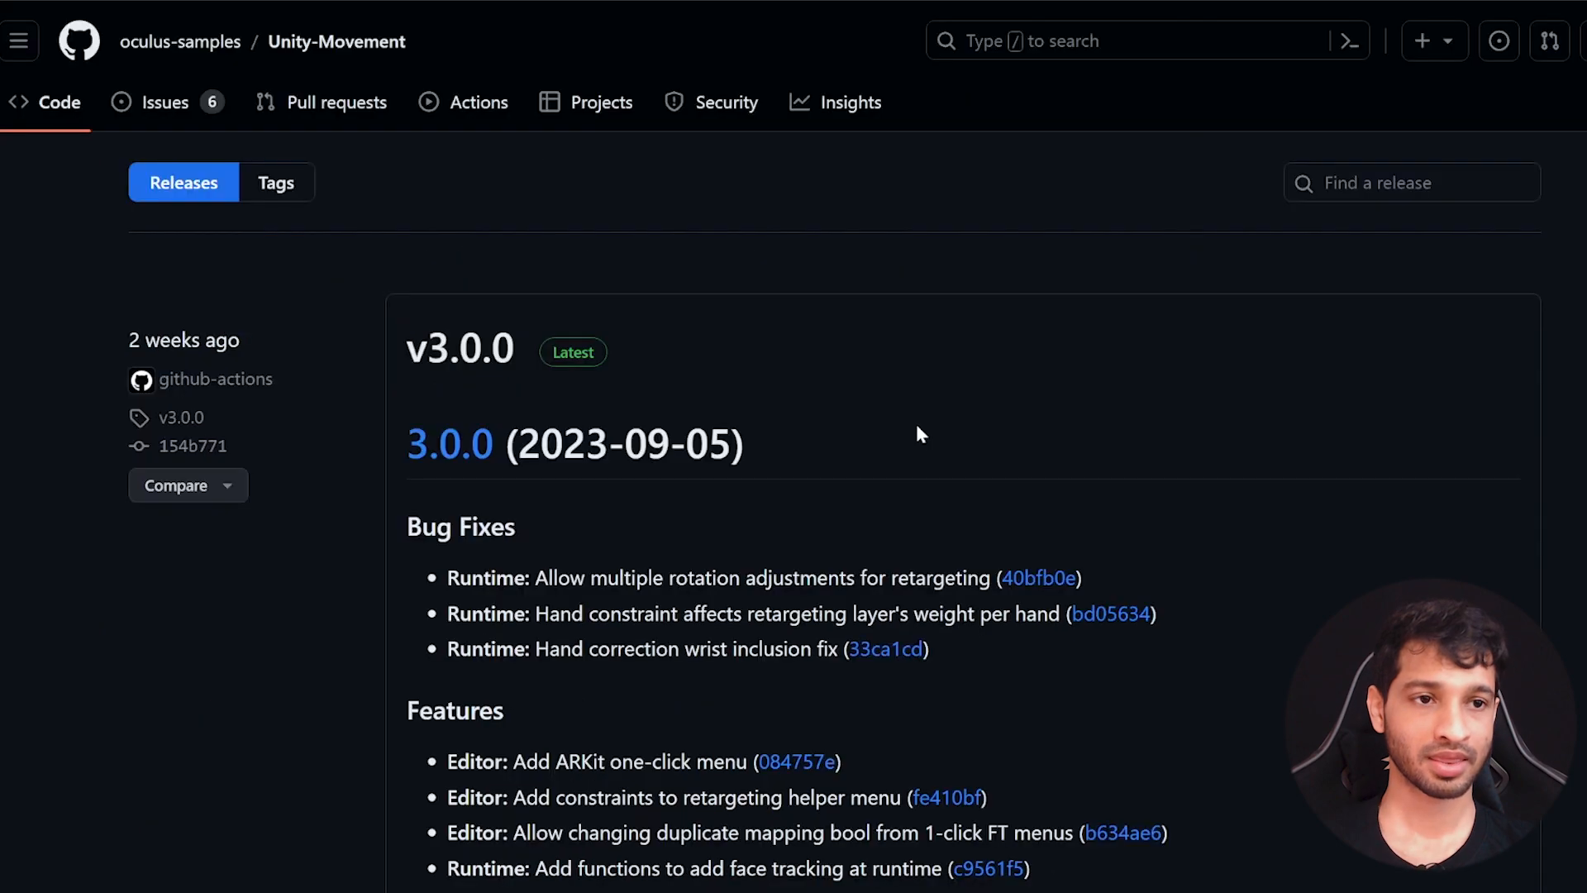
# Scroll through the Unity-Movement v3.0.0 release notes
pyautogui.scroll(-3)
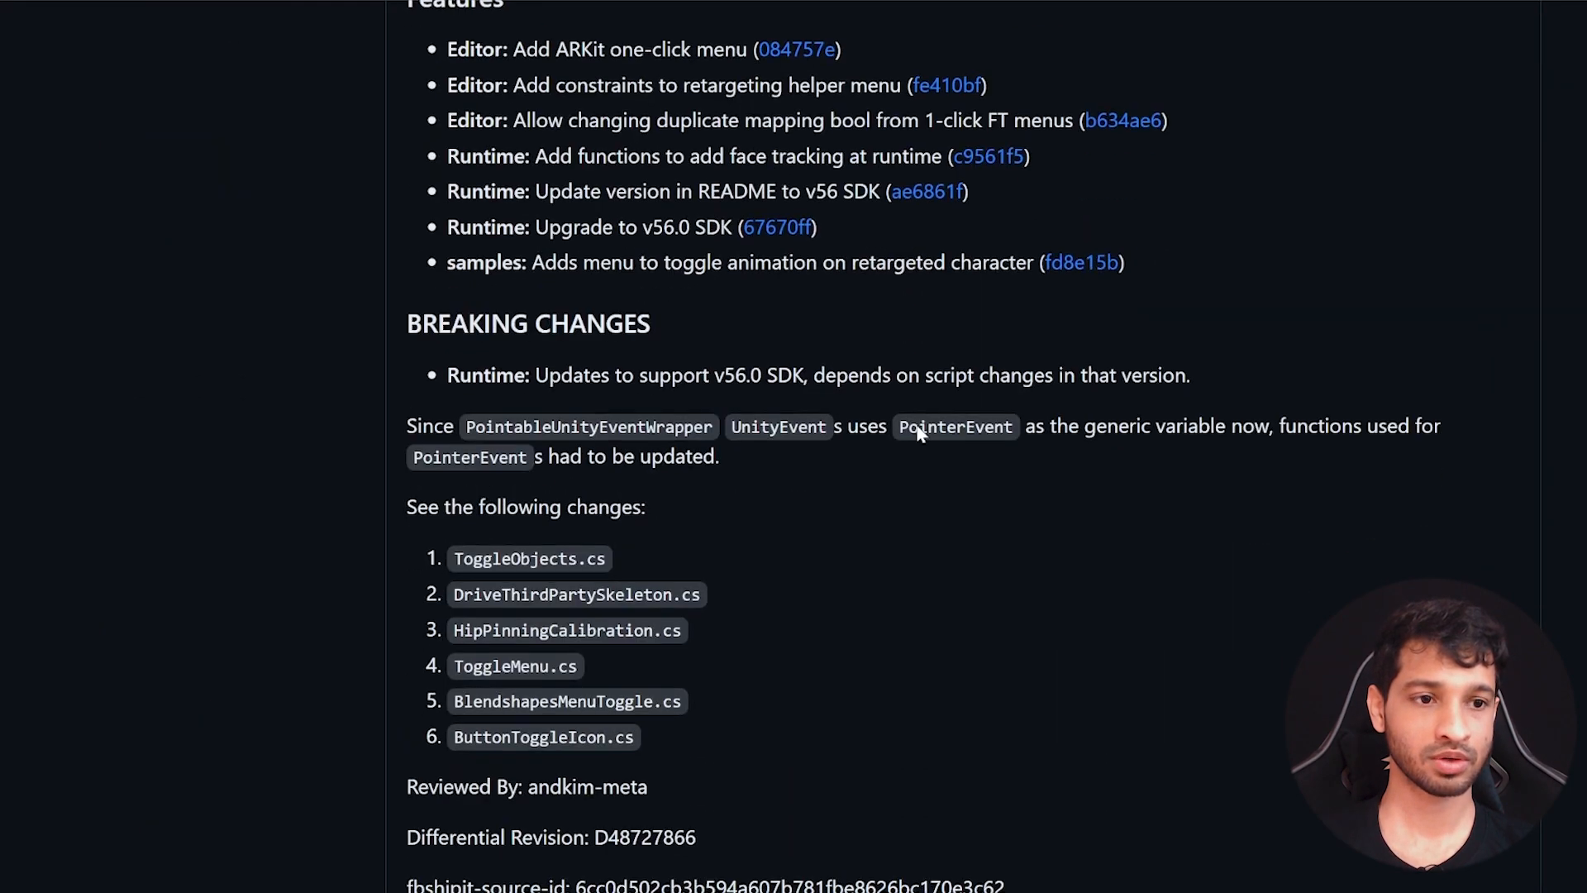
pyautogui.scroll(-3)
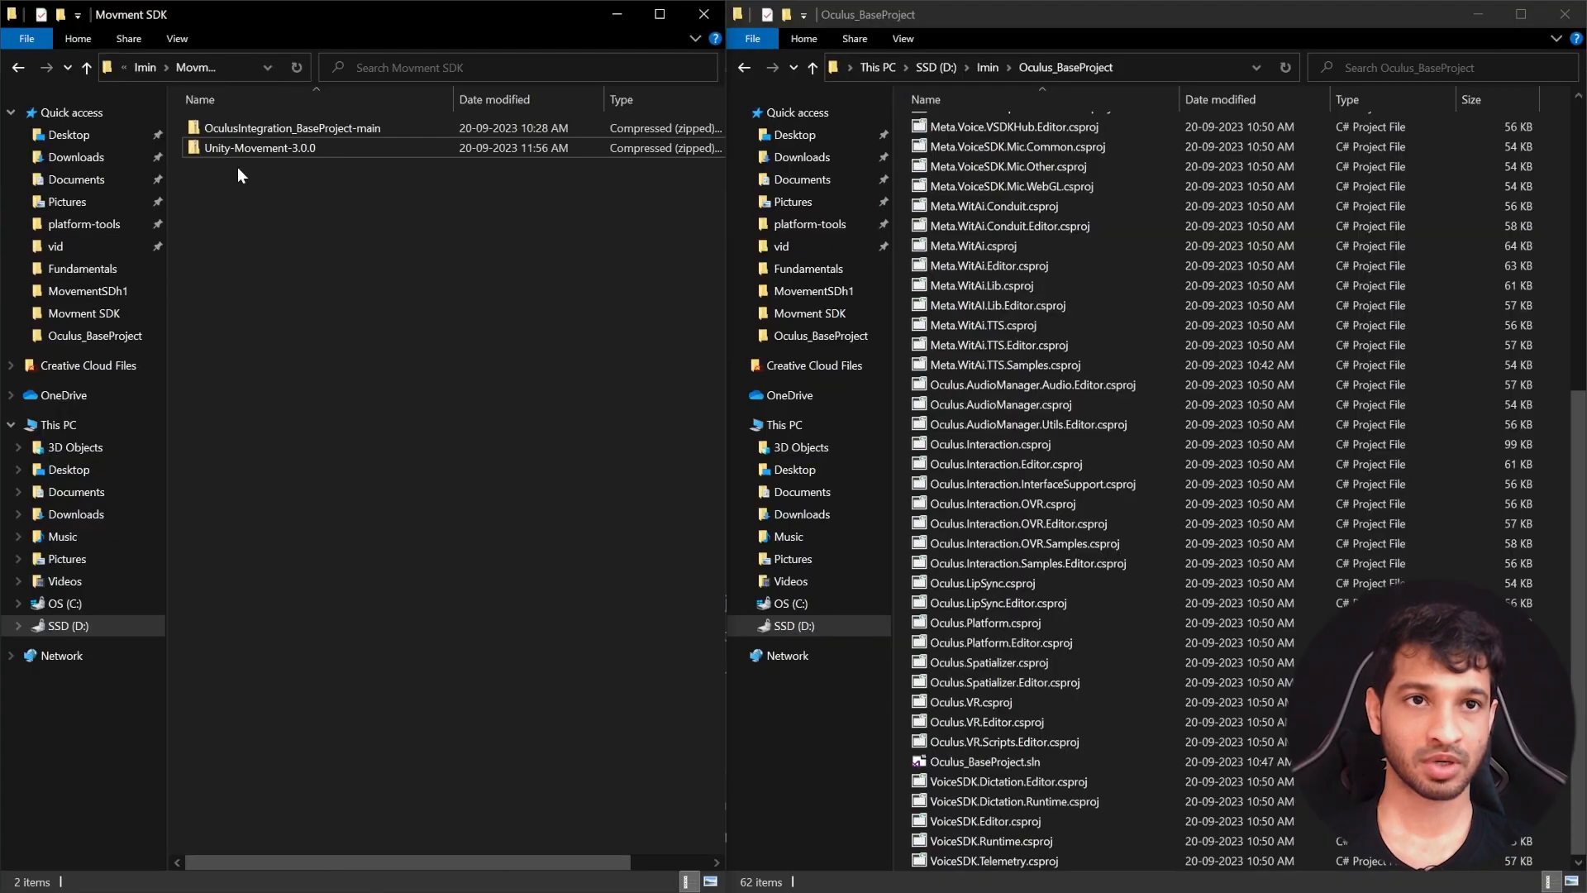
# Extract Unity-Movement-3.0.0.zip with 7-Zip into the Oculus_BaseProject folder
pyautogui.rightClick(258, 147)
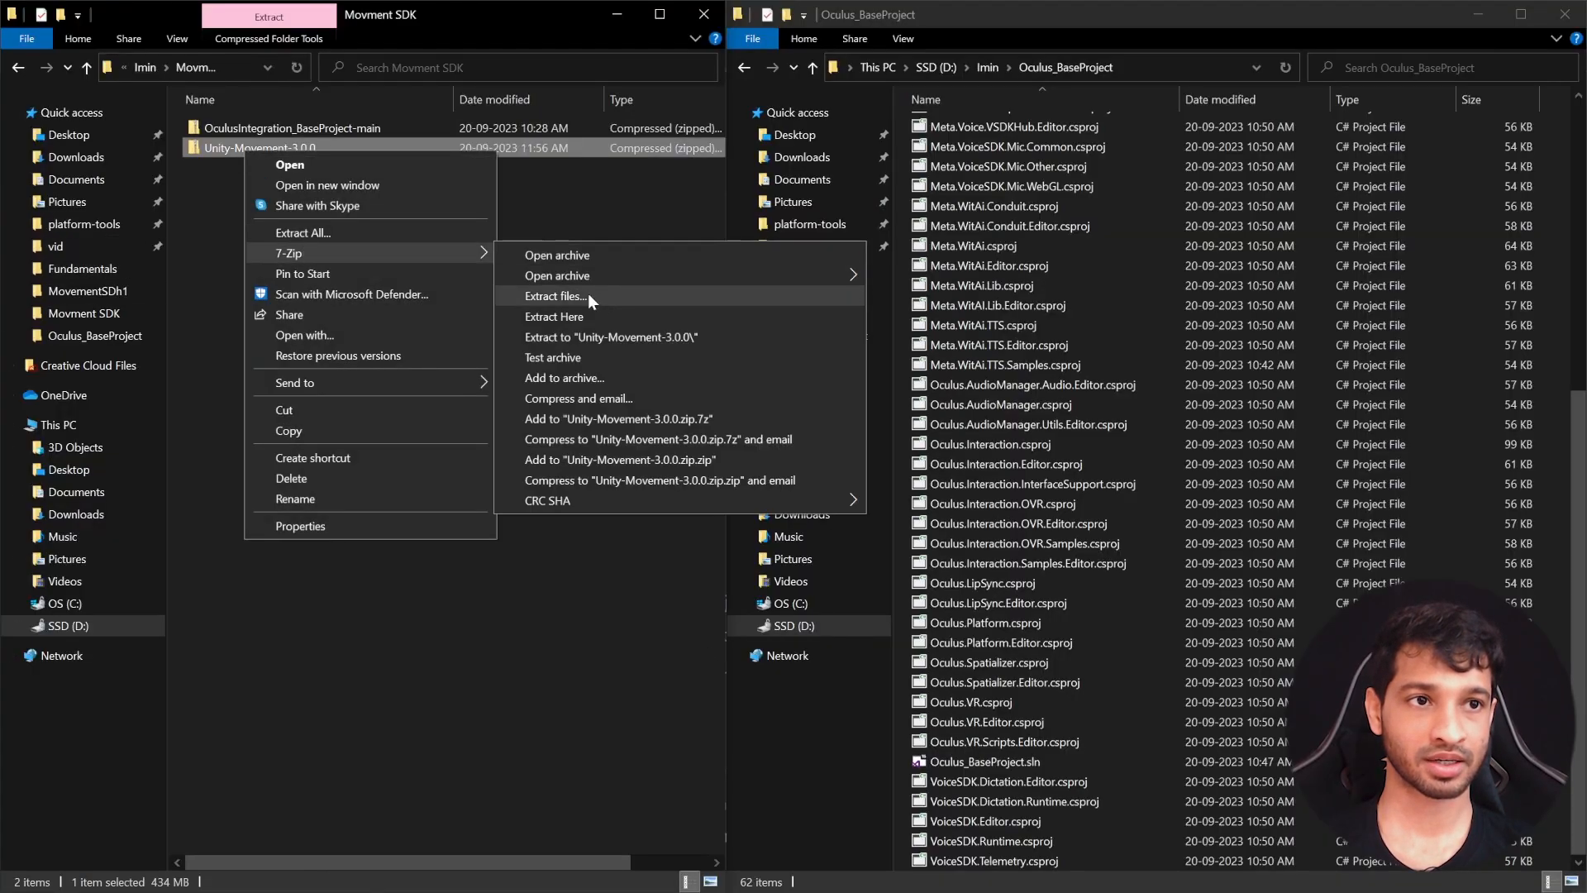
pyautogui.click(555, 316)
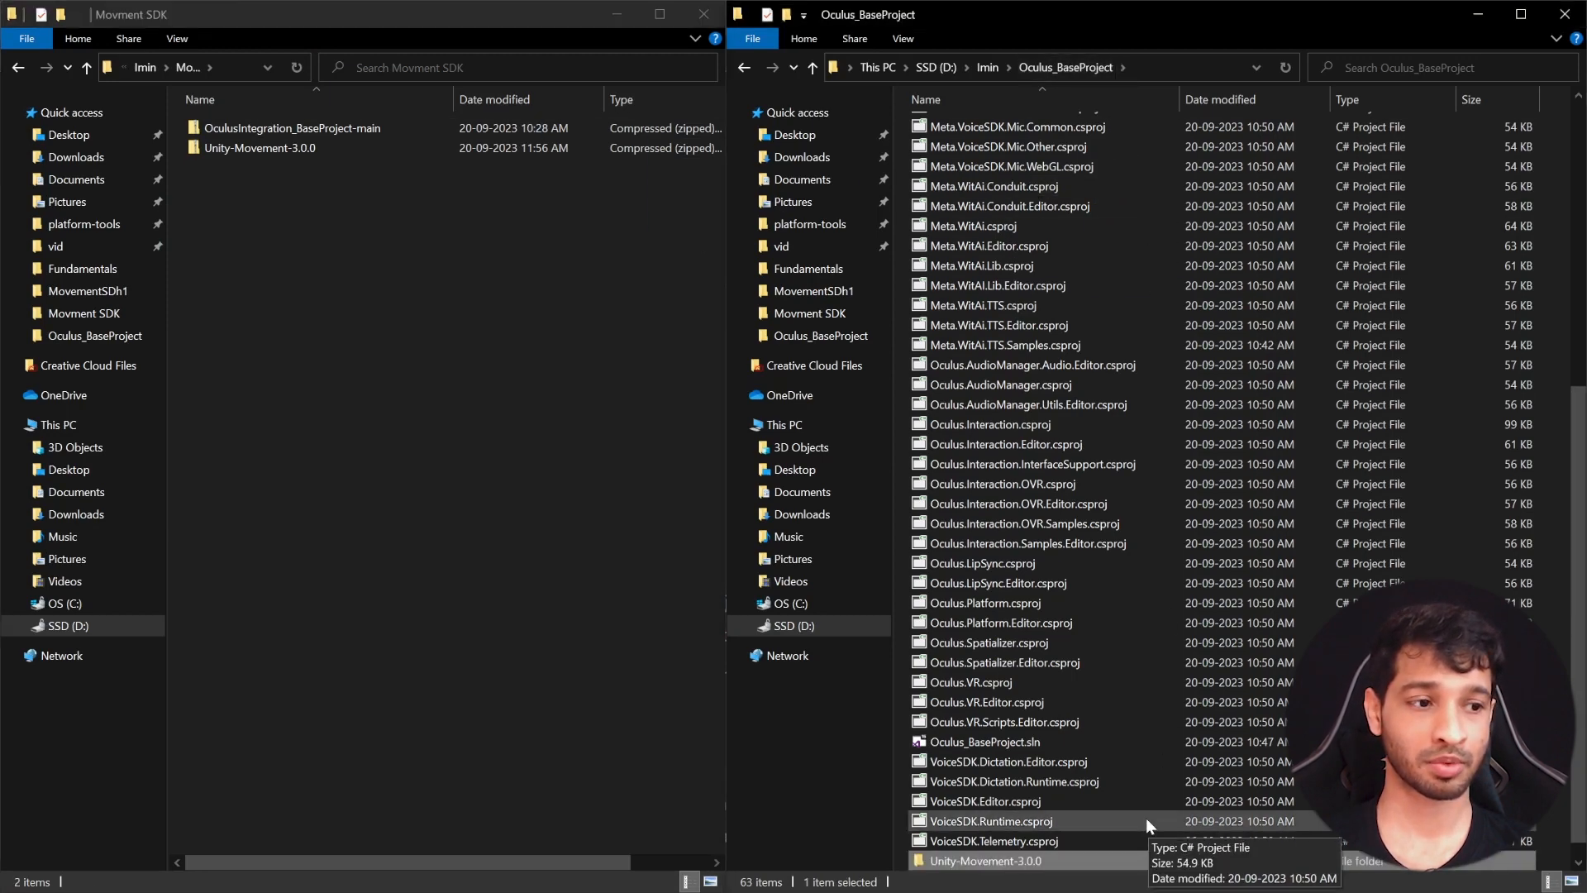
pyautogui.scroll(3)
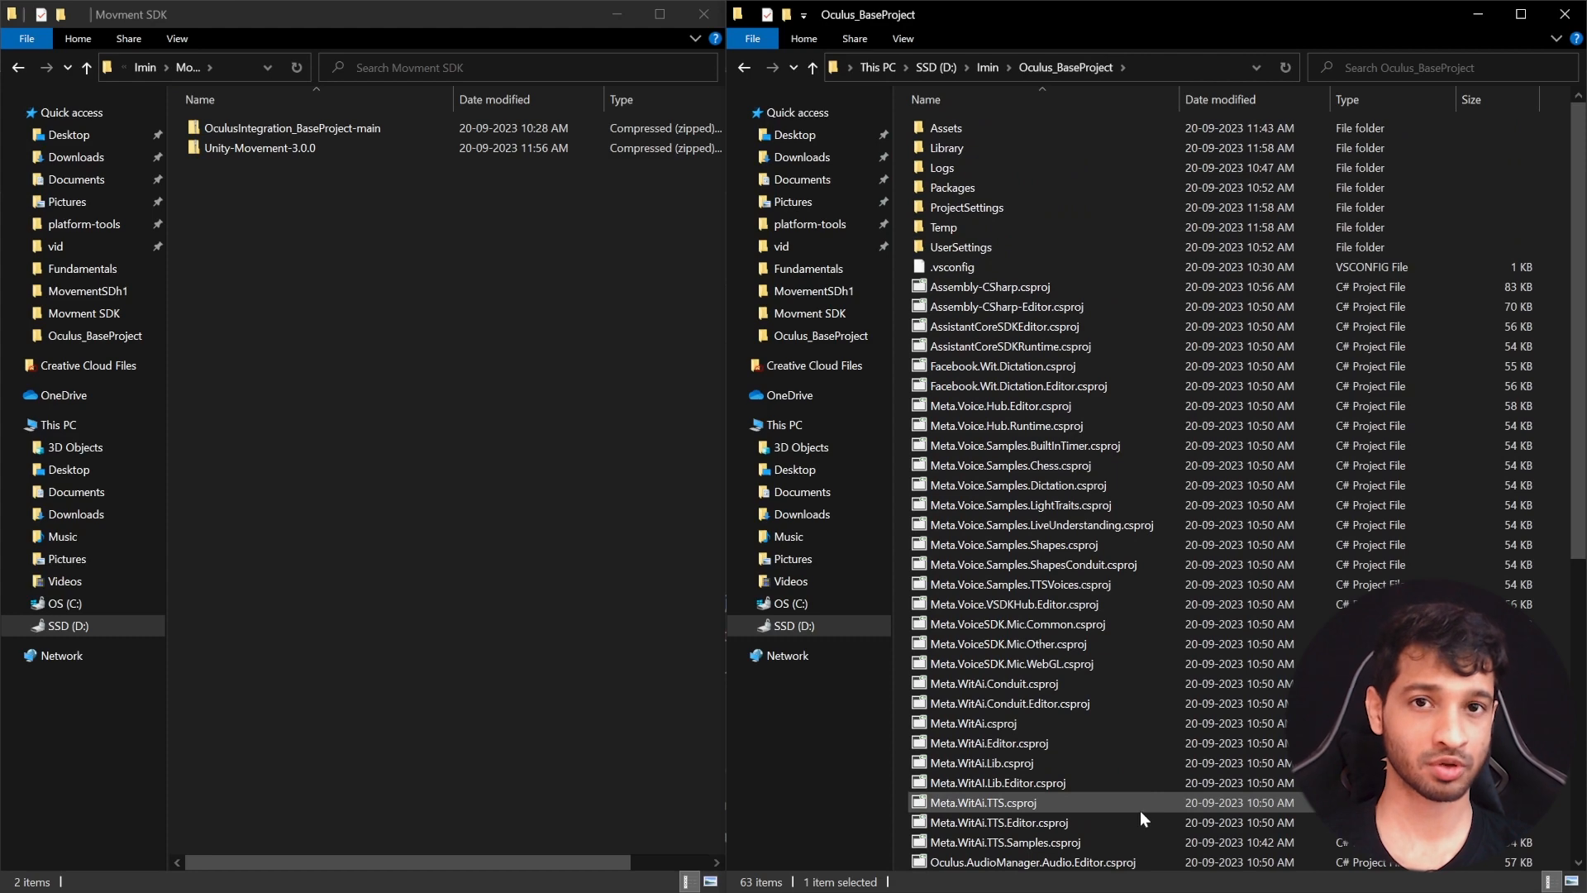
pyautogui.scroll(-3)
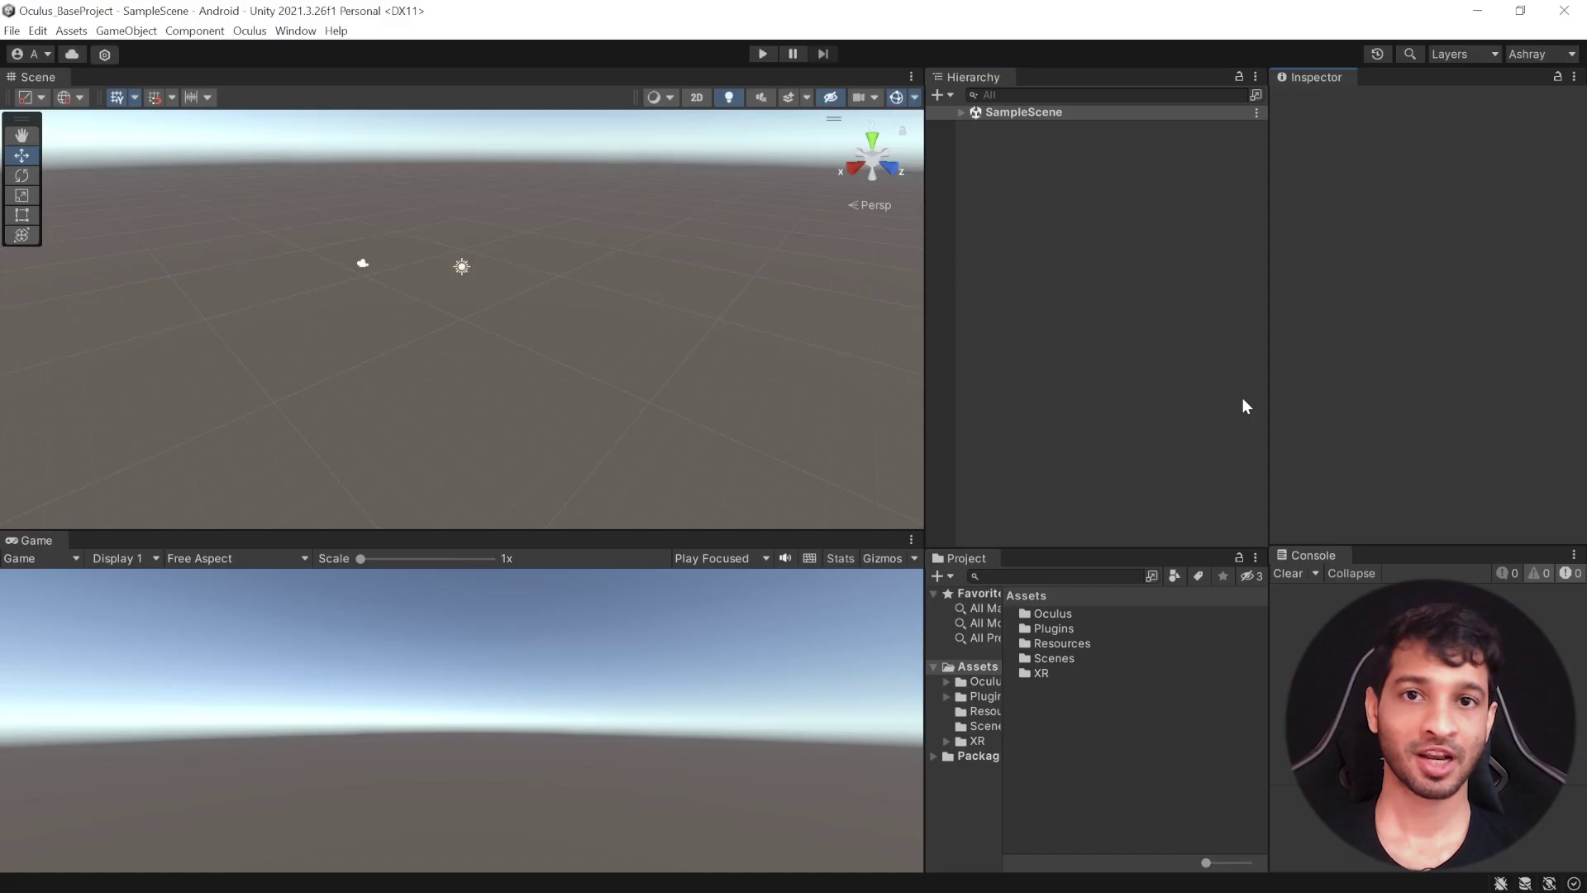
pyautogui.moveTo(377, 180)
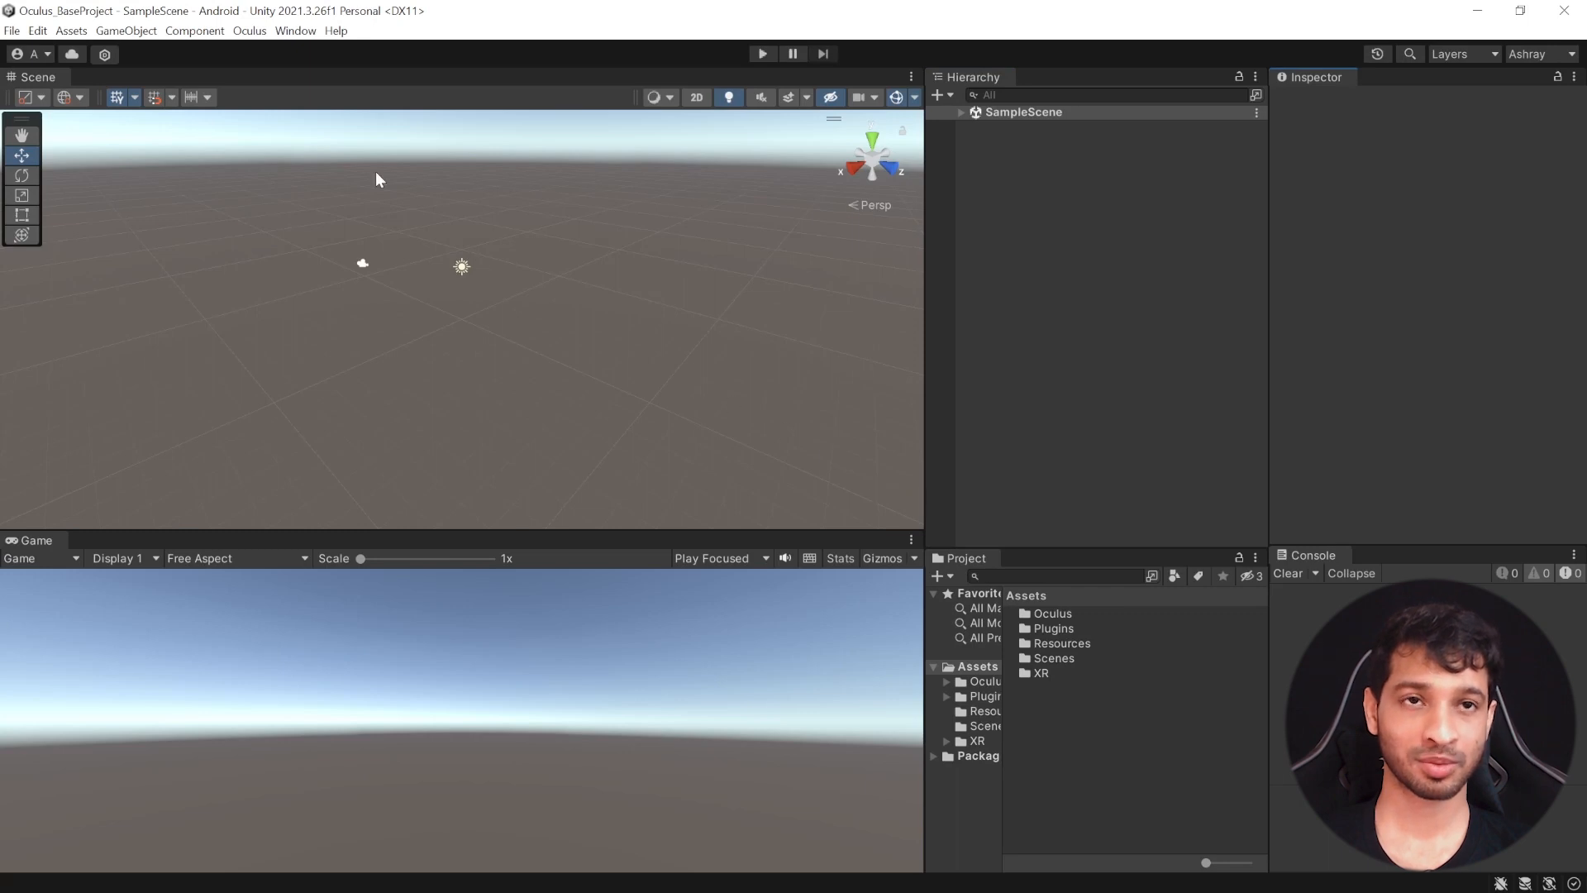
# Add the Meta Movement package from disk using Unity-Movement-3.0.0's package.json
pyautogui.click(296, 30)
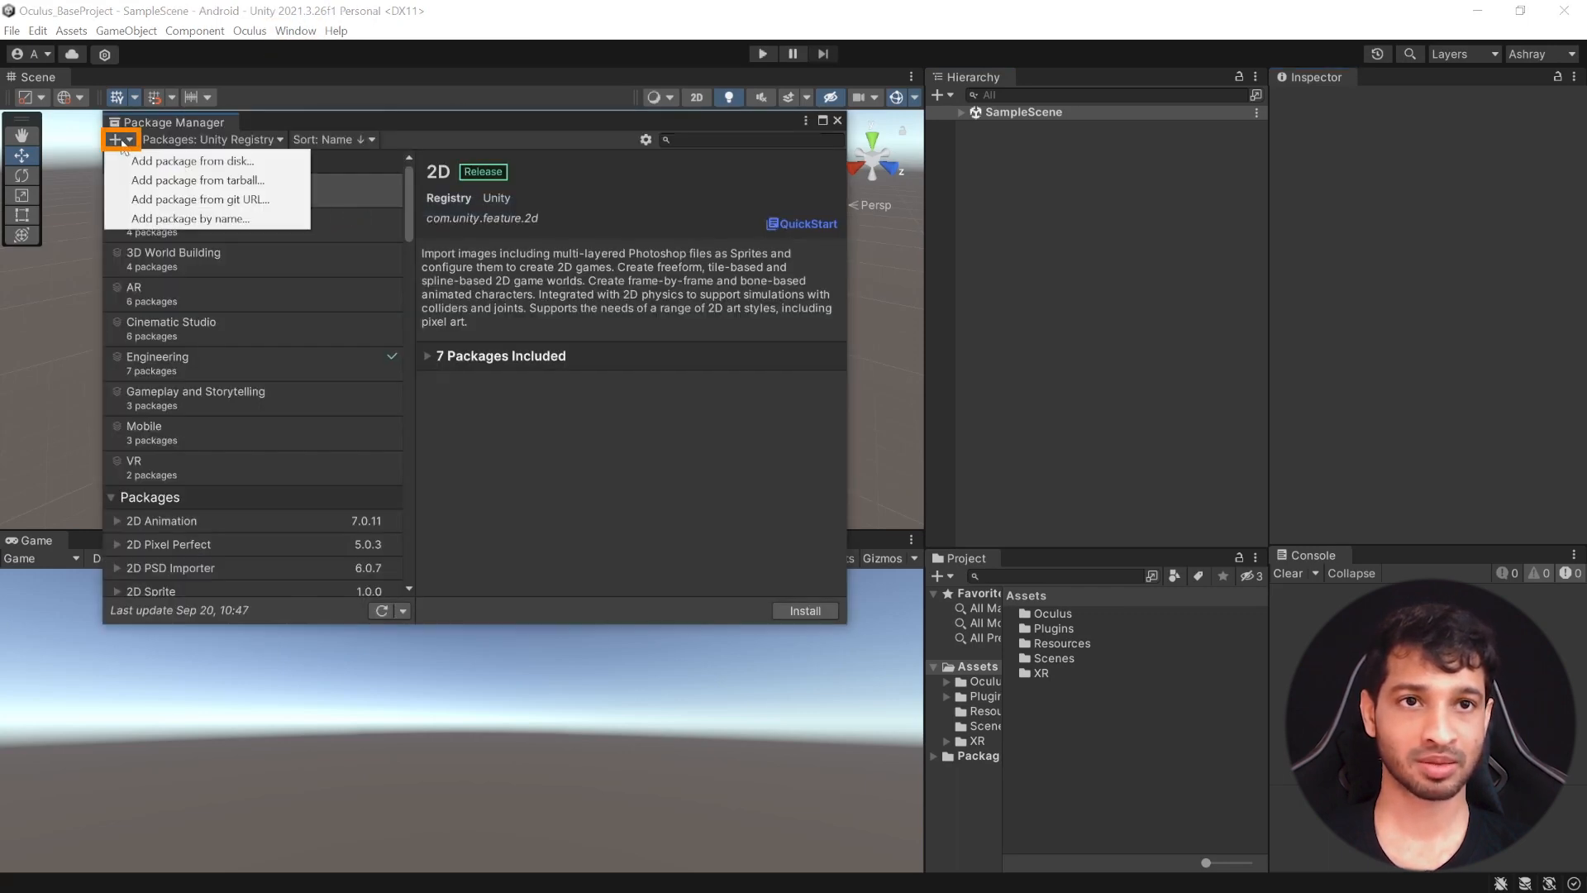
pyautogui.moveTo(194, 160)
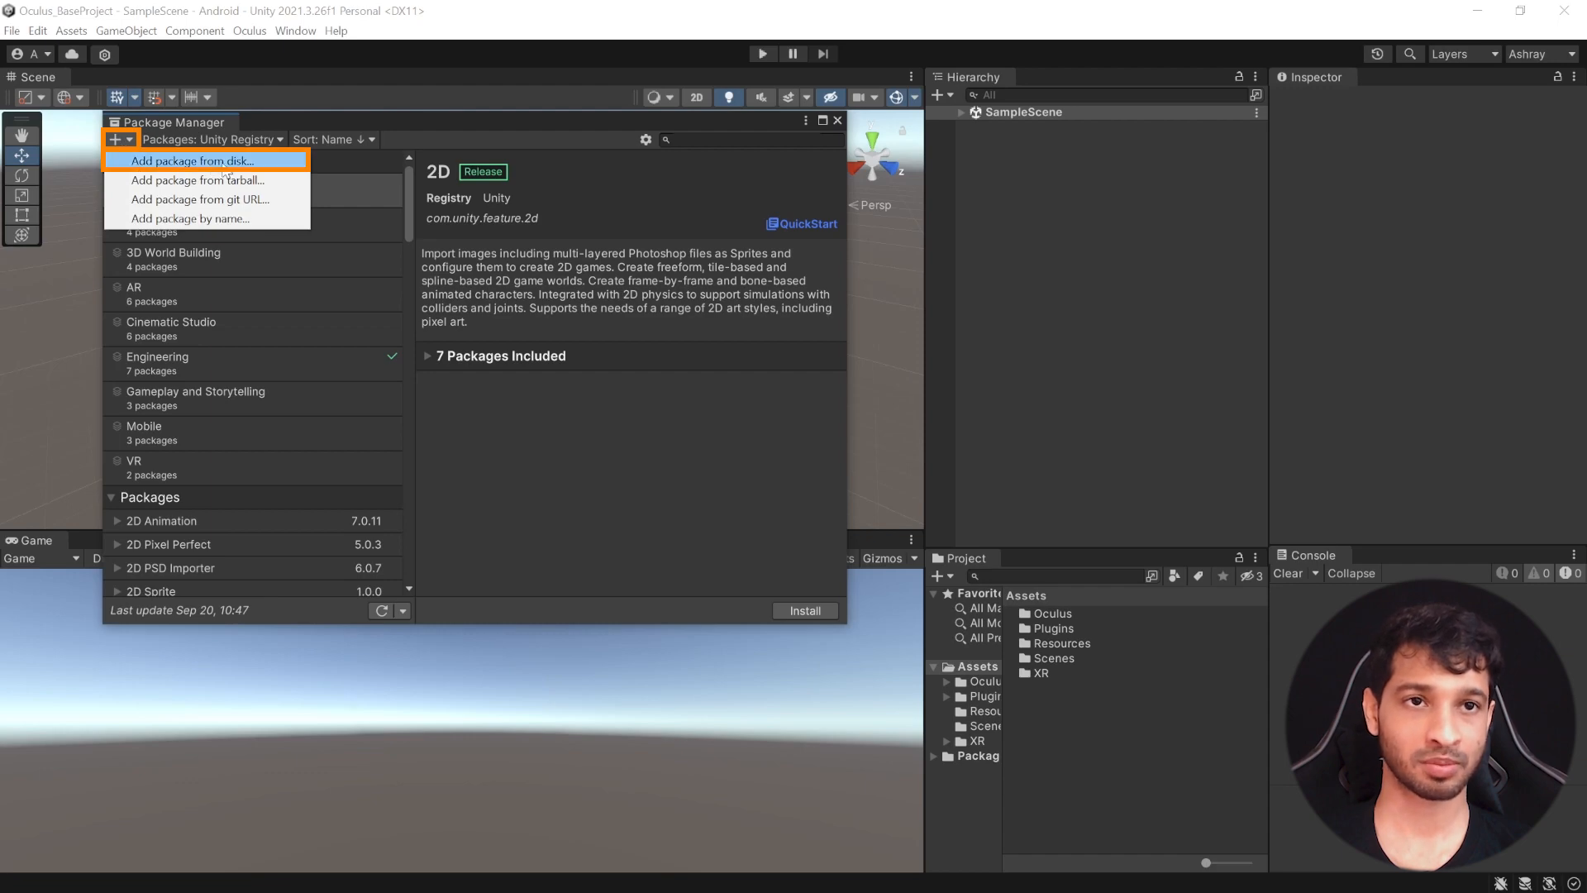
pyautogui.click(186, 159)
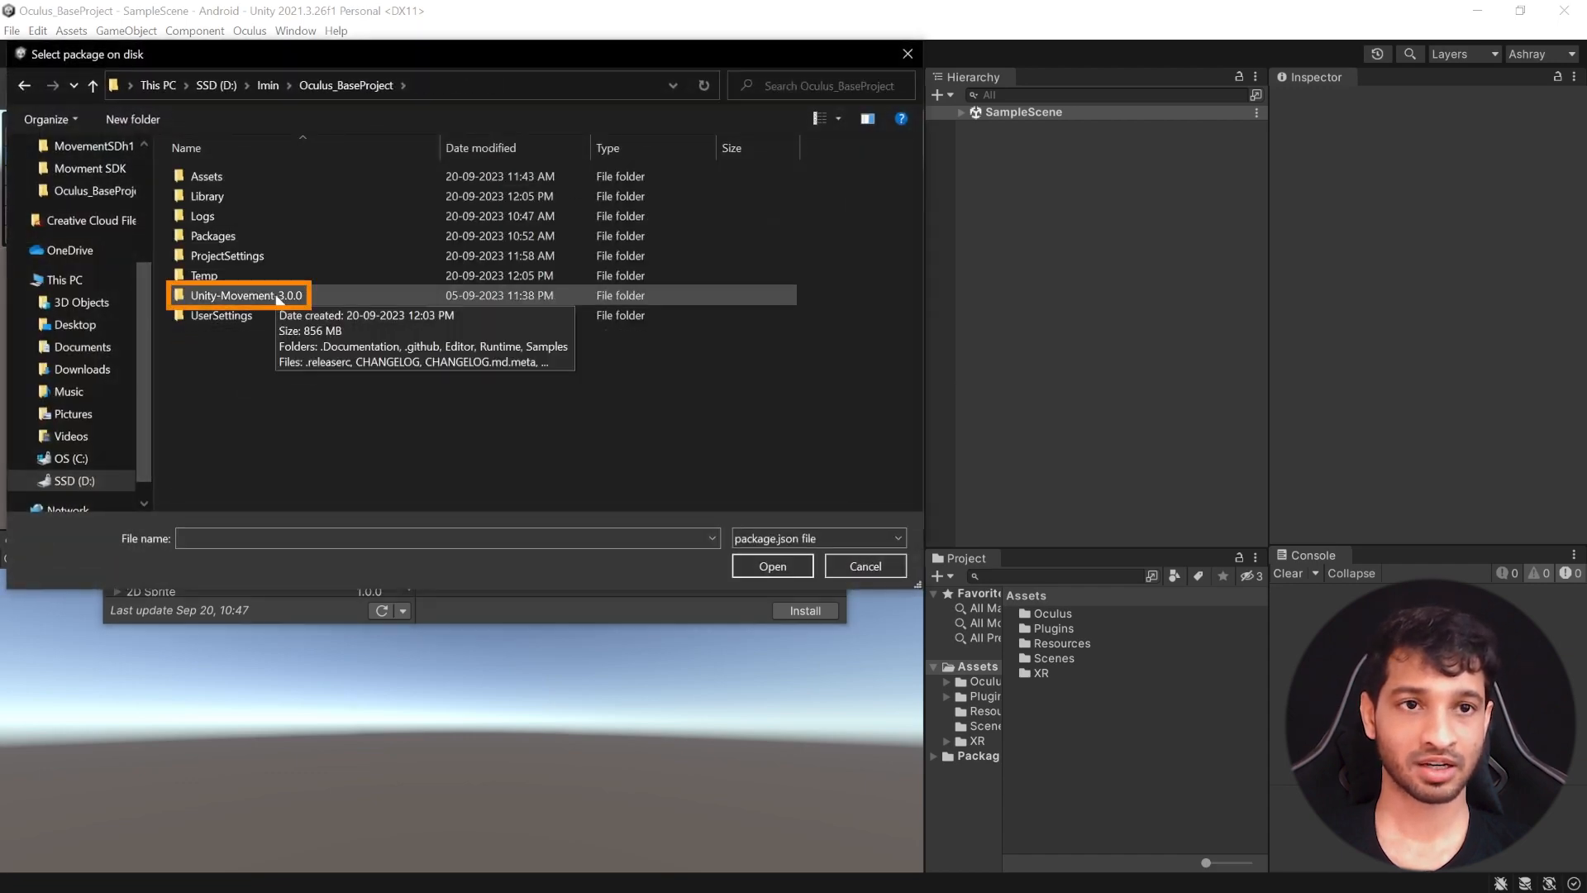
pyautogui.doubleClick(247, 294)
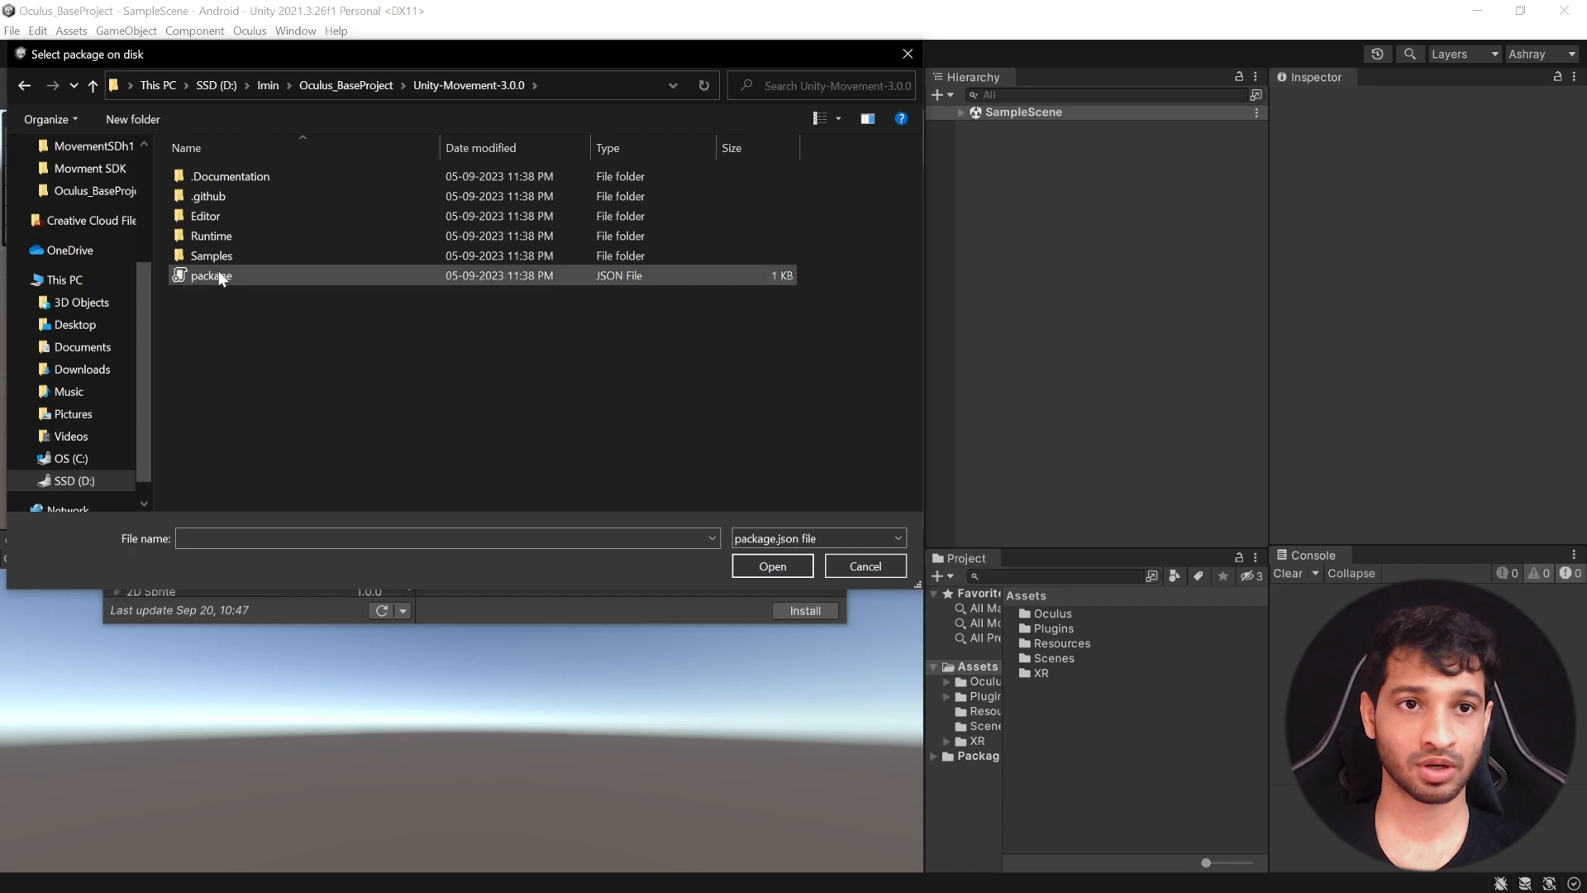
pyautogui.click(209, 275)
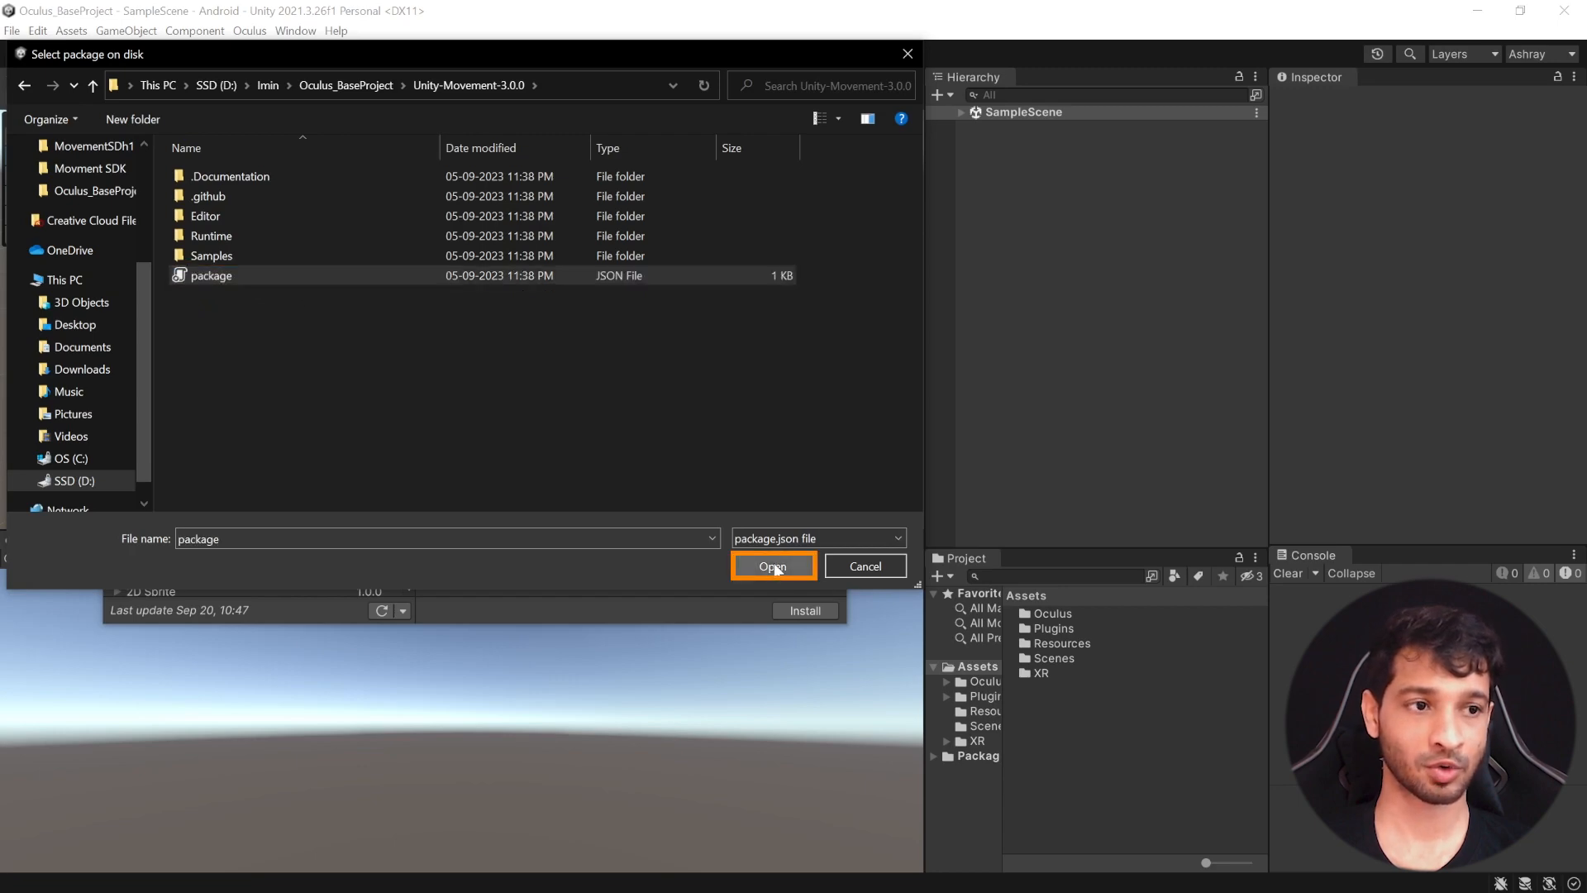
pyautogui.click(772, 566)
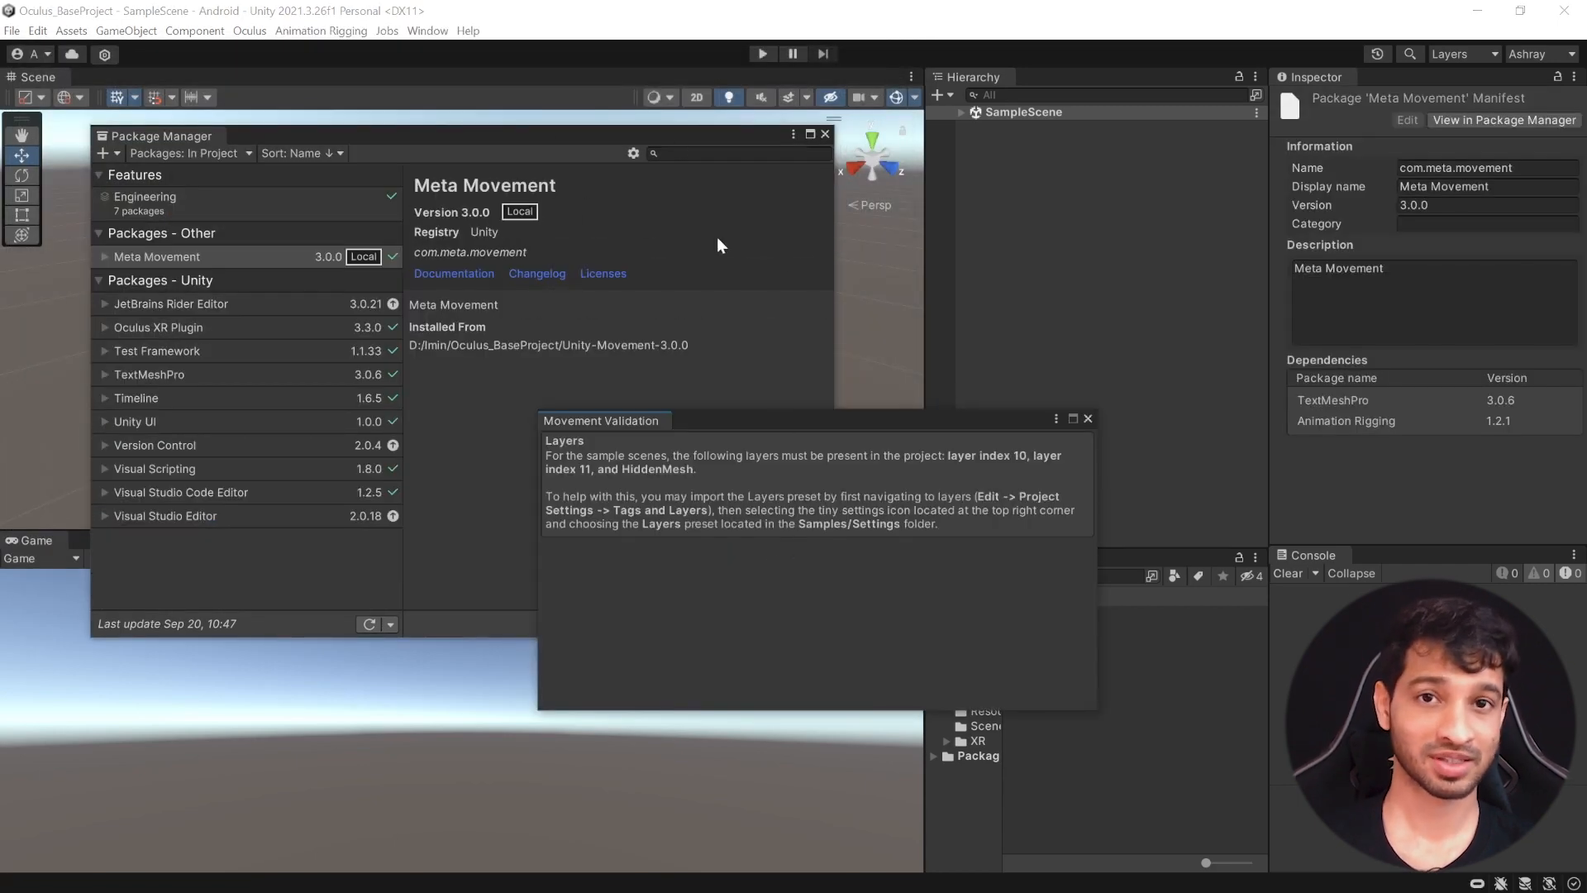
pyautogui.moveTo(825, 478)
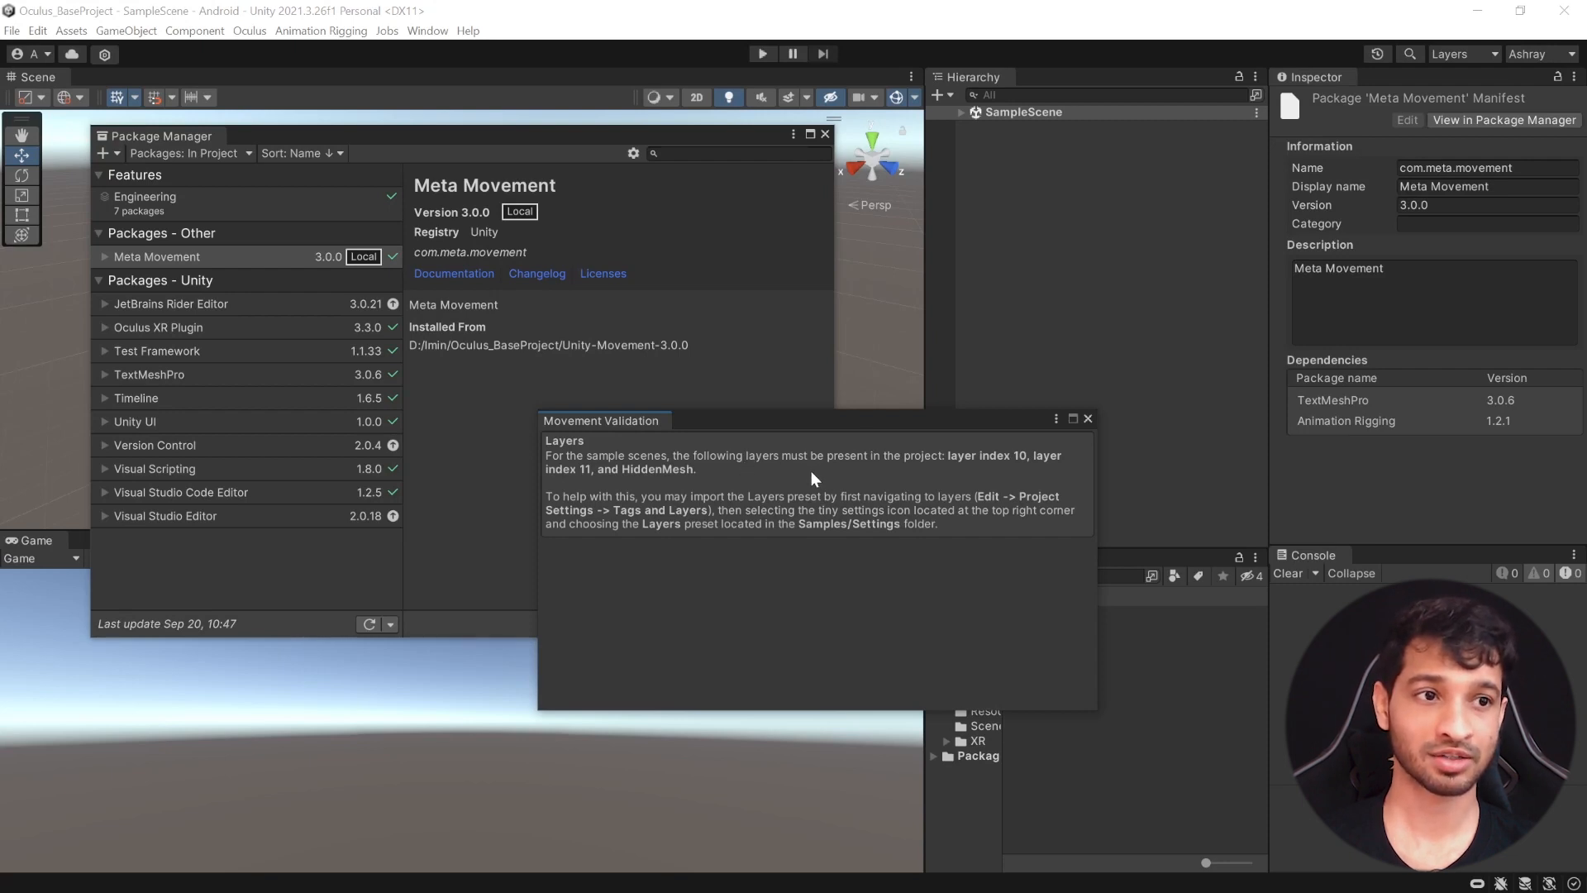
pyautogui.moveTo(911, 550)
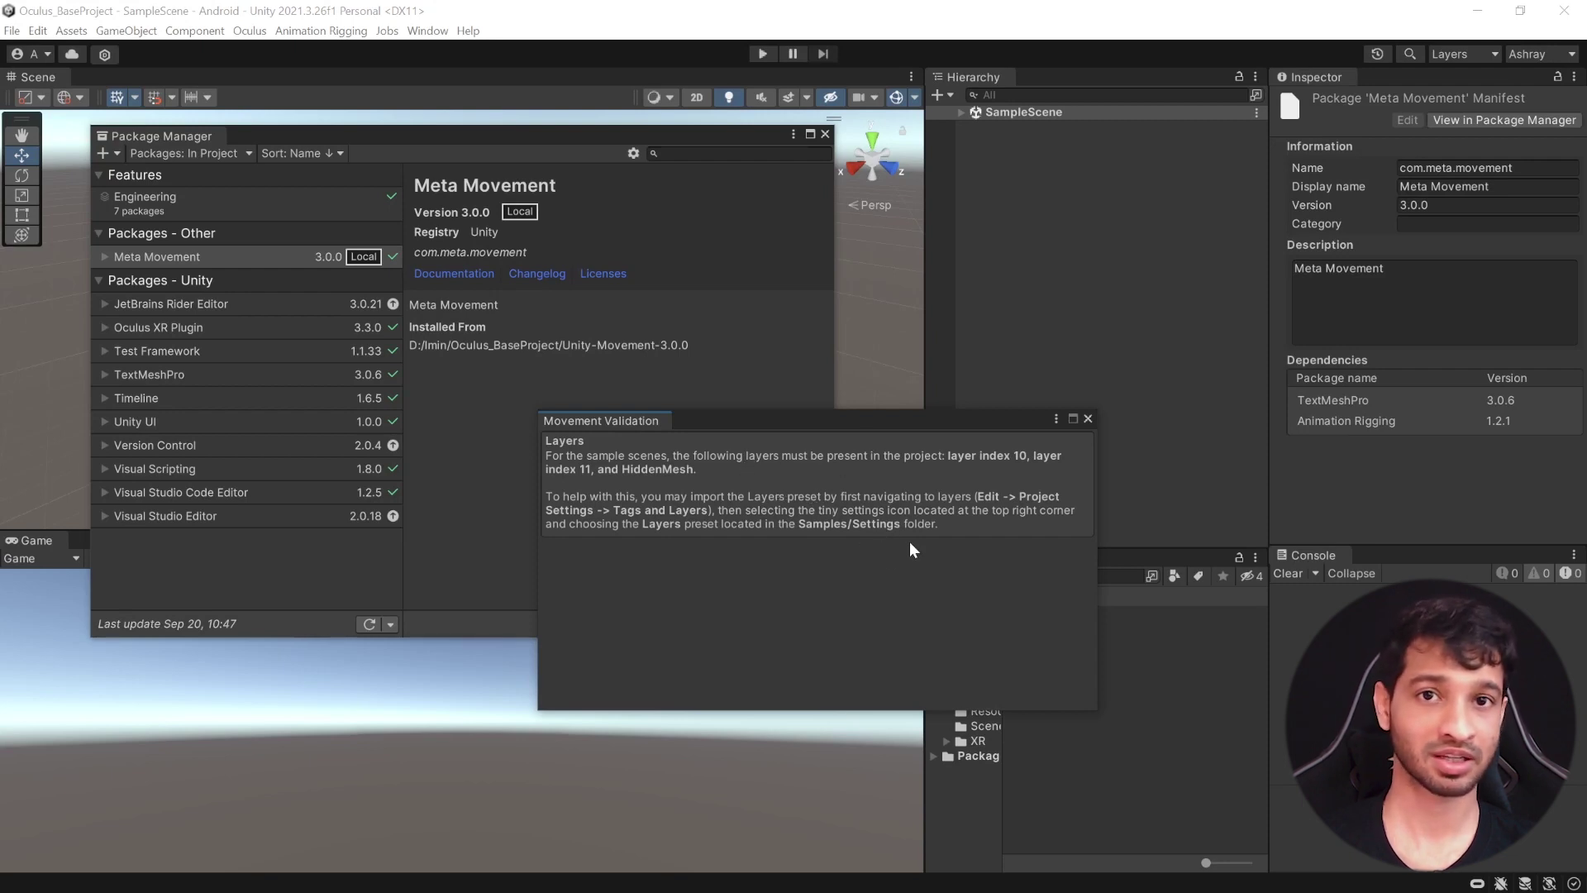
pyautogui.moveTo(37, 31)
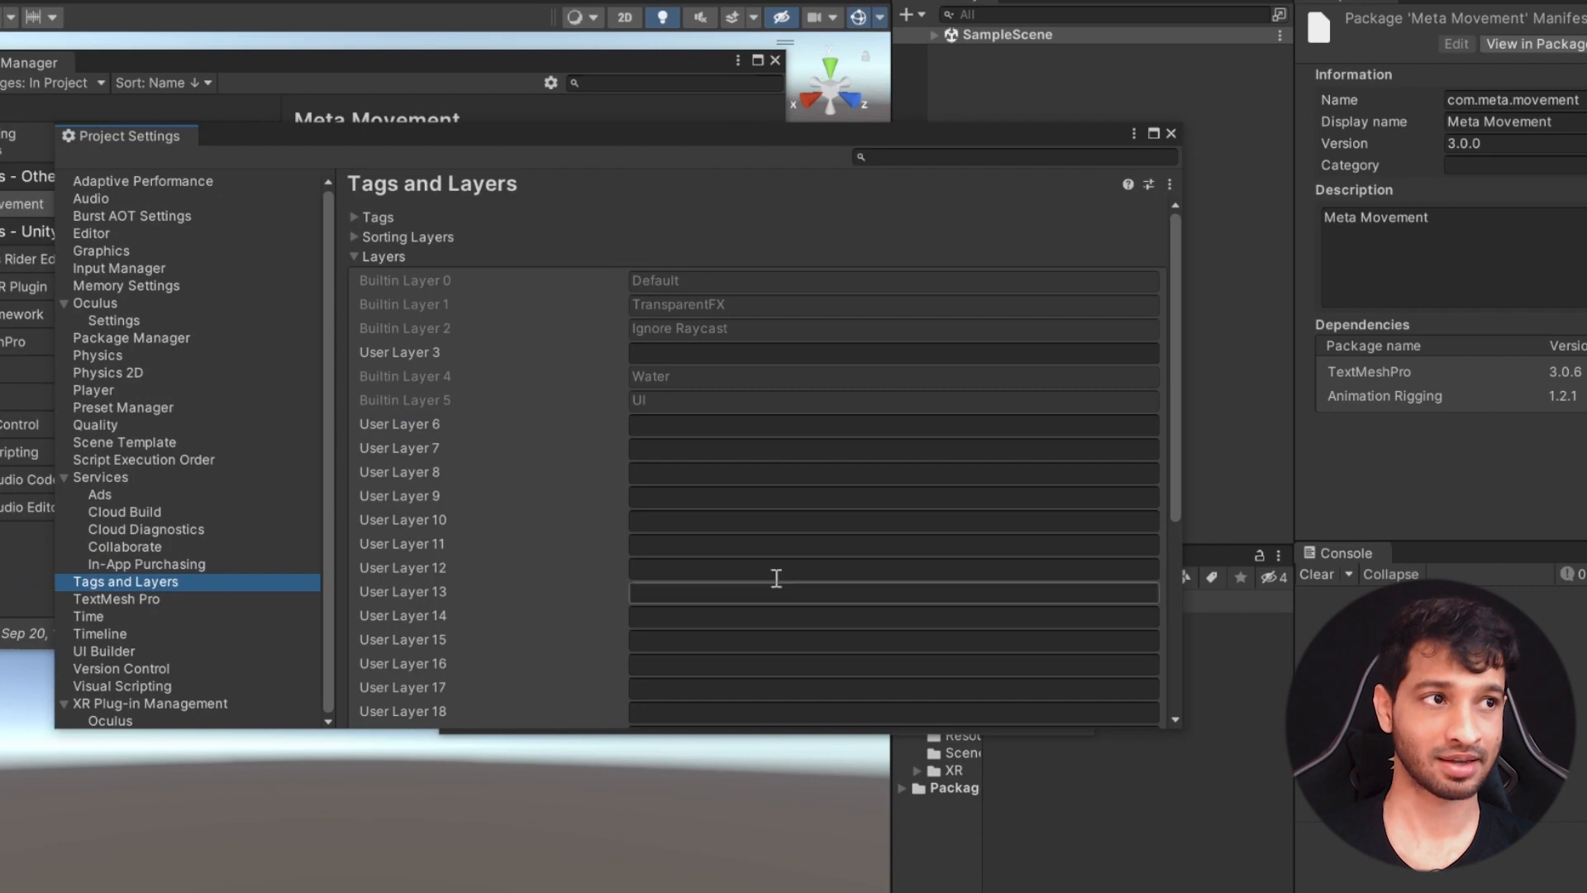
# Apply the Layers preset, then close the Movement Validation and Package Manager windows
pyautogui.click(1149, 184)
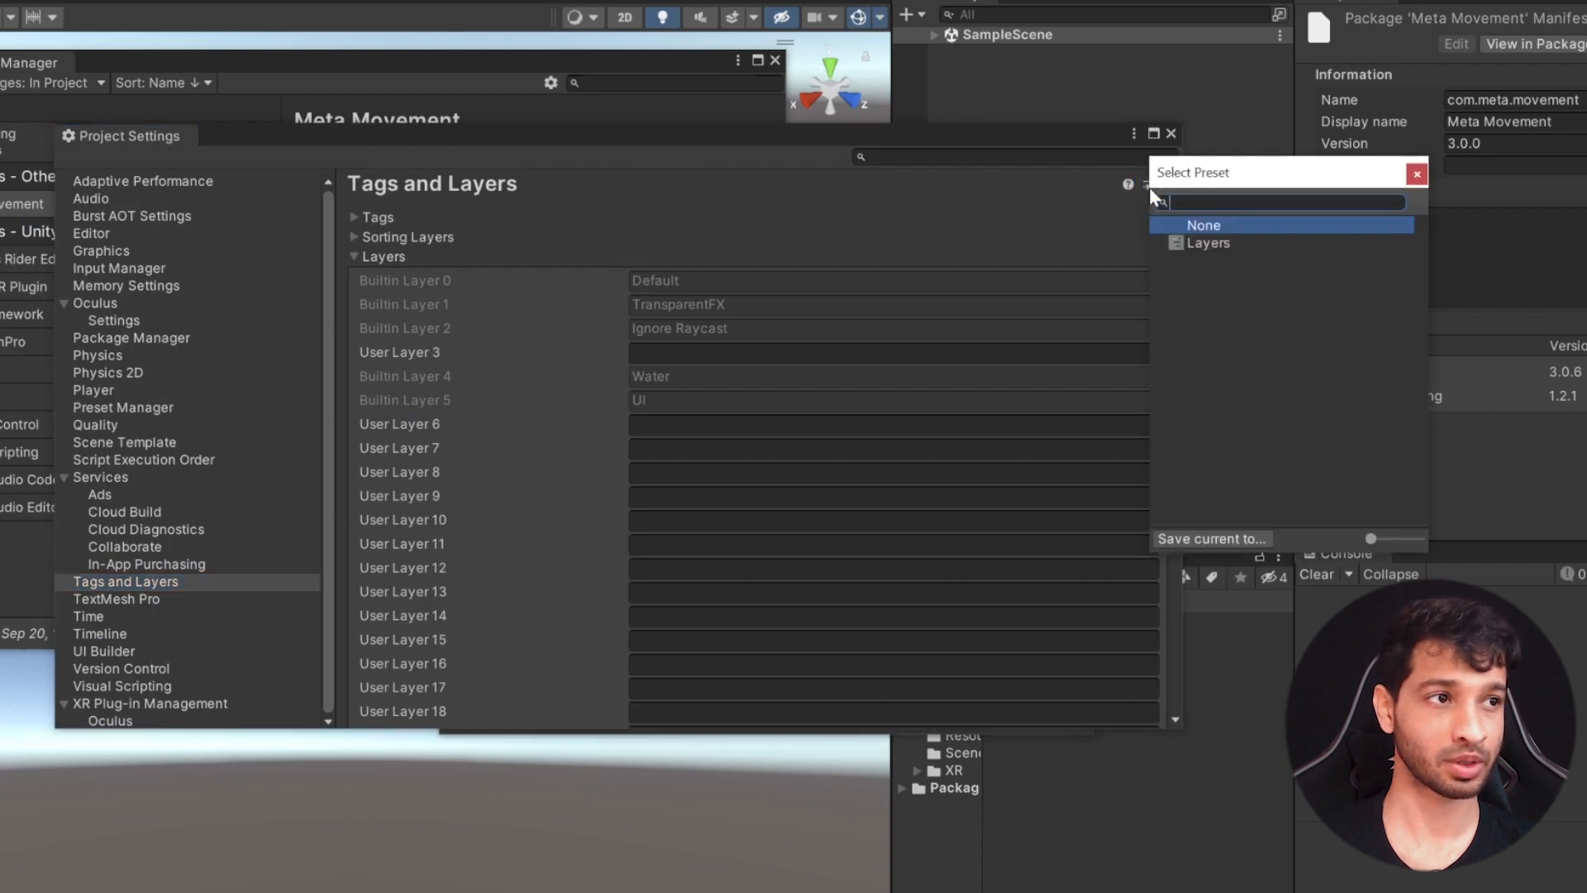
pyautogui.click(1210, 243)
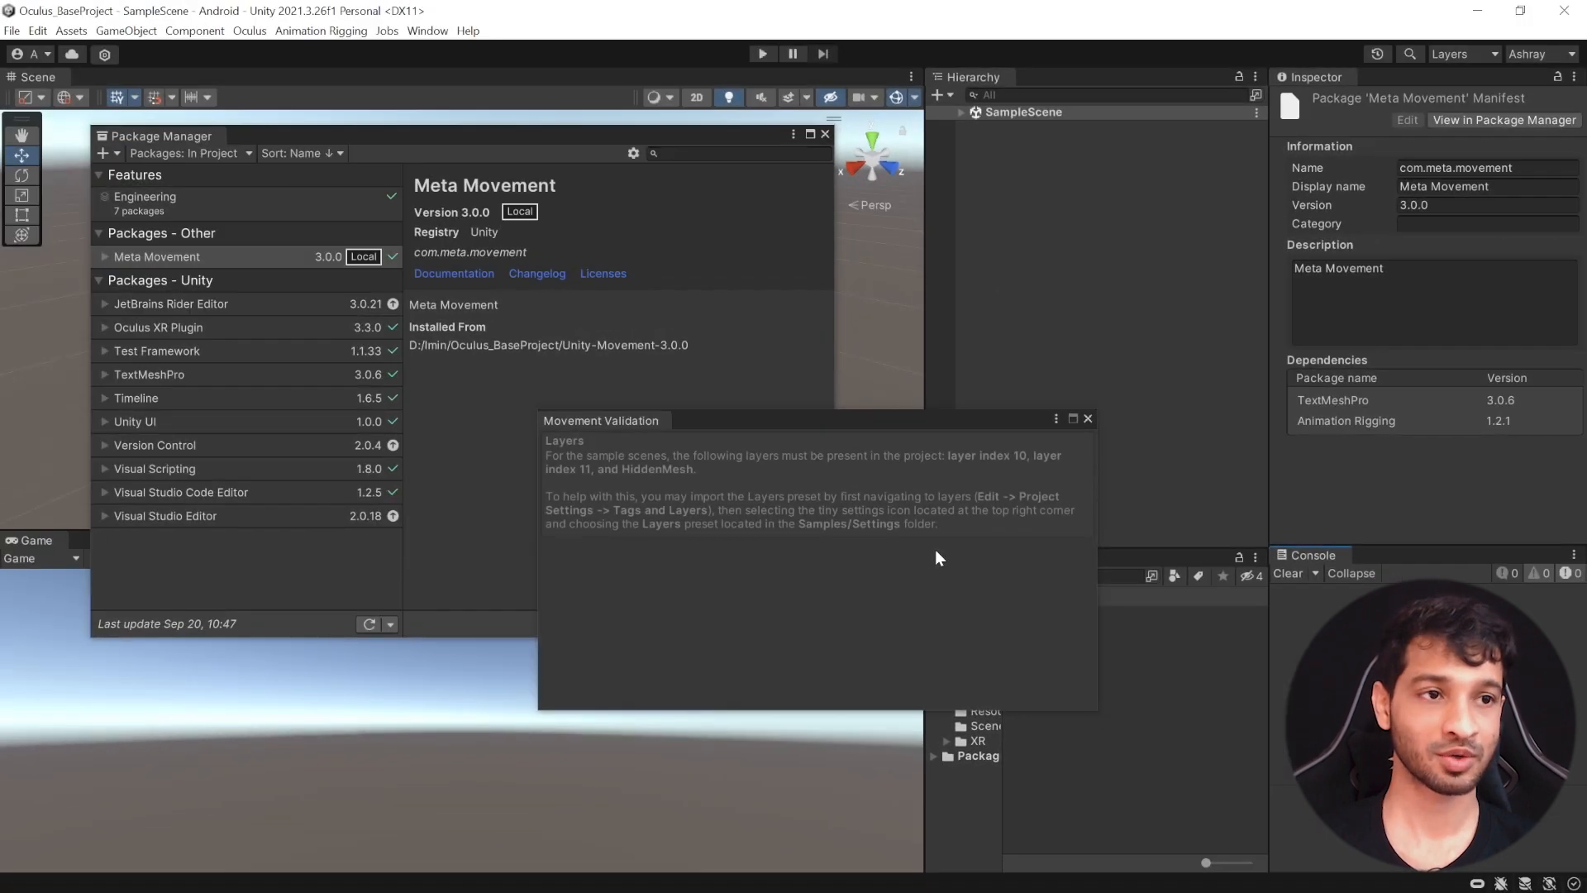
pyautogui.moveTo(851, 575)
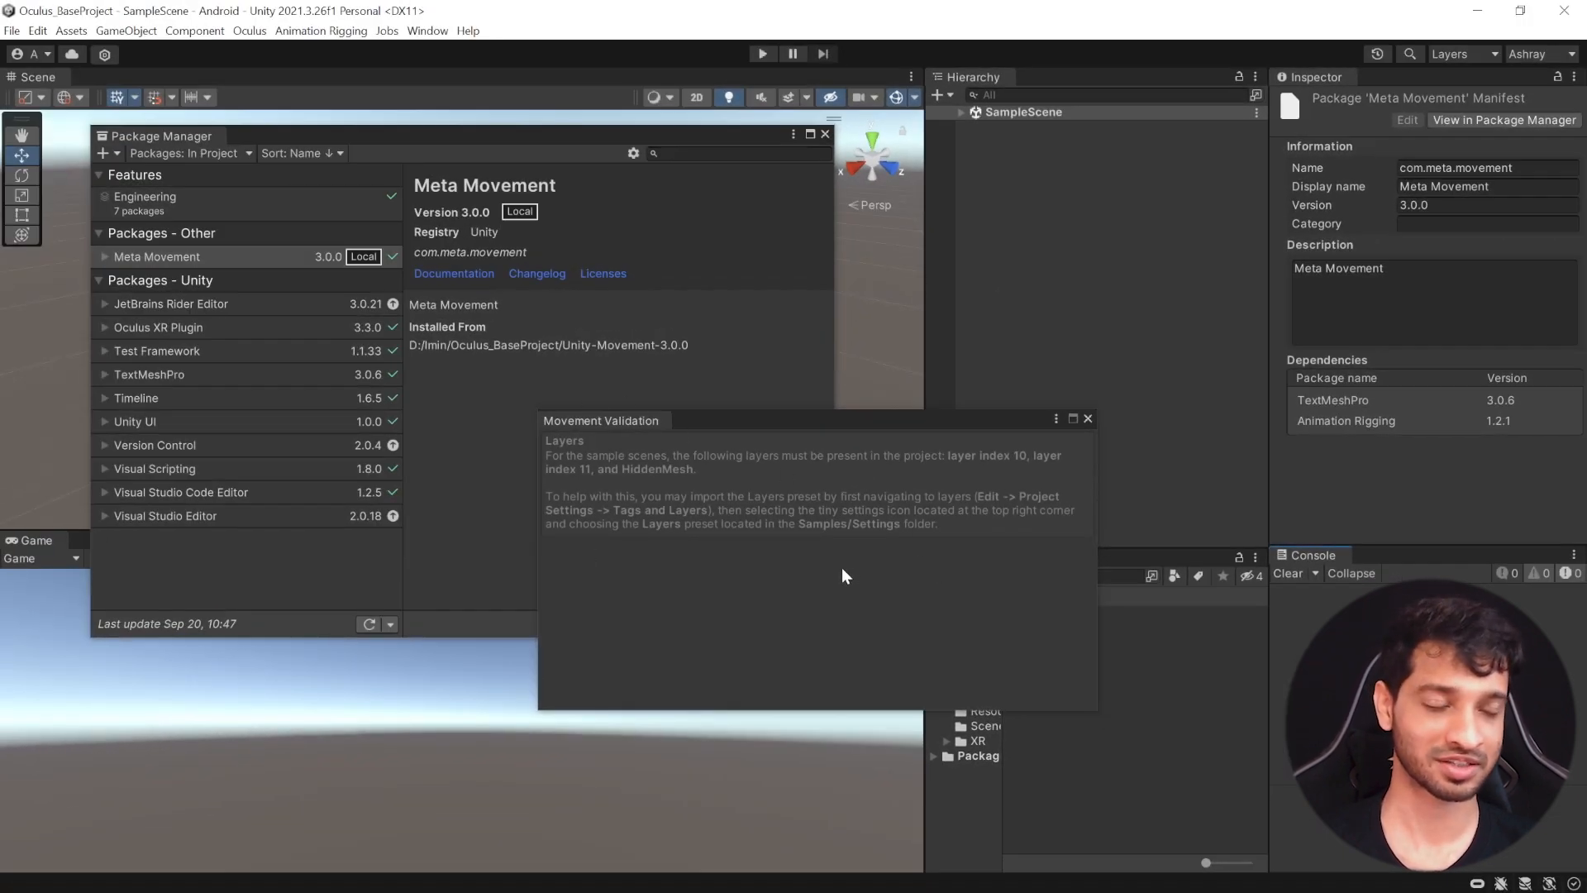
pyautogui.click(1086, 418)
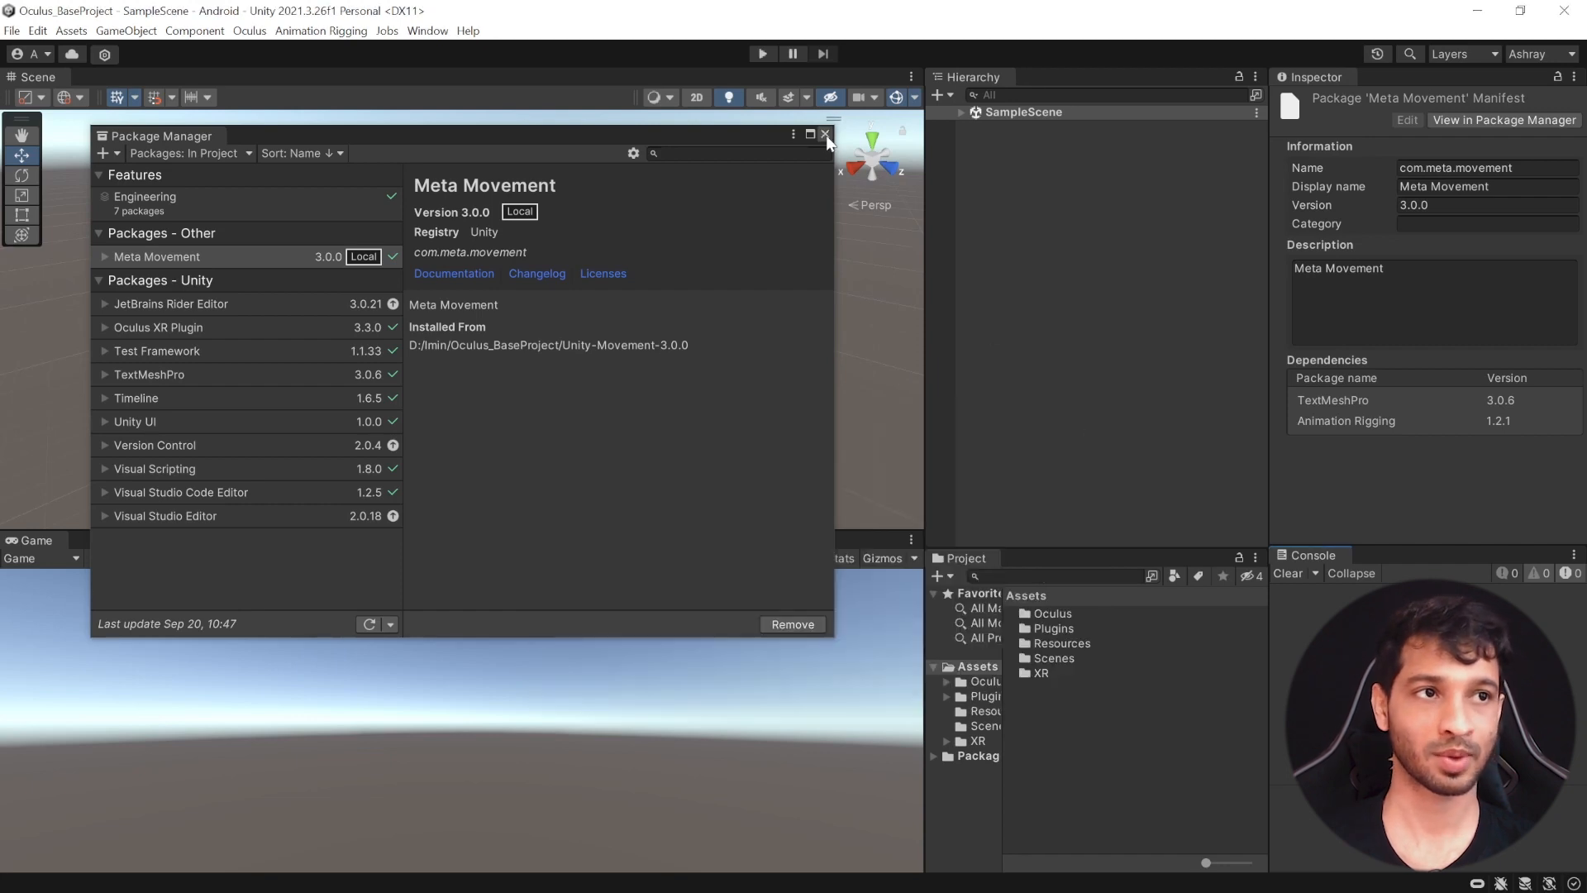
pyautogui.click(825, 134)
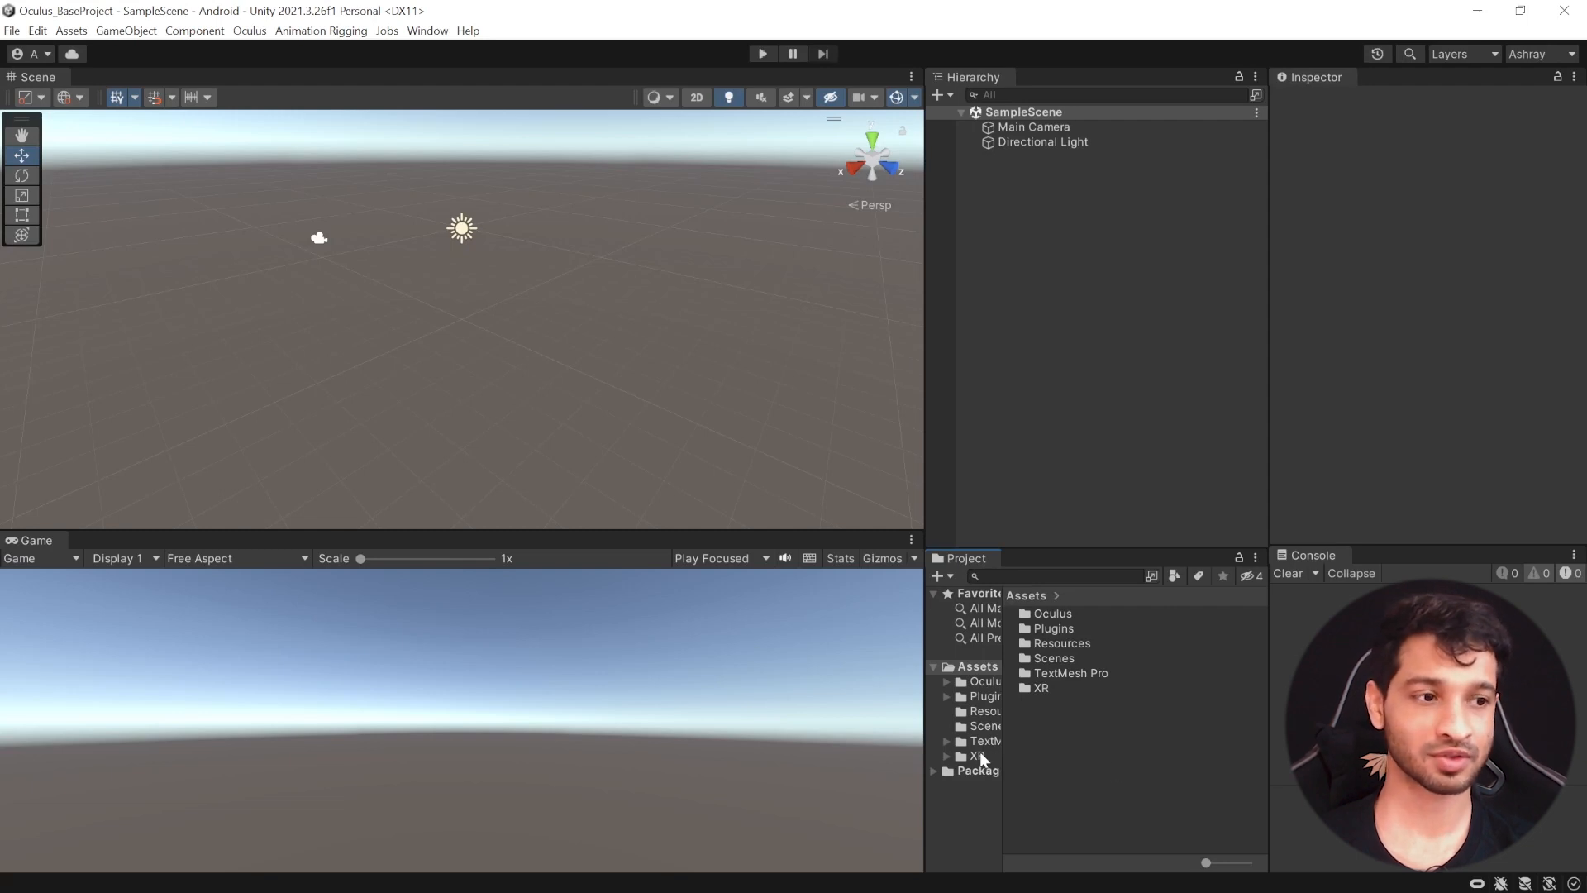
# Open the MovementRetargeting scene from Meta Movement Samples > Scenes
pyautogui.click(974, 770)
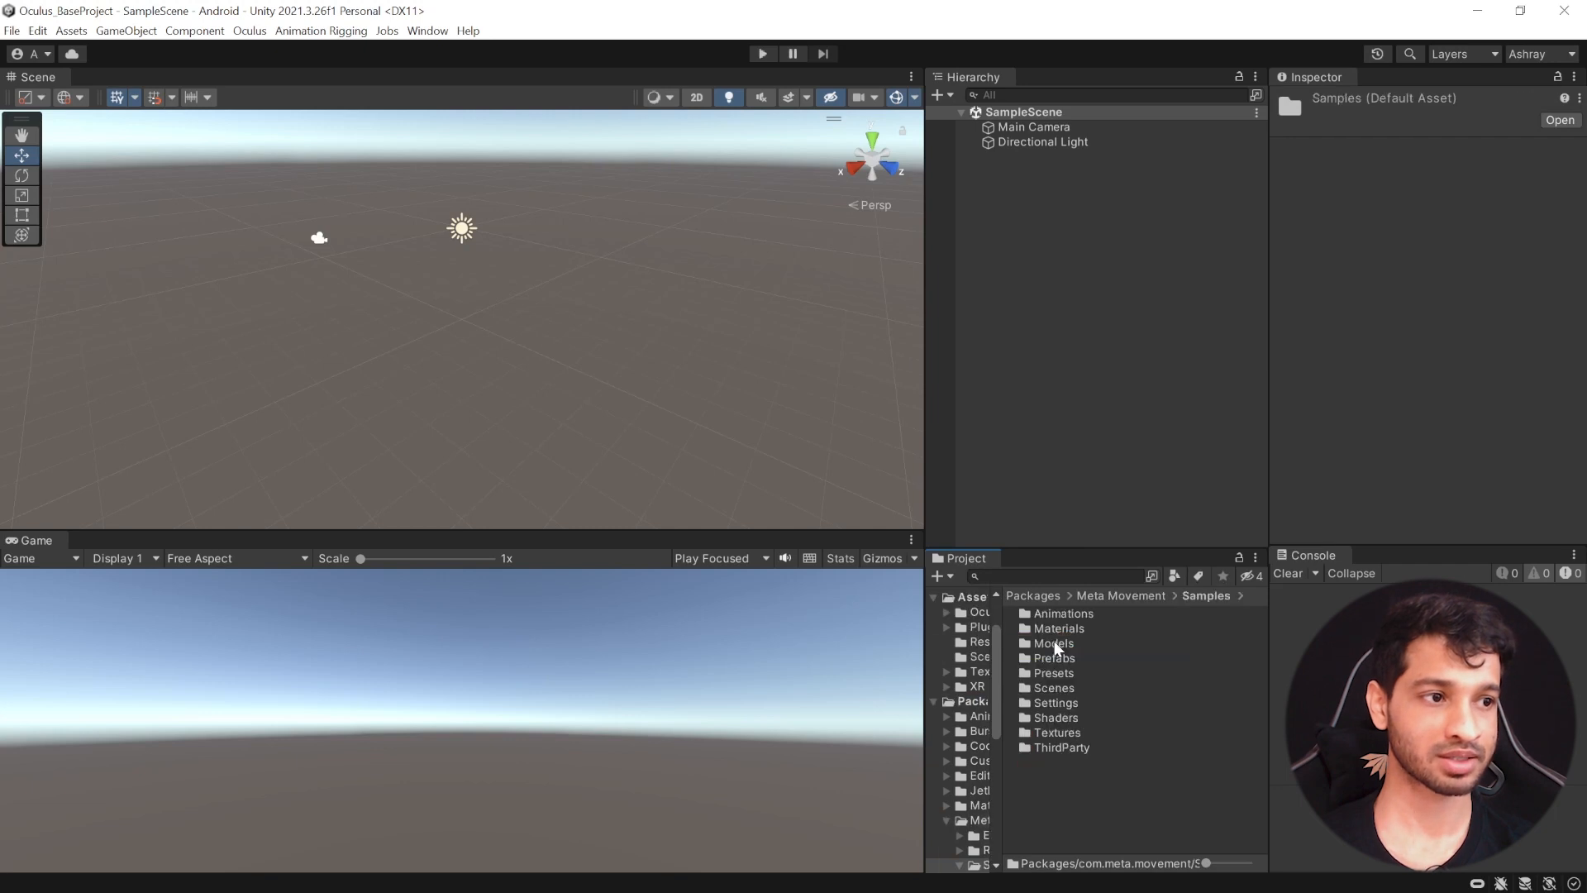
pyautogui.click(1055, 687)
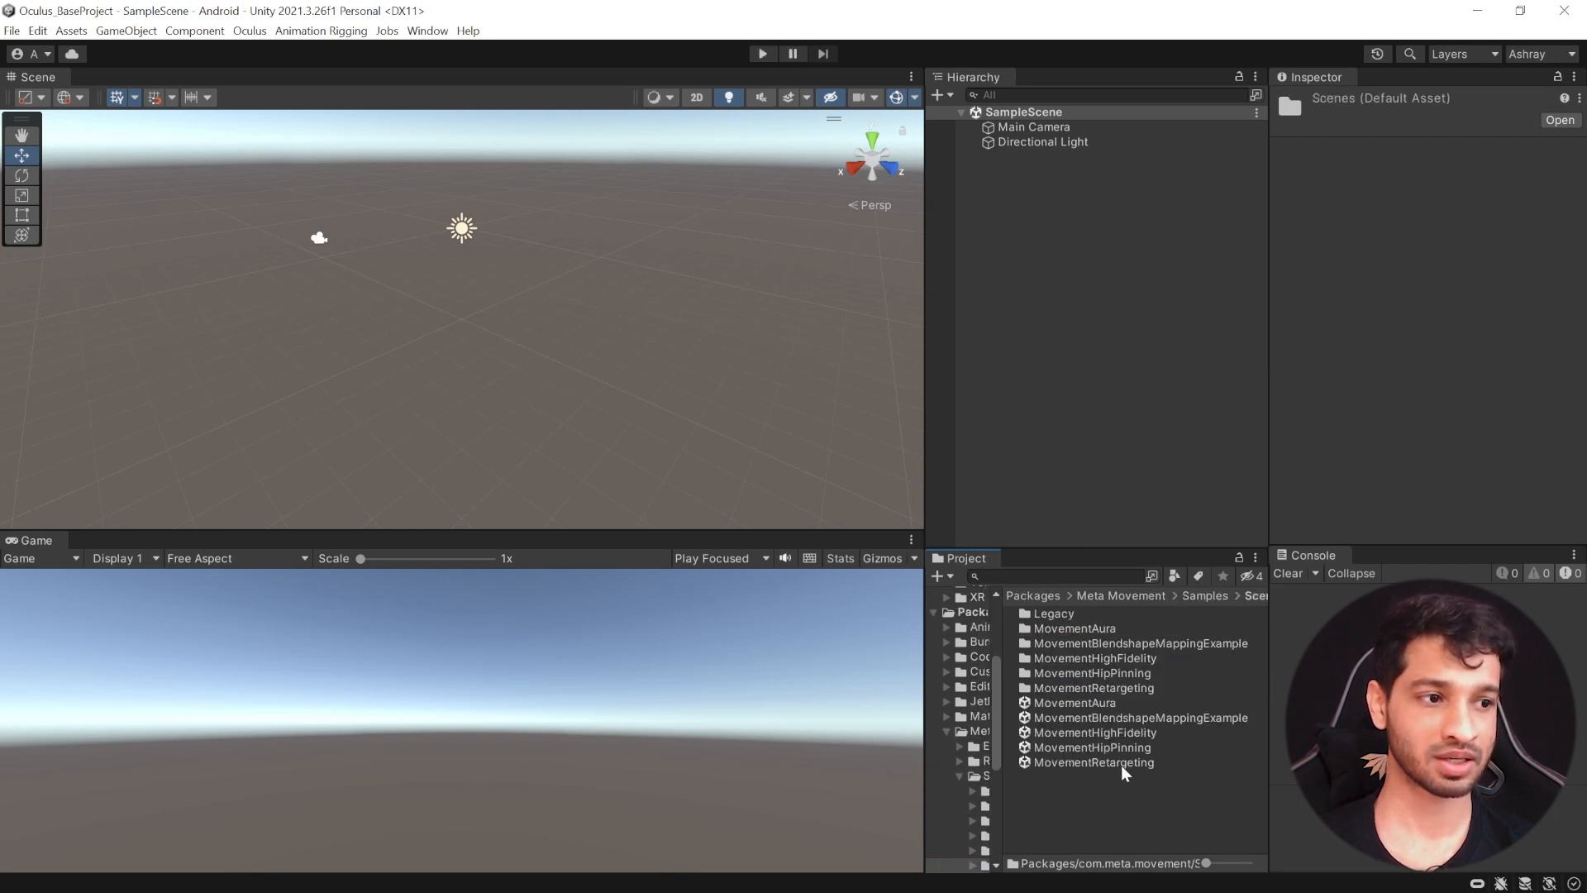
pyautogui.click(1094, 762)
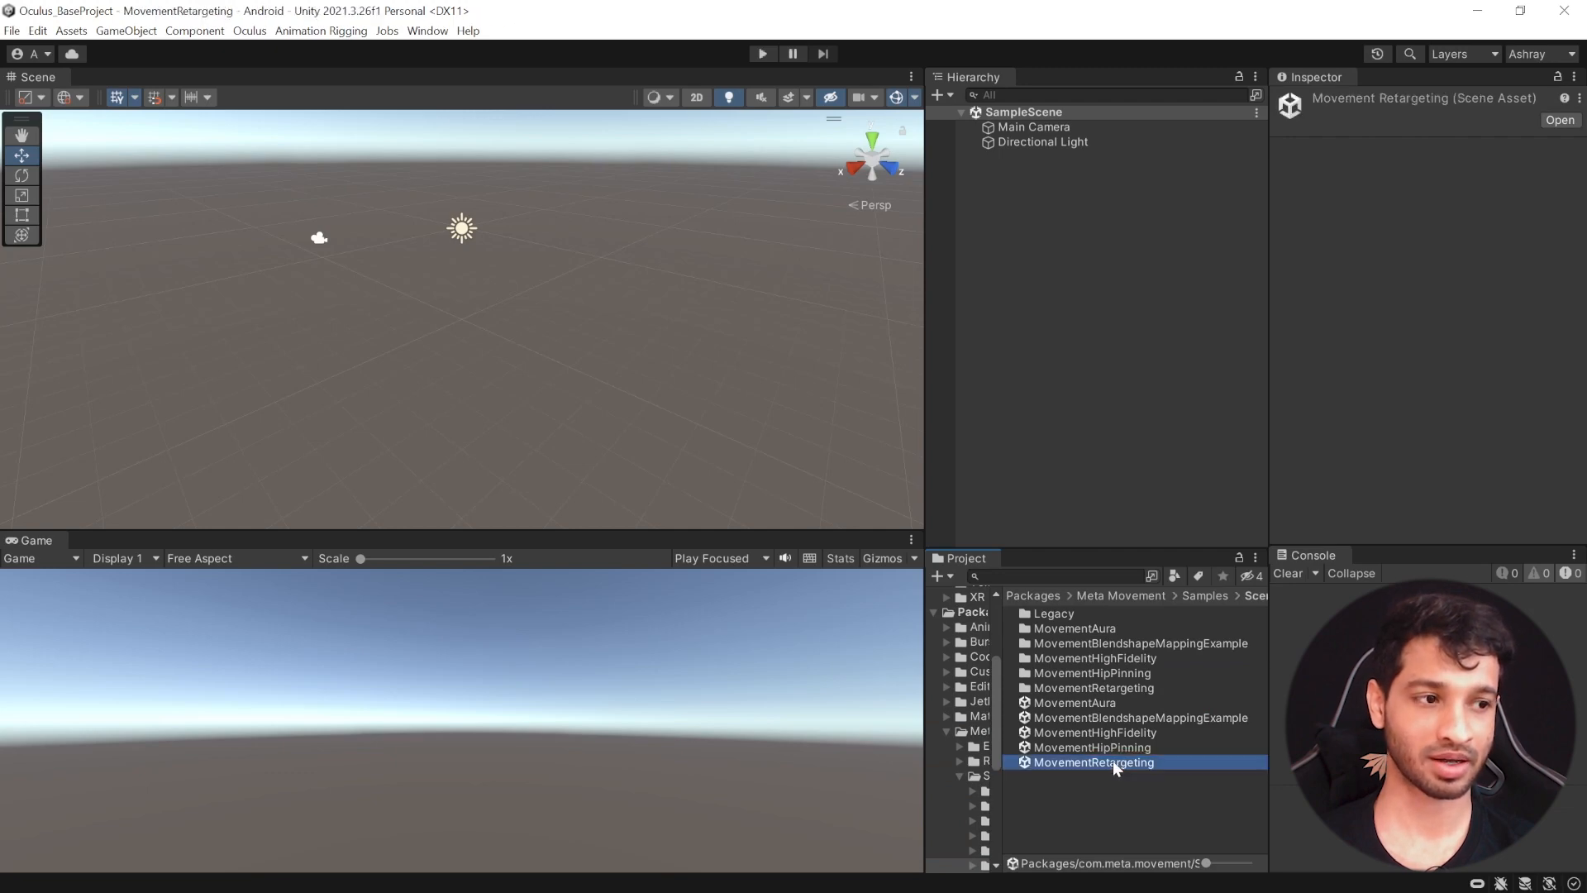
pyautogui.doubleClick(1094, 762)
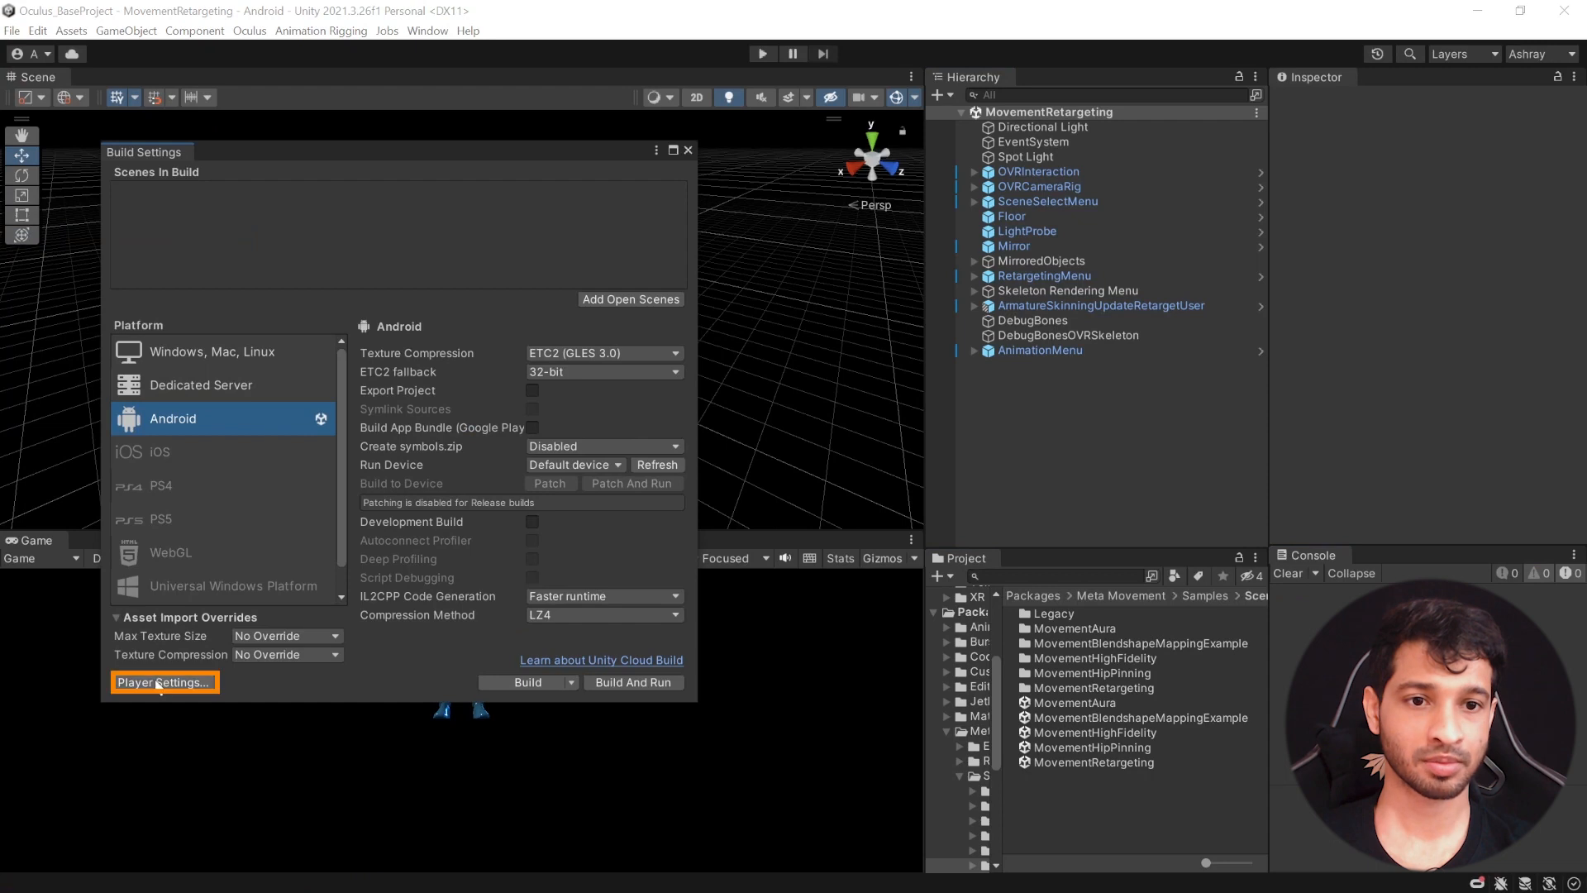
# Confirm Oculus is enabled in XR Plug-in Management and close Build Settings
pyautogui.click(161, 681)
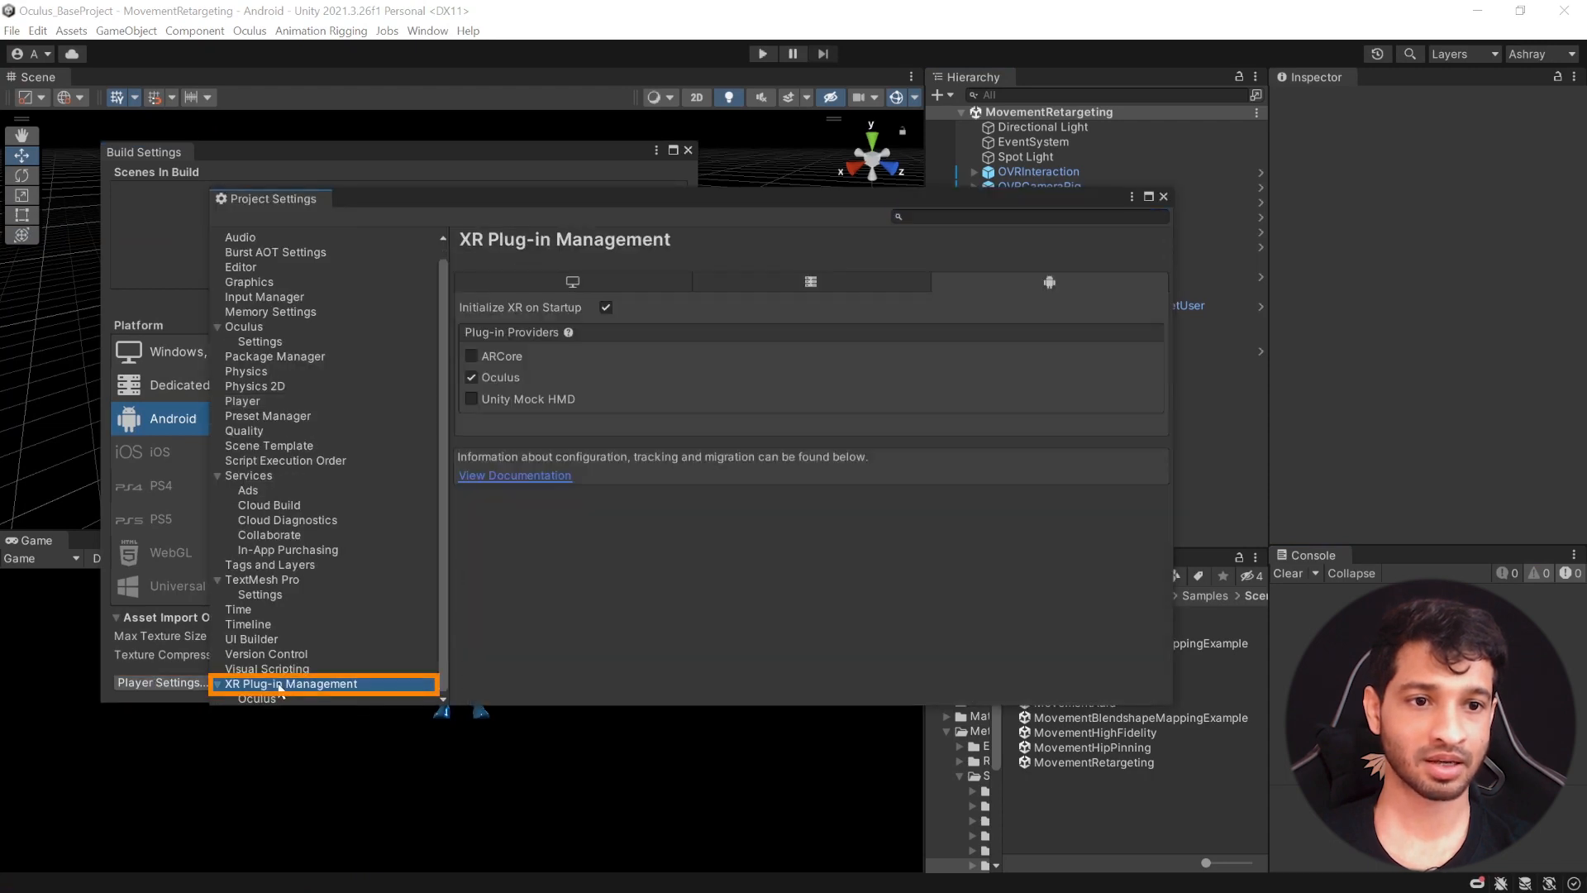
pyautogui.click(572, 281)
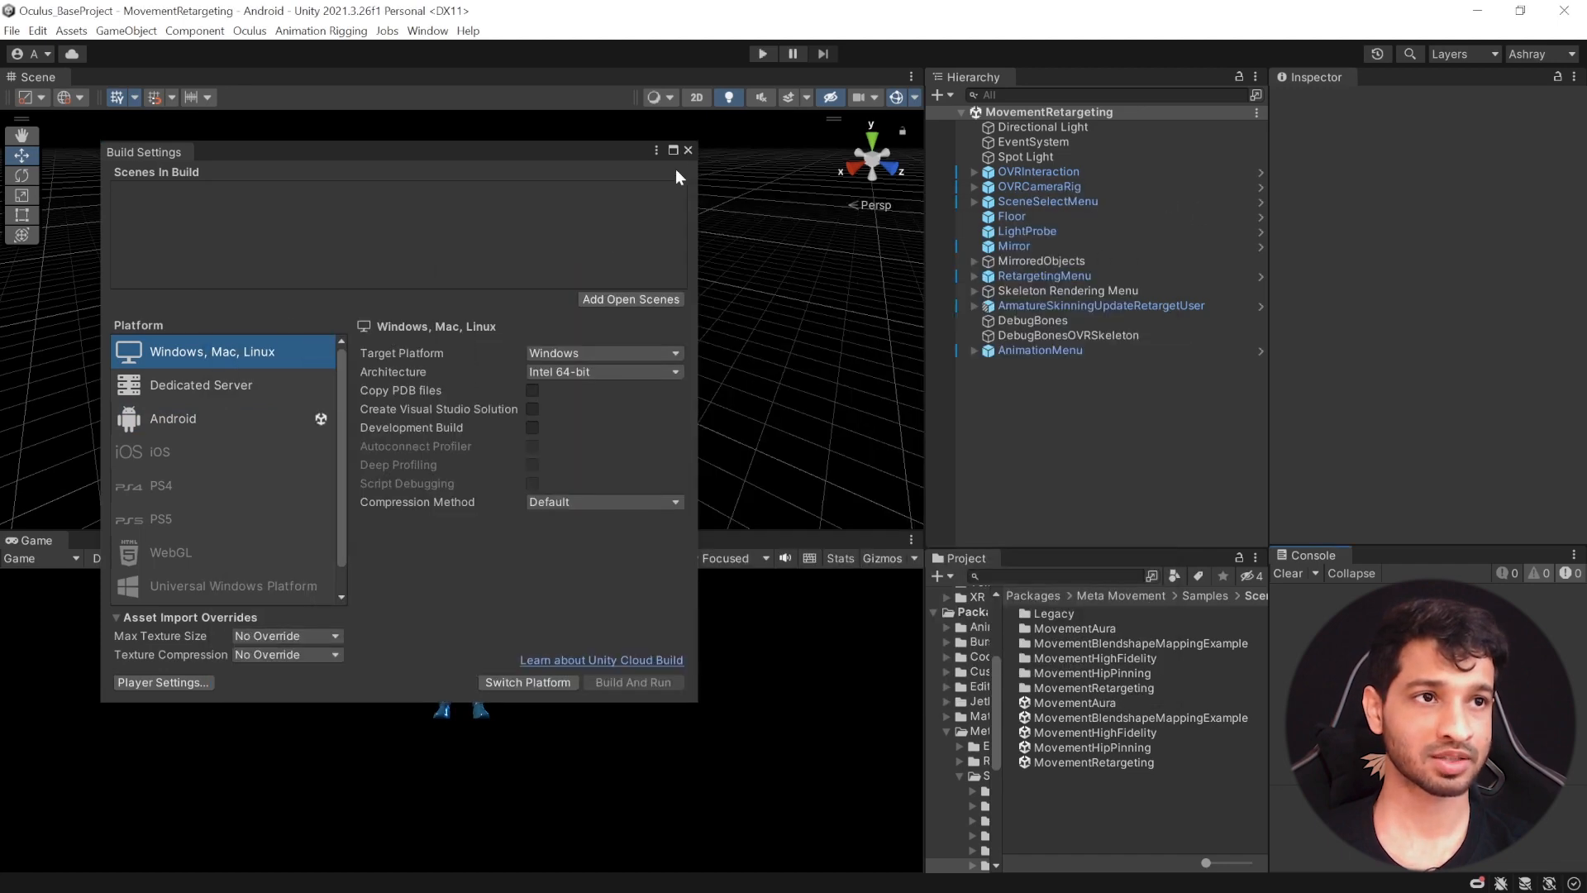
pyautogui.click(686, 149)
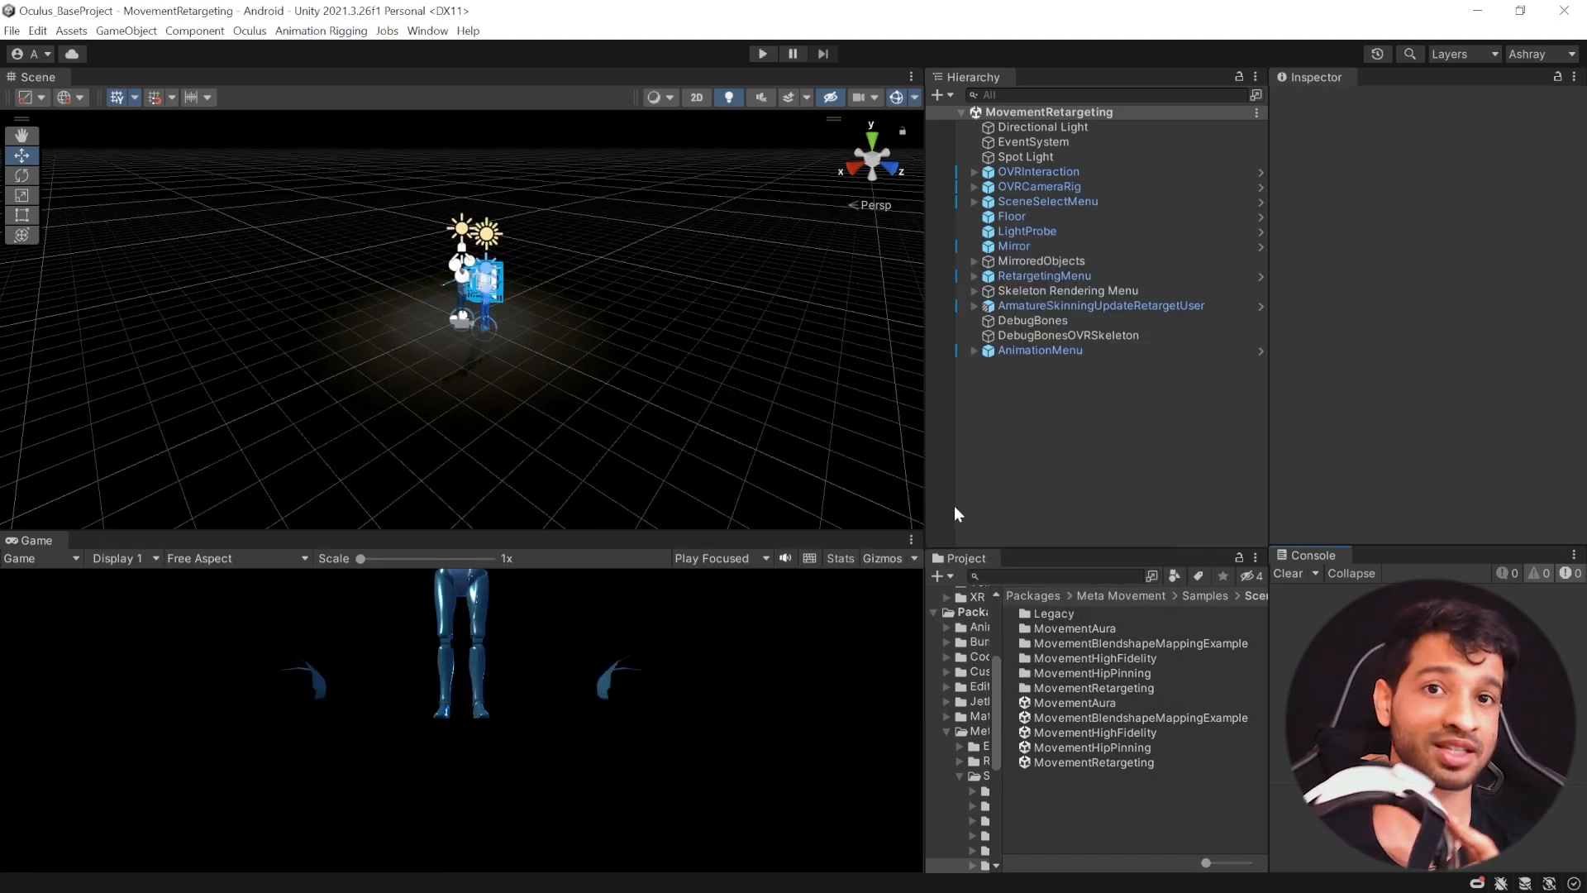
pyautogui.moveTo(1011, 415)
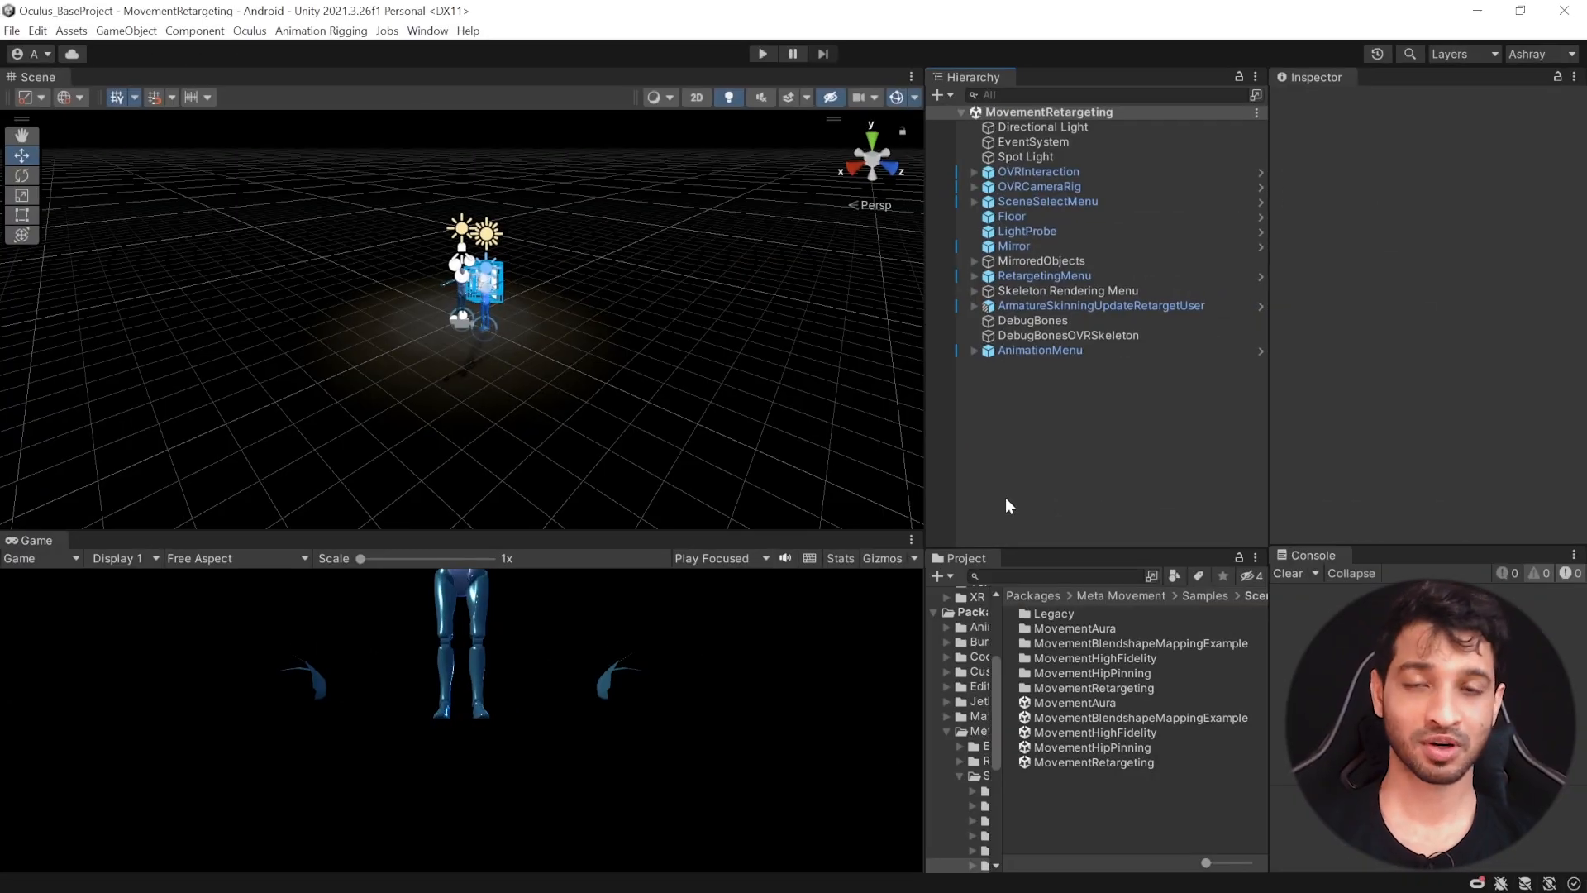
# Reopen Assets/Scenes/SampleScene and search 'ro' to place the LargeRoom prefab
pyautogui.click(961, 666)
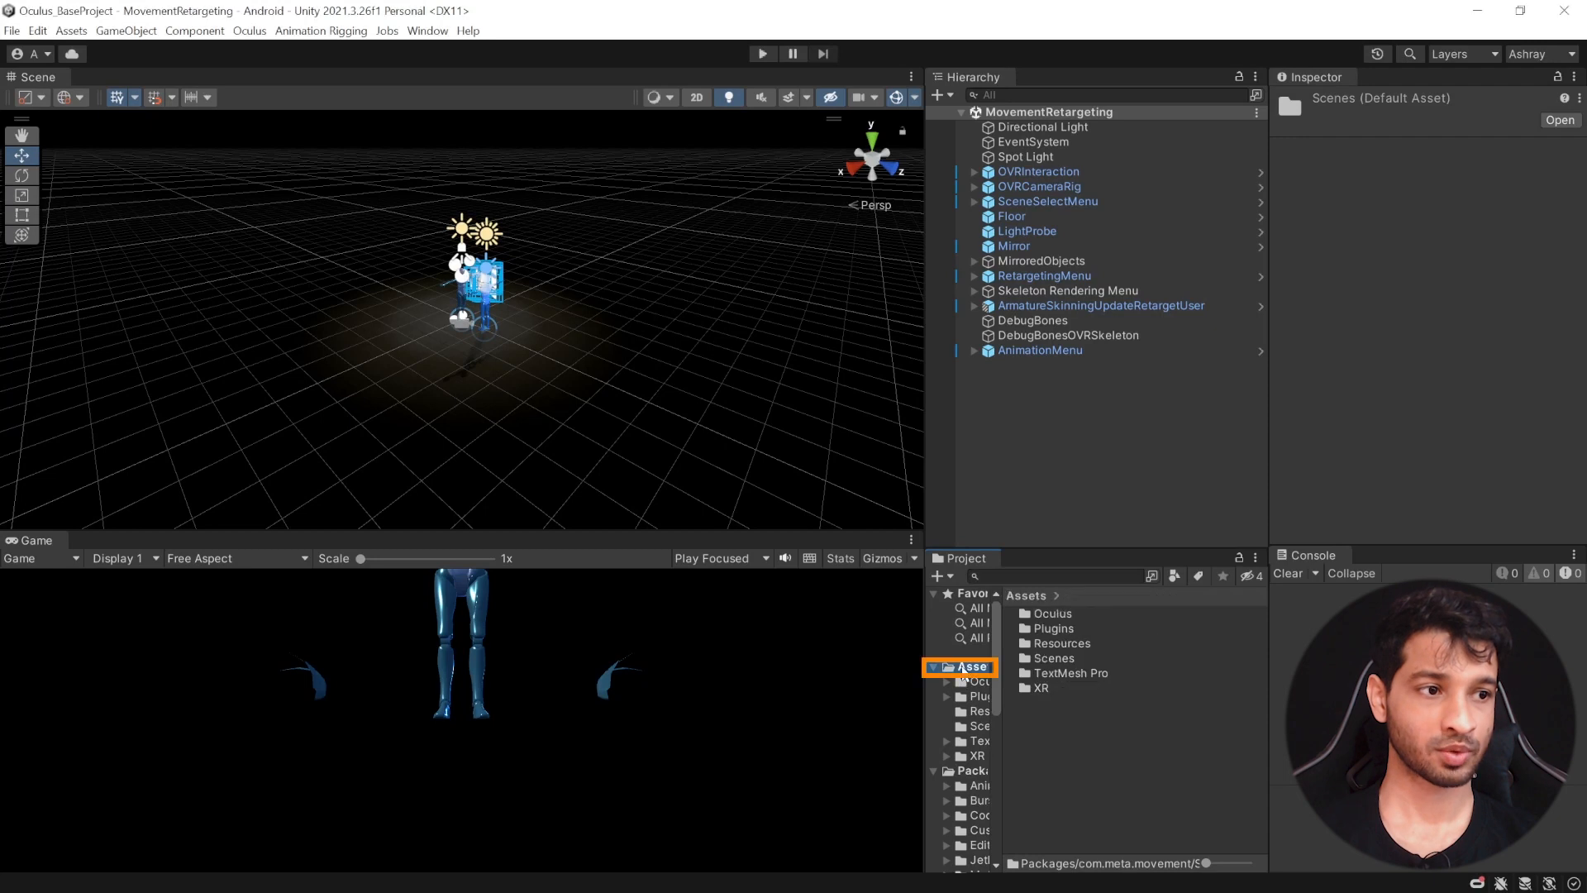
pyautogui.doubleClick(1071, 613)
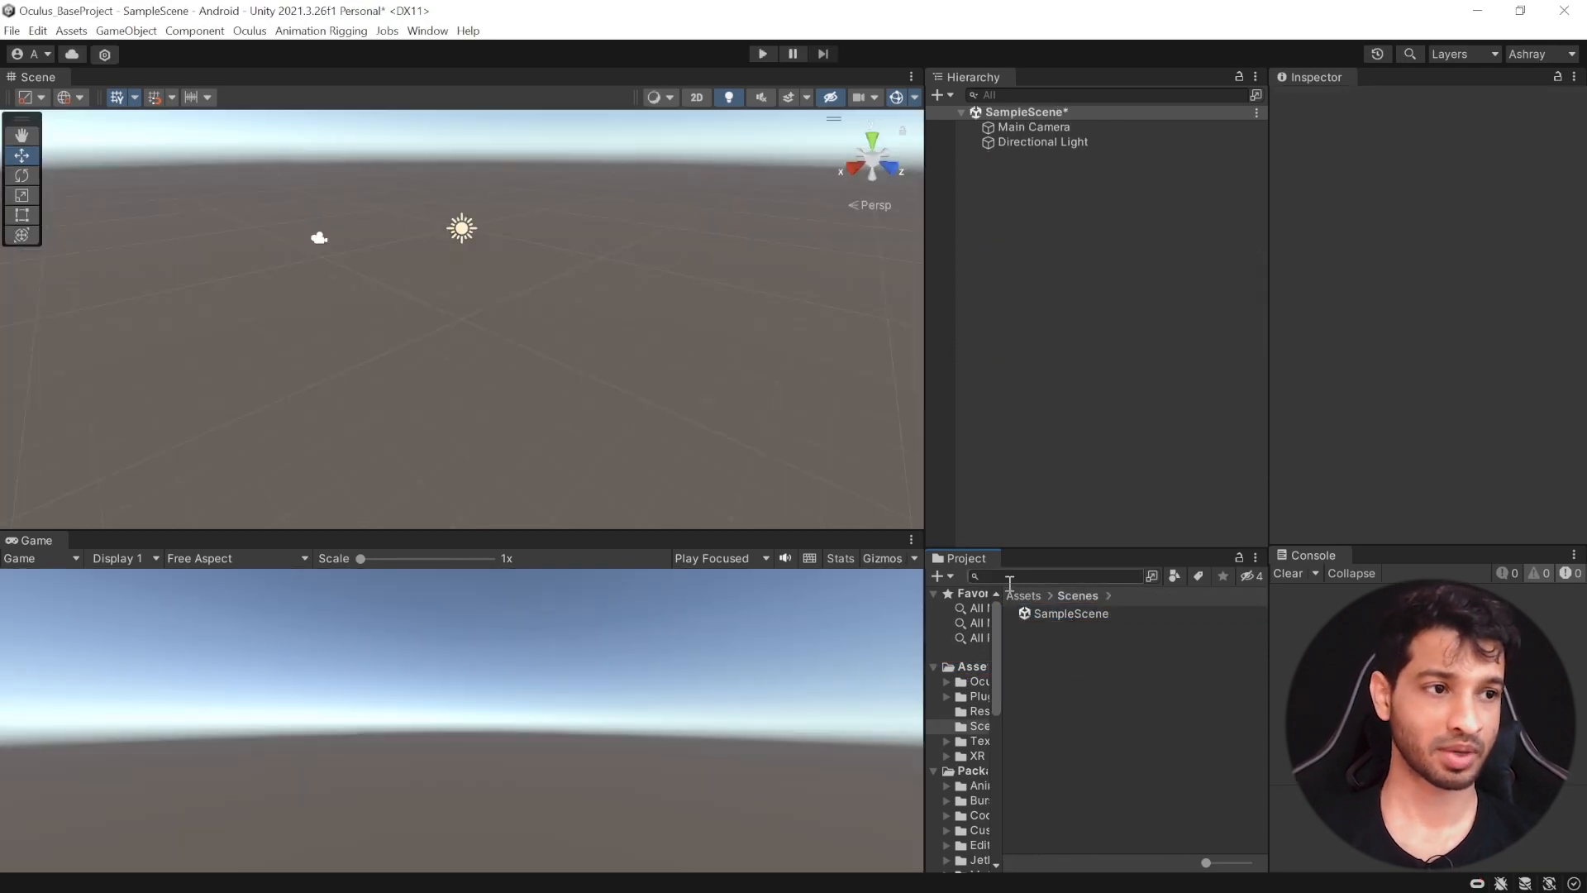
pyautogui.write('ro')
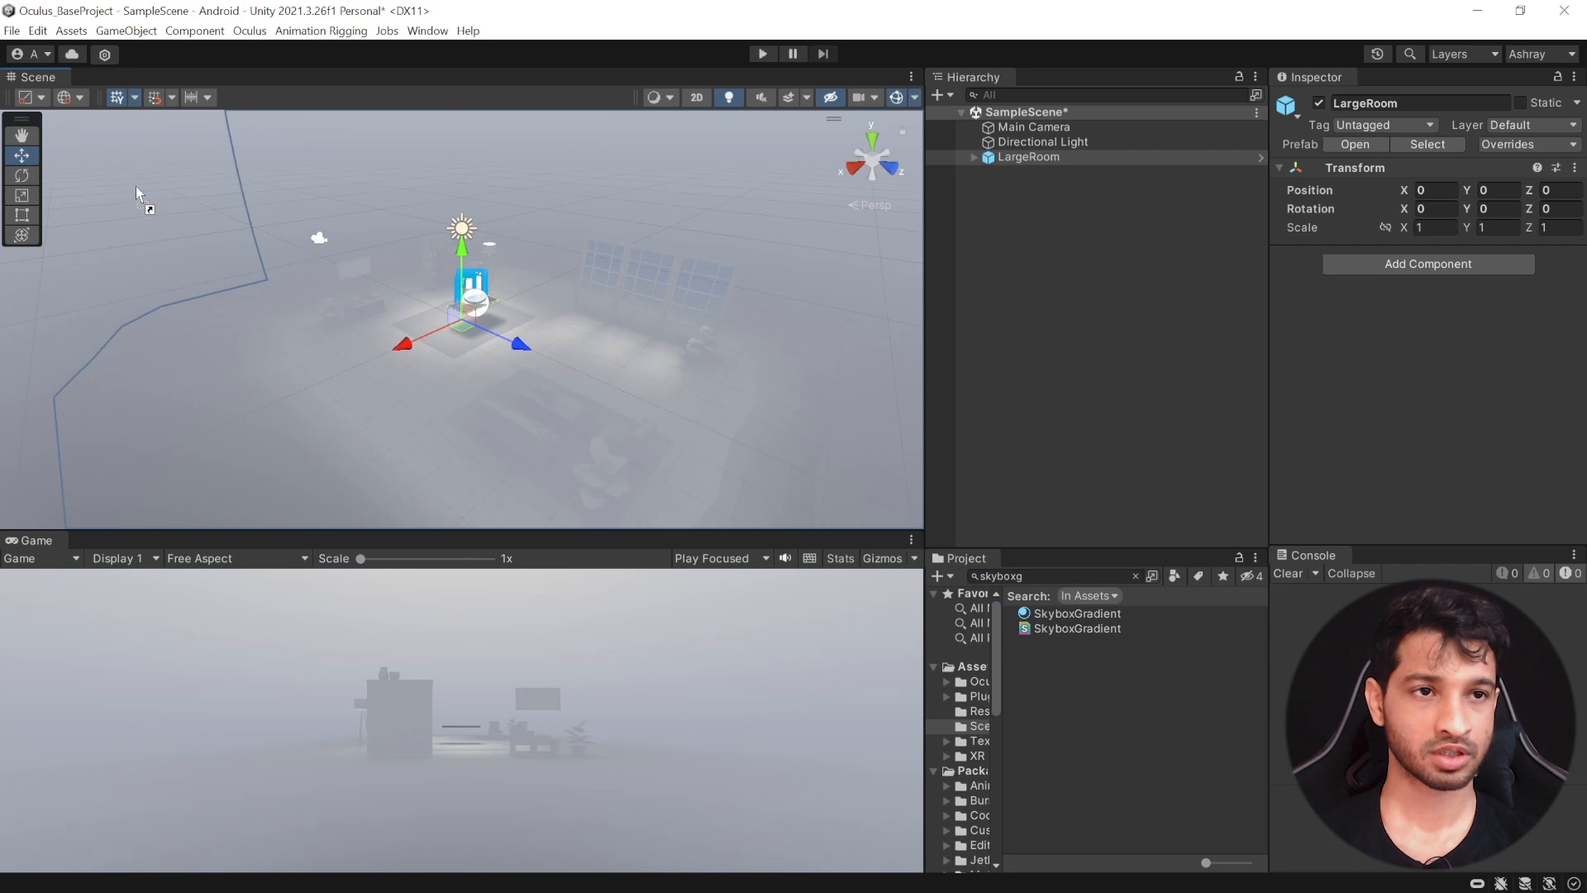
pyautogui.click(1034, 127)
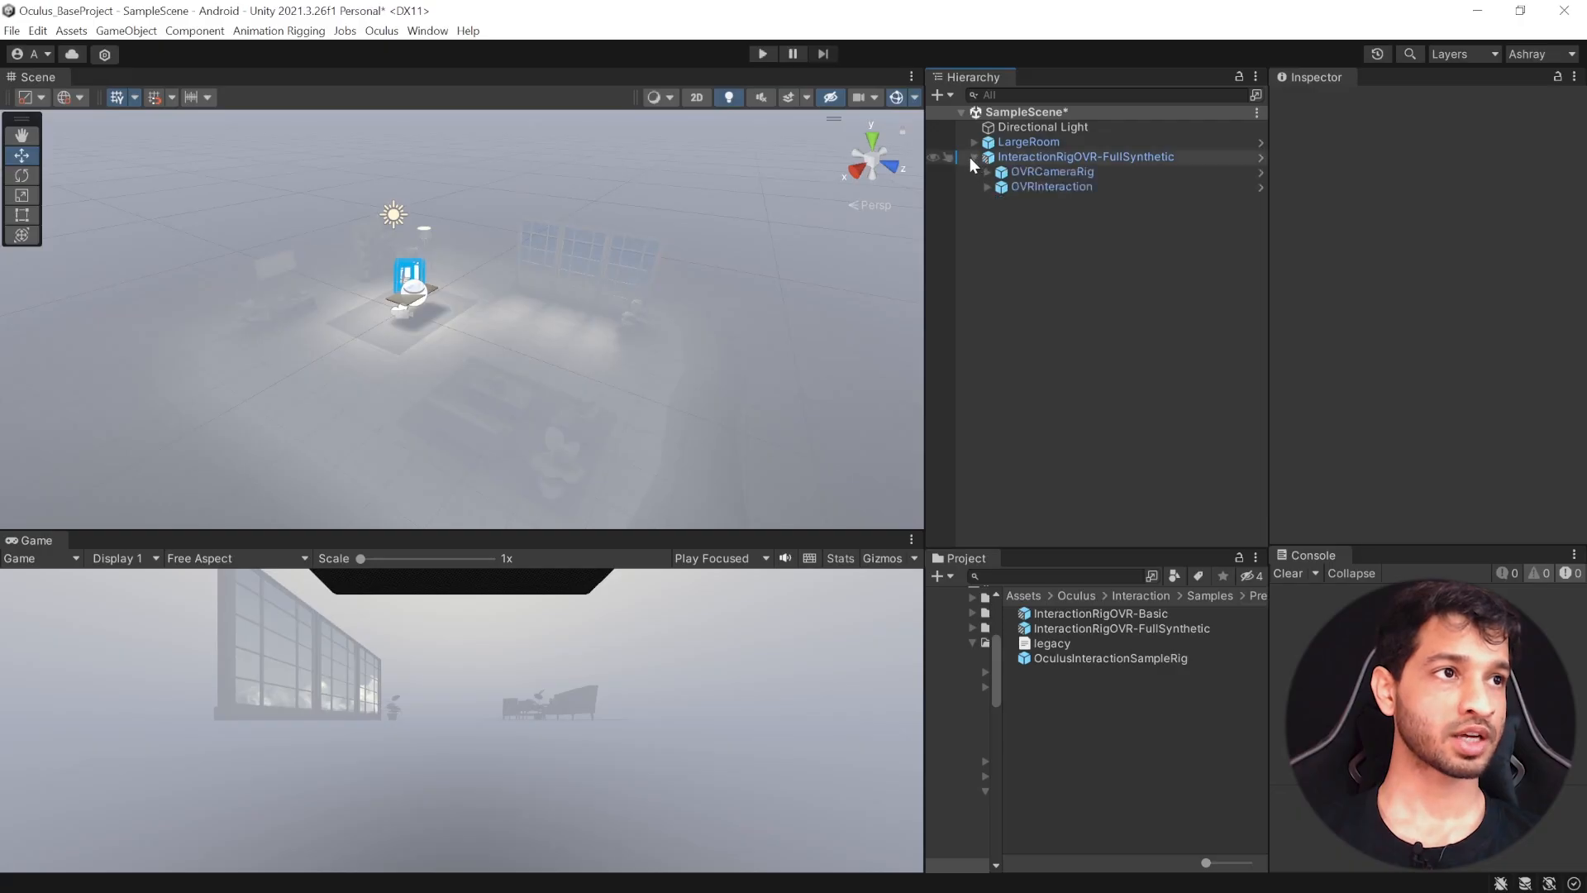
# Set Body Tracking Support to Required in OVRCameraRig's OVR Manager
pyautogui.click(1050, 171)
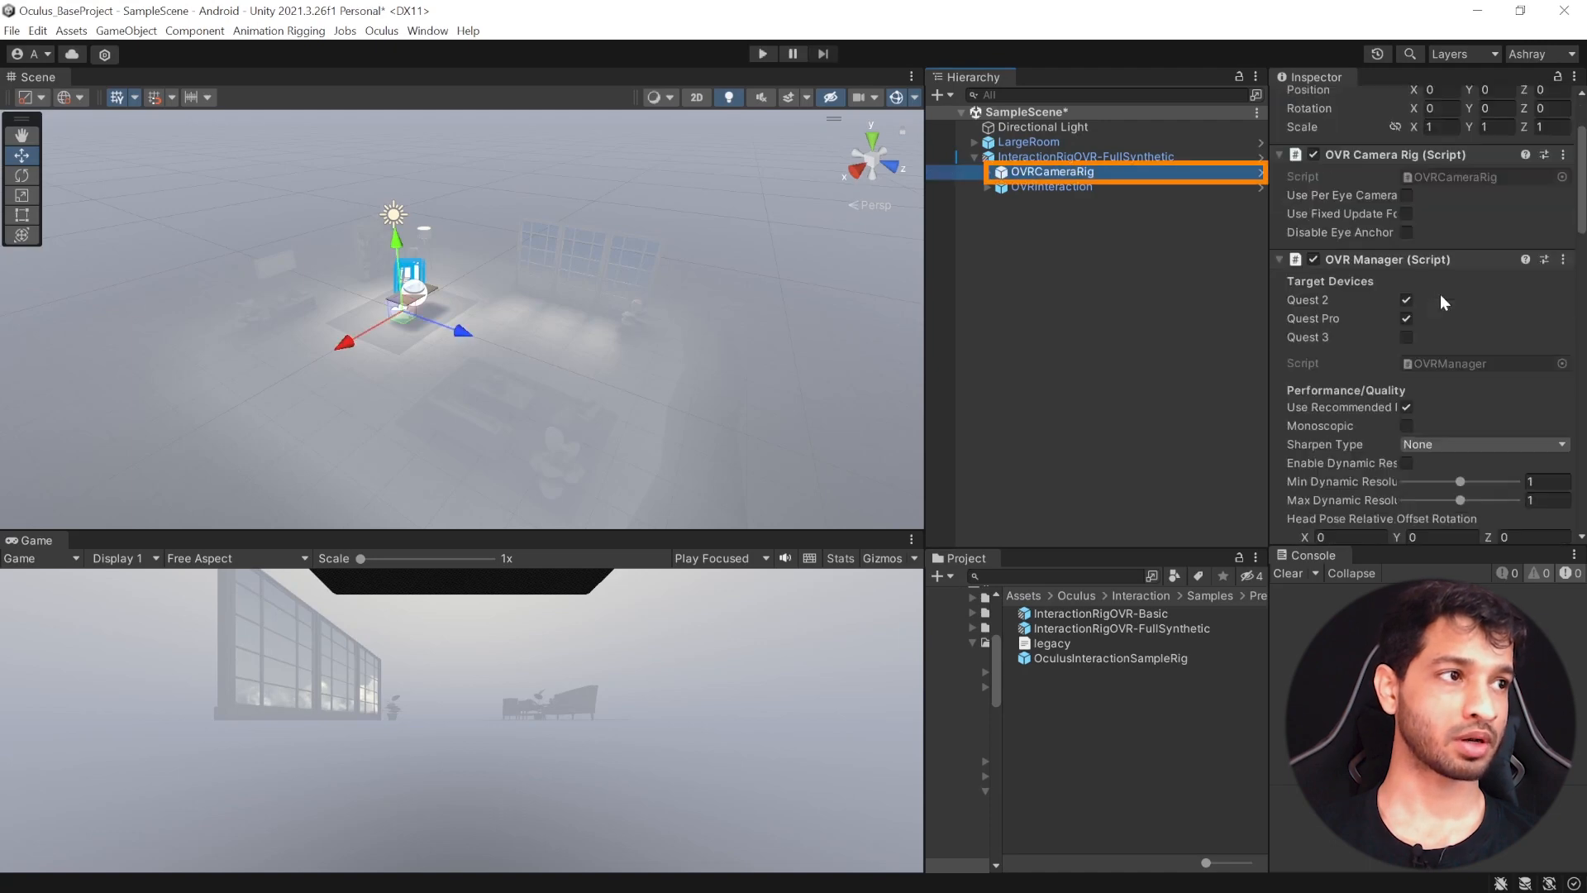
pyautogui.scroll(-3)
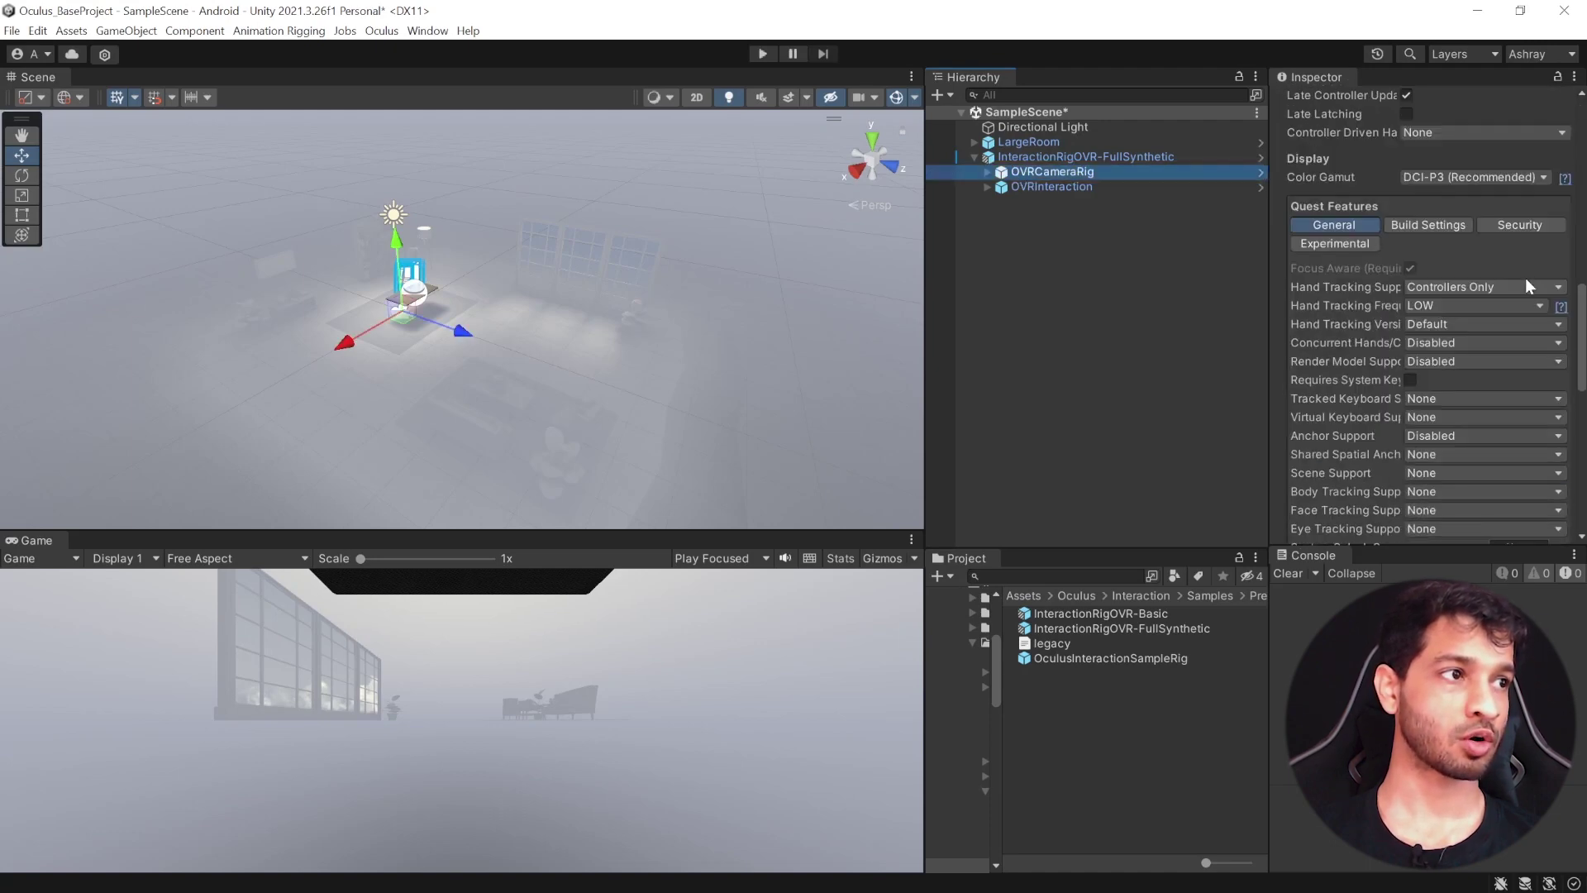
pyautogui.scroll(-3)
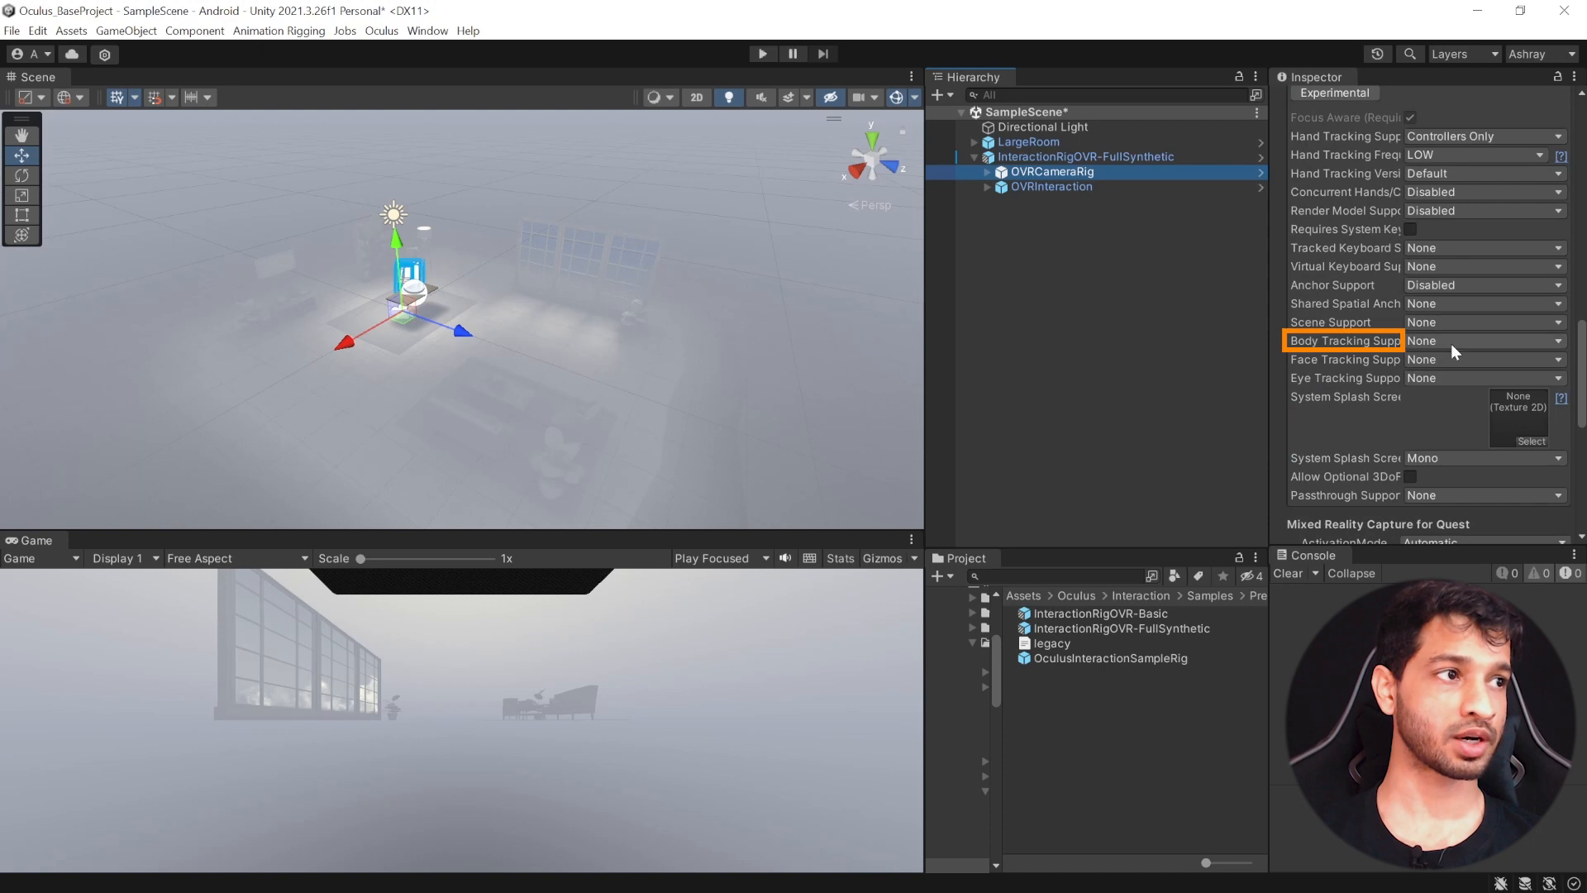
pyautogui.click(1483, 339)
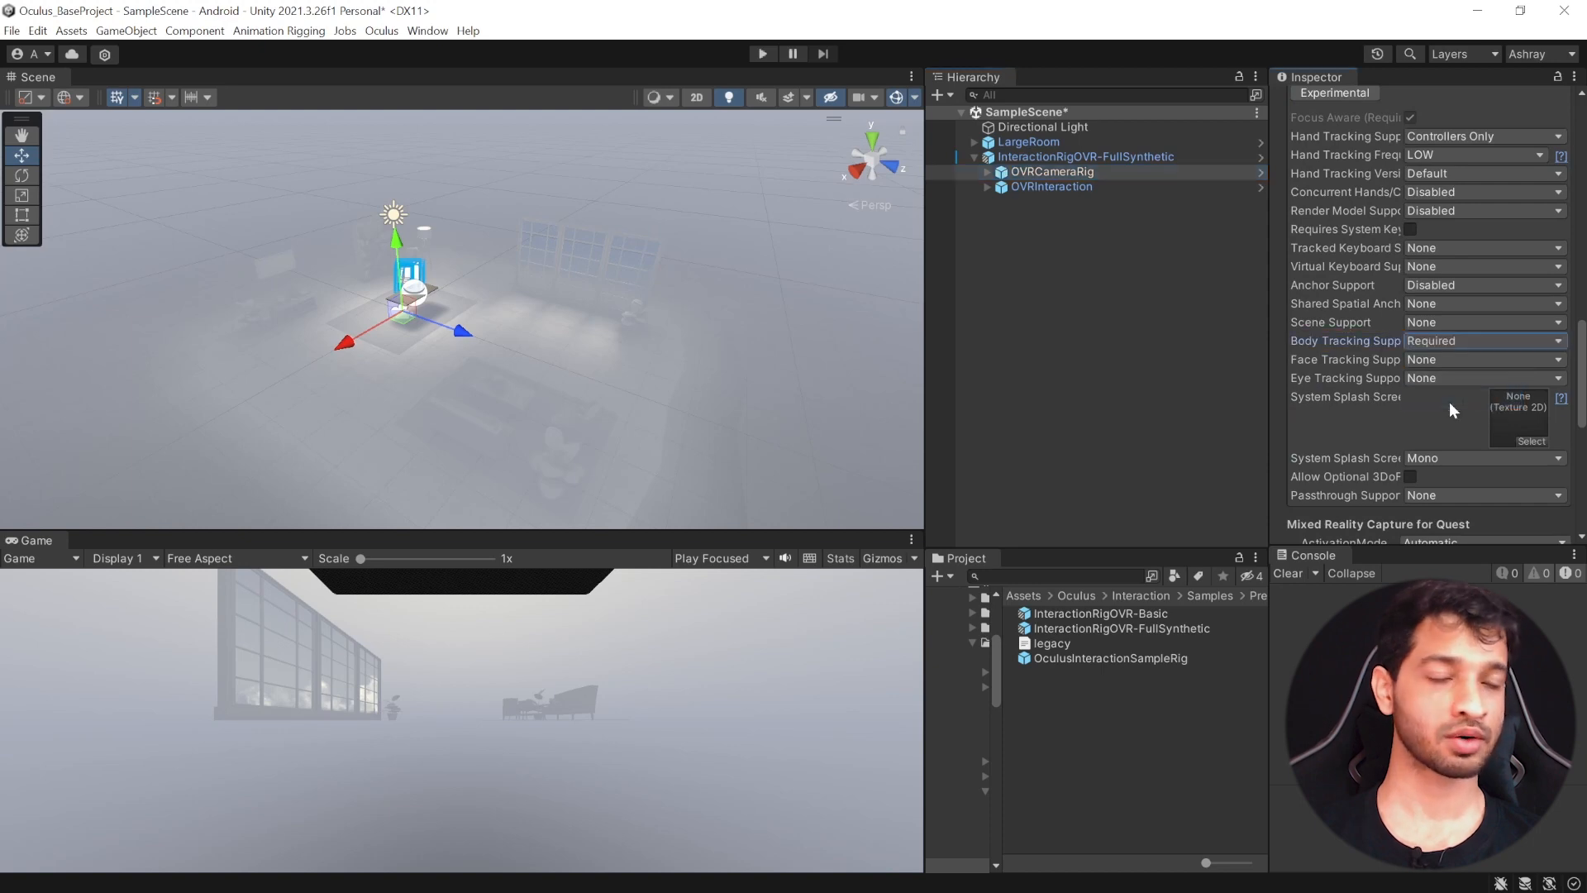
pyautogui.scroll(-3)
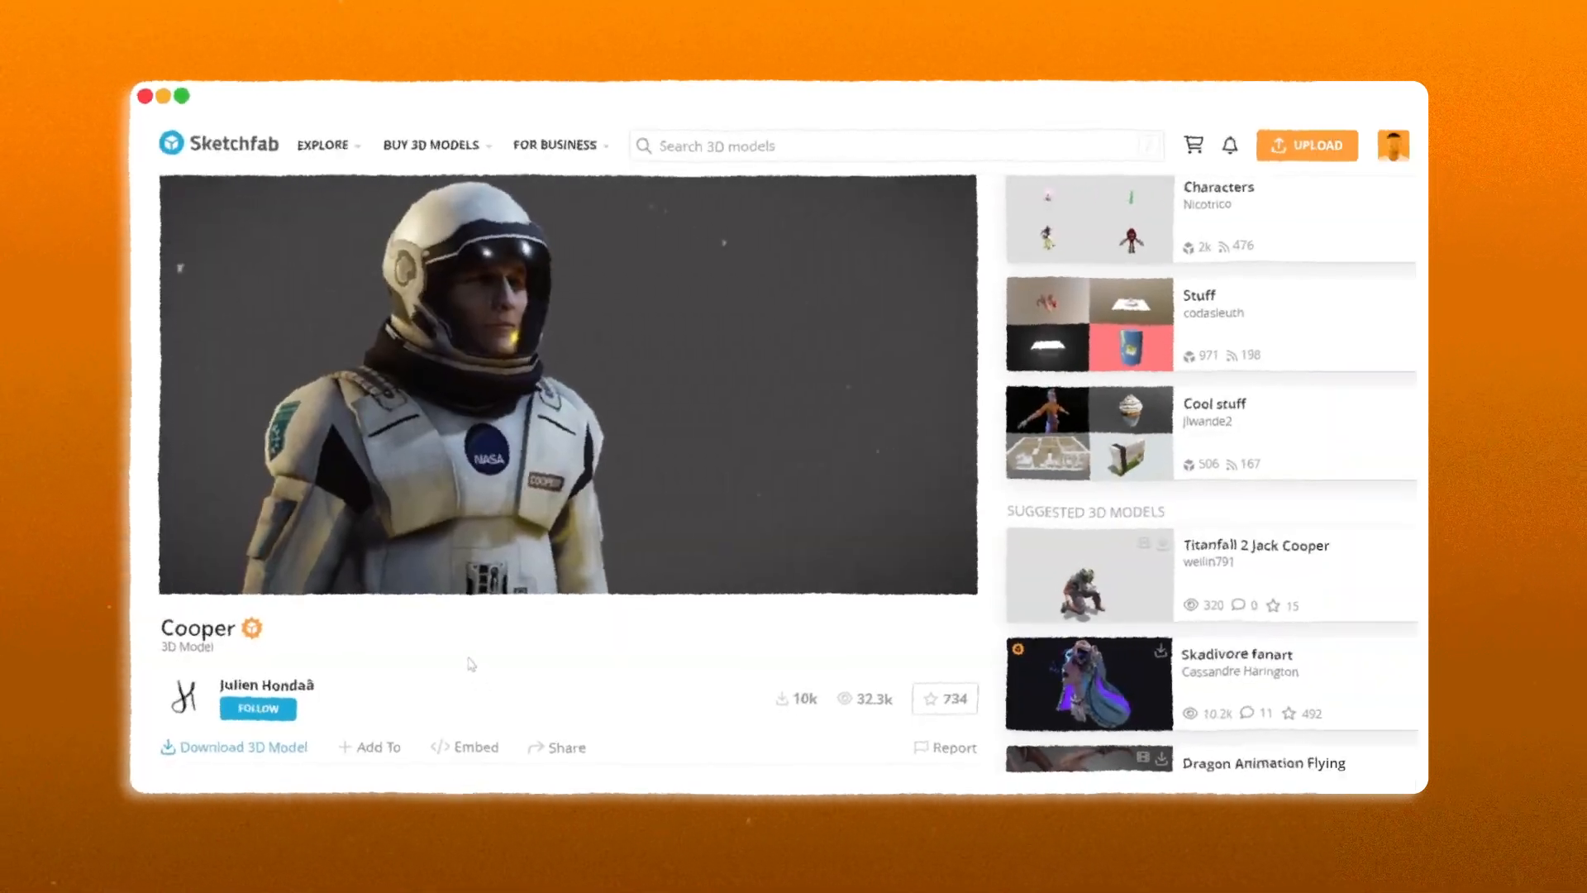
# Download the Cooper model from Sketchfab and copy its extracted cooper folder into Assets
pyautogui.click(234, 747)
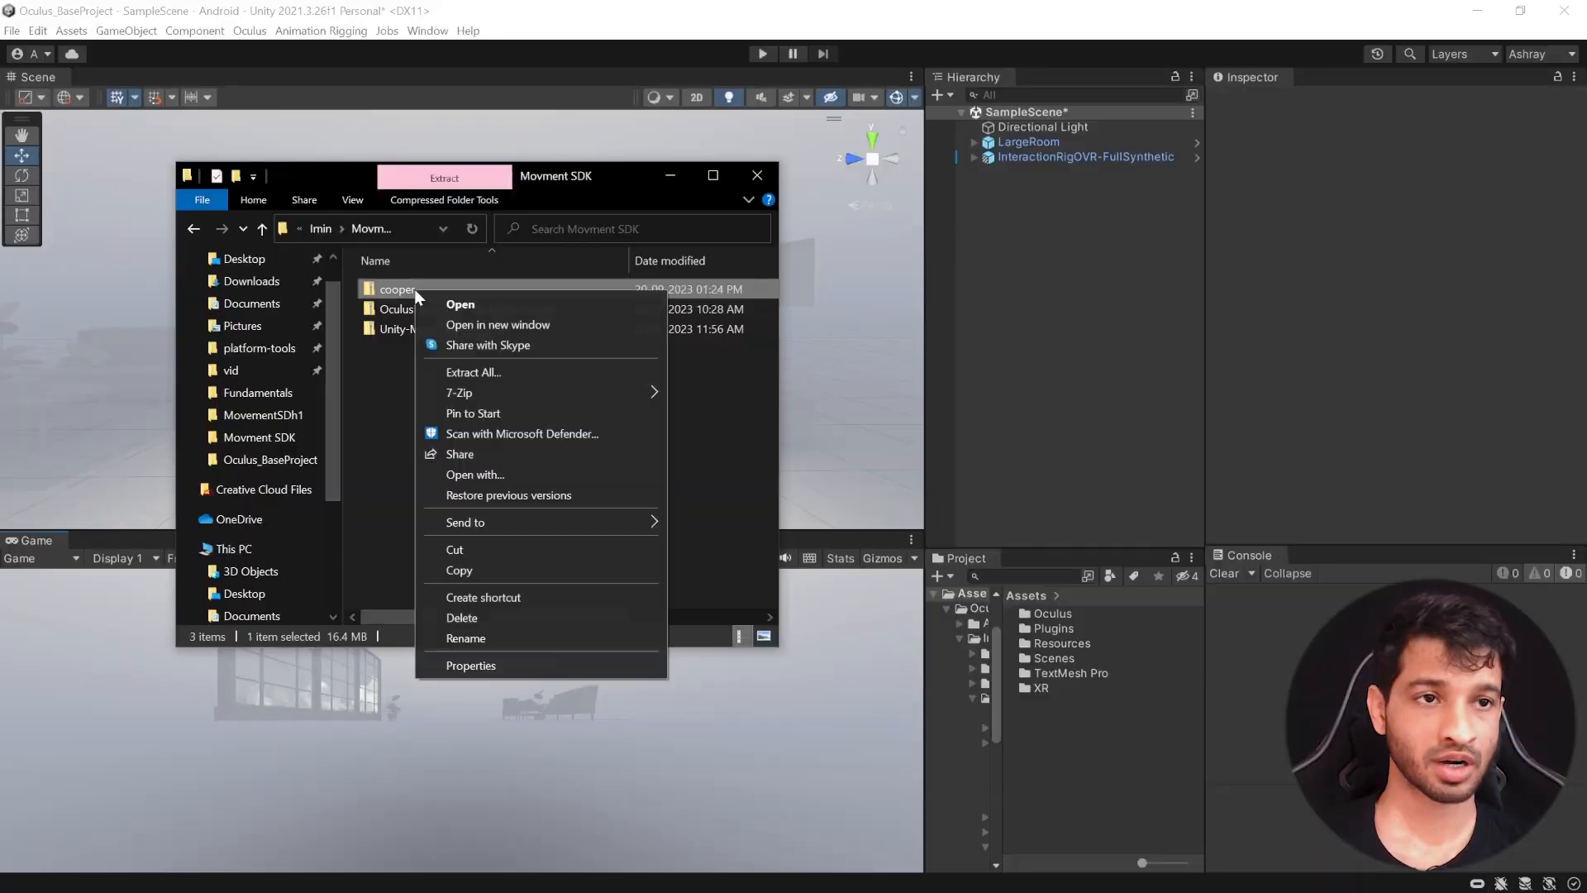
pyautogui.click(366, 489)
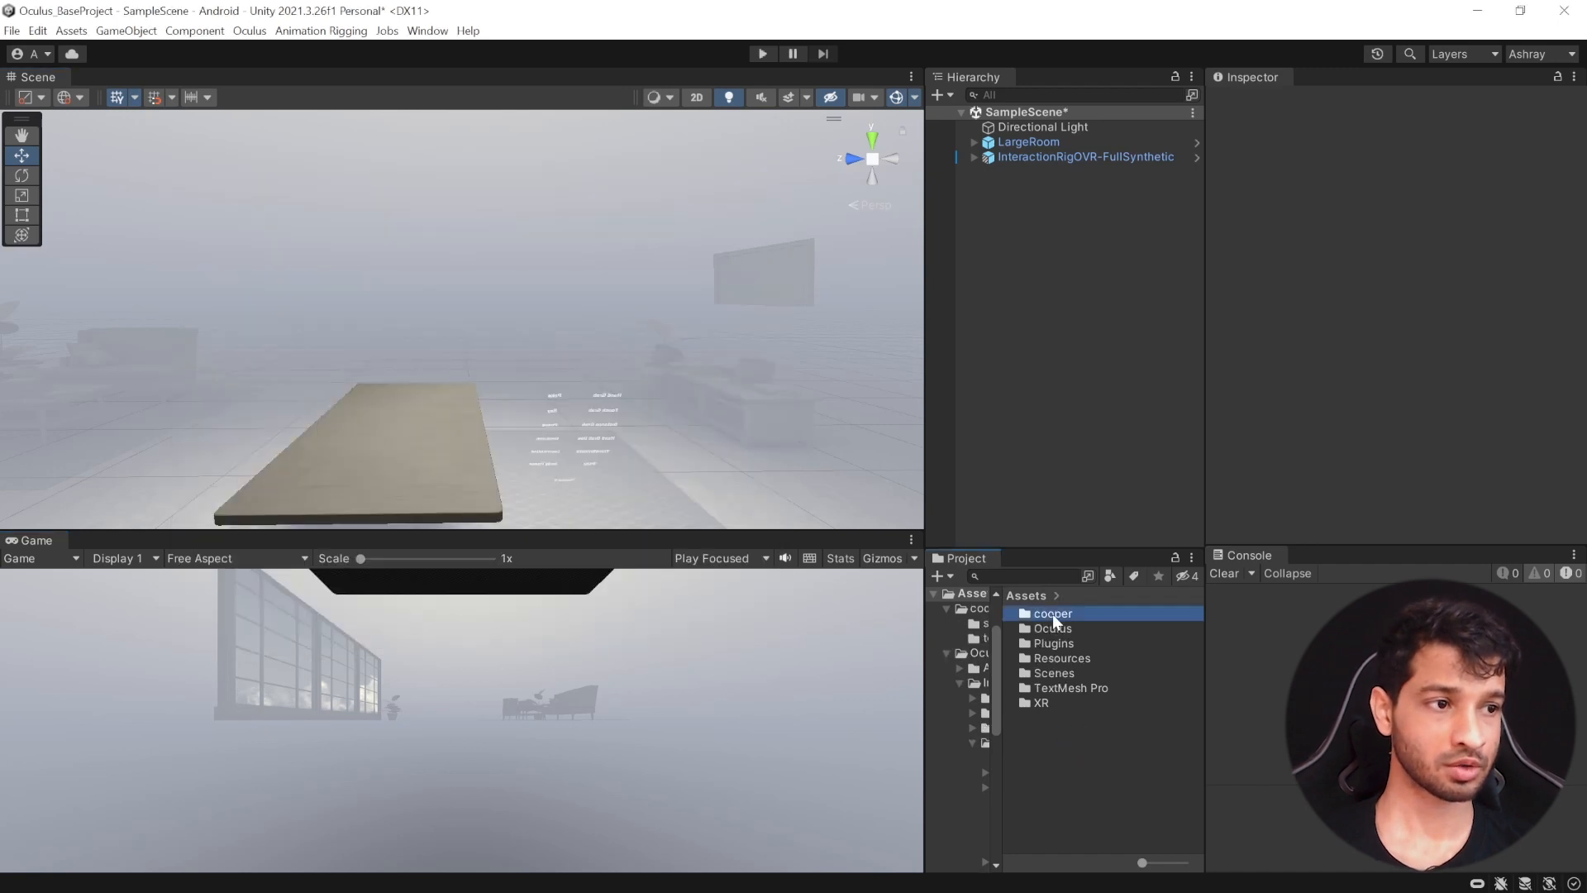
# Set Interstellar_068.blend's rig Animation Type to Humanoid and apply it
pyautogui.click(1091, 613)
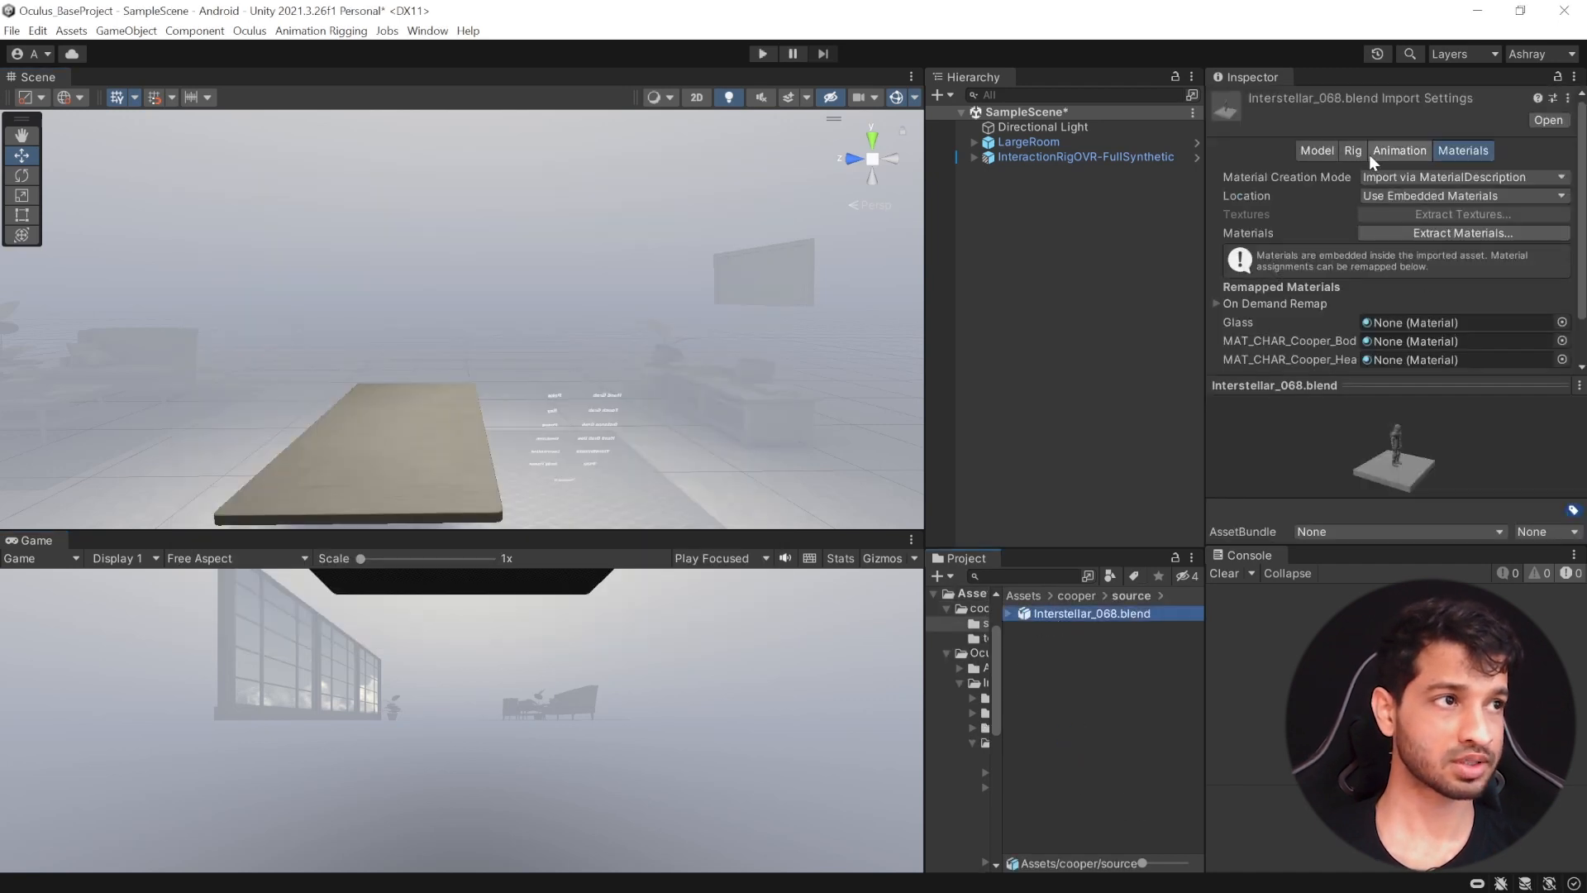
pyautogui.click(1358, 149)
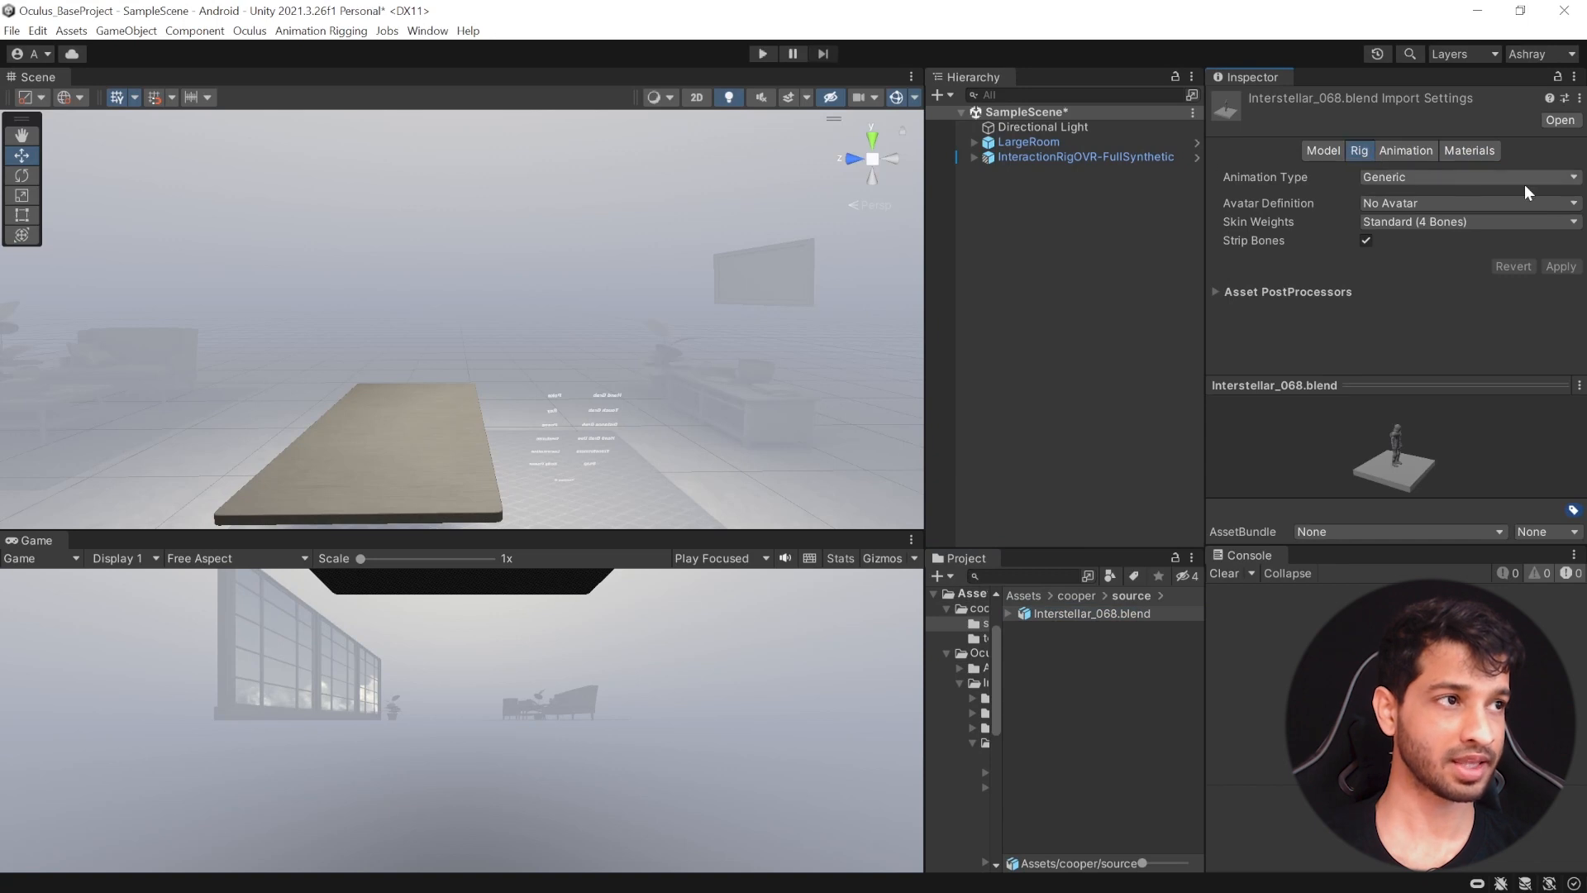
pyautogui.click(1467, 177)
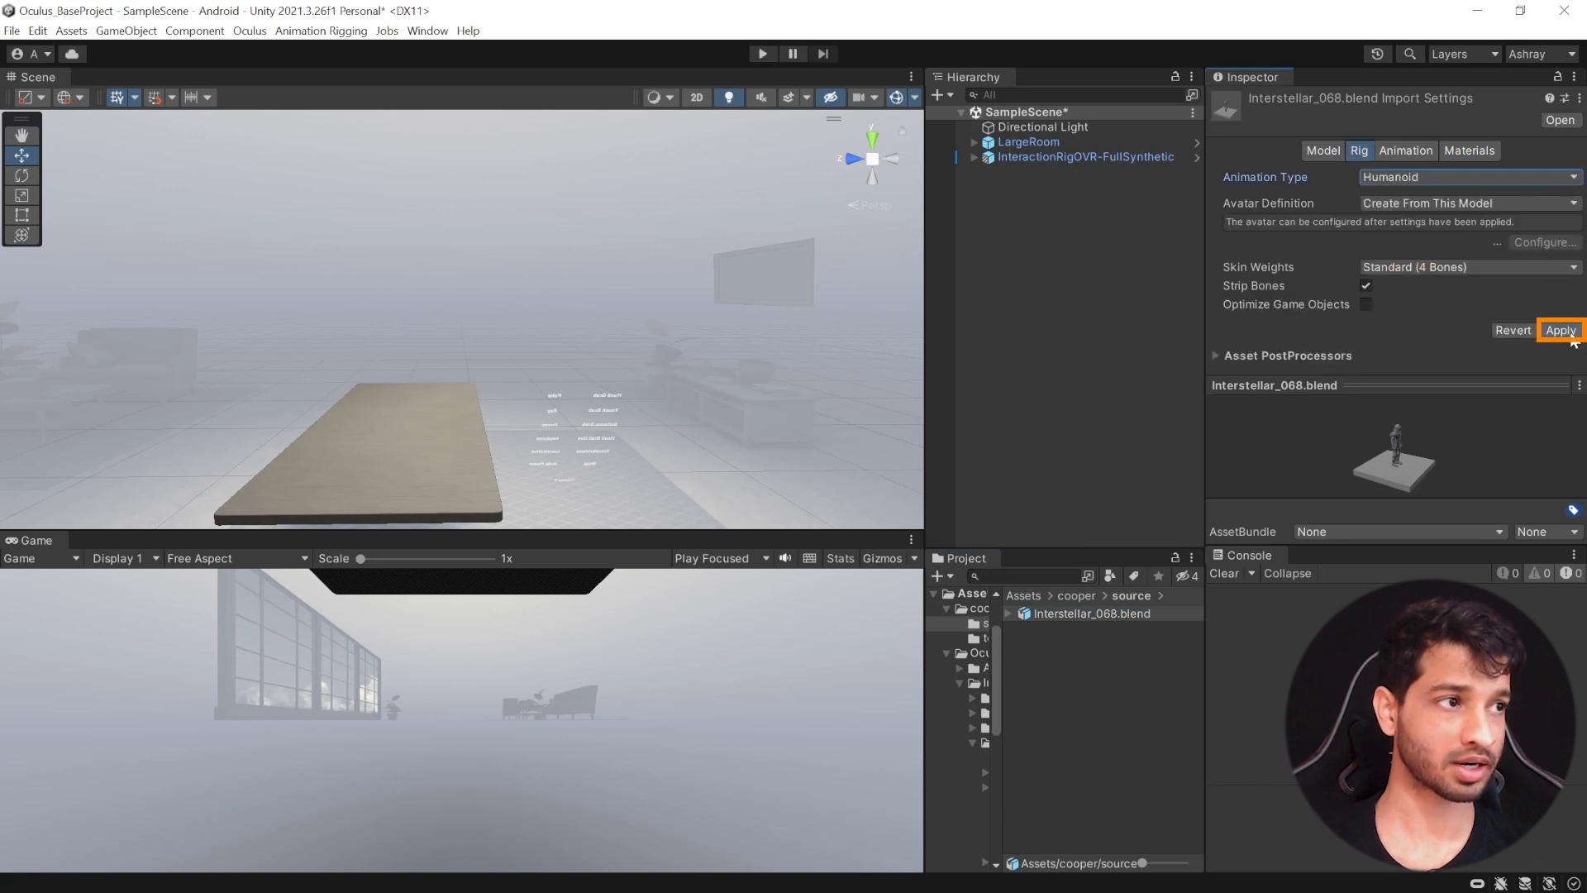
pyautogui.click(1559, 329)
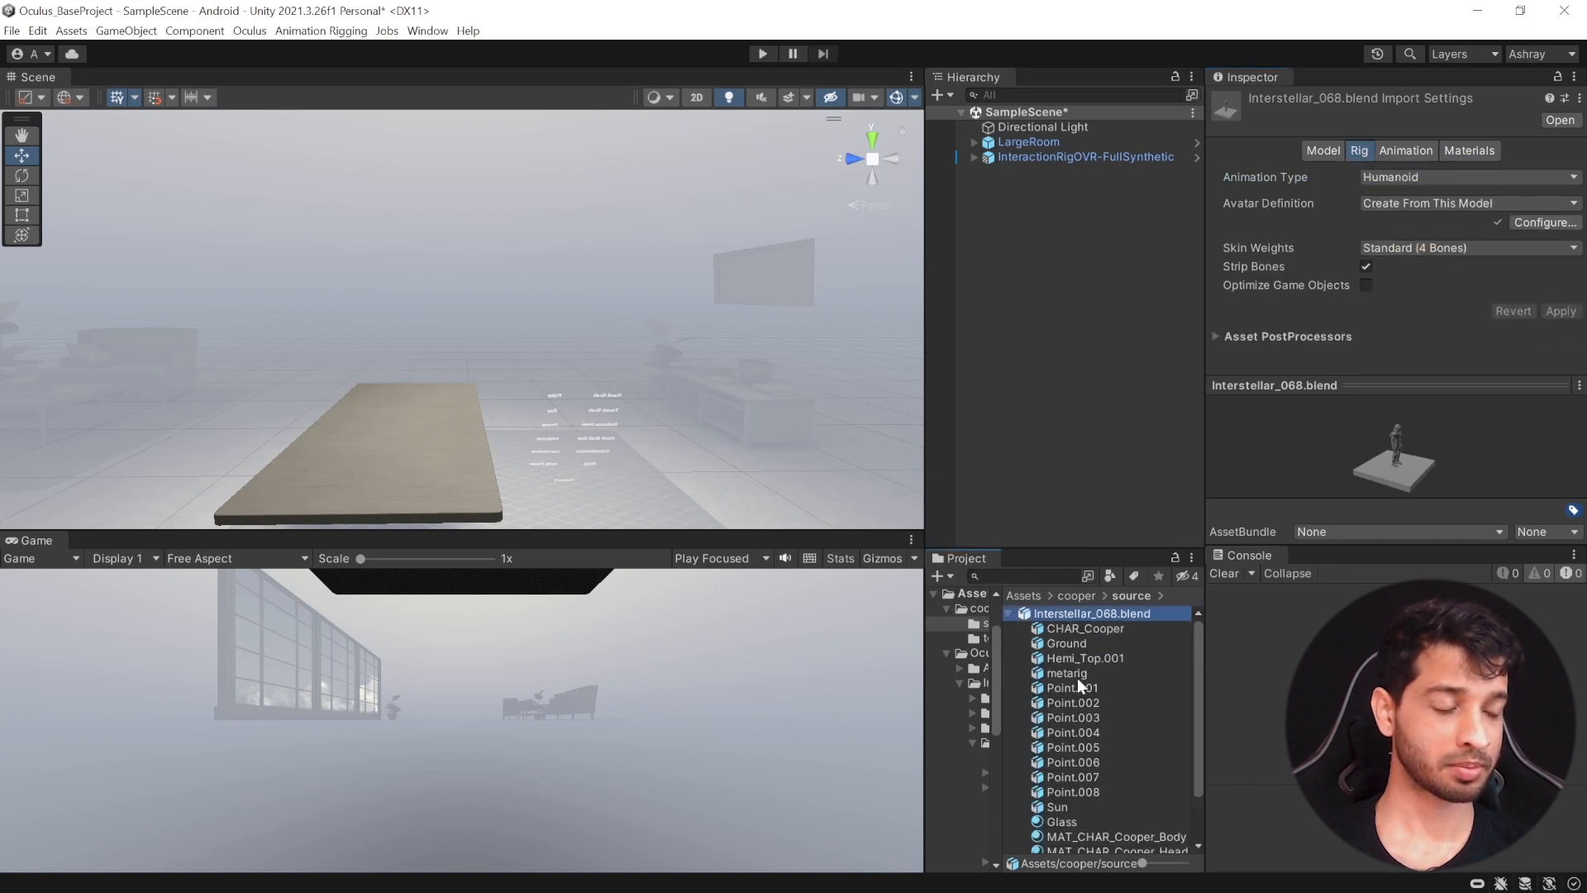
# Configure the generated avatar and review its body bone mapping
pyautogui.click(1117, 844)
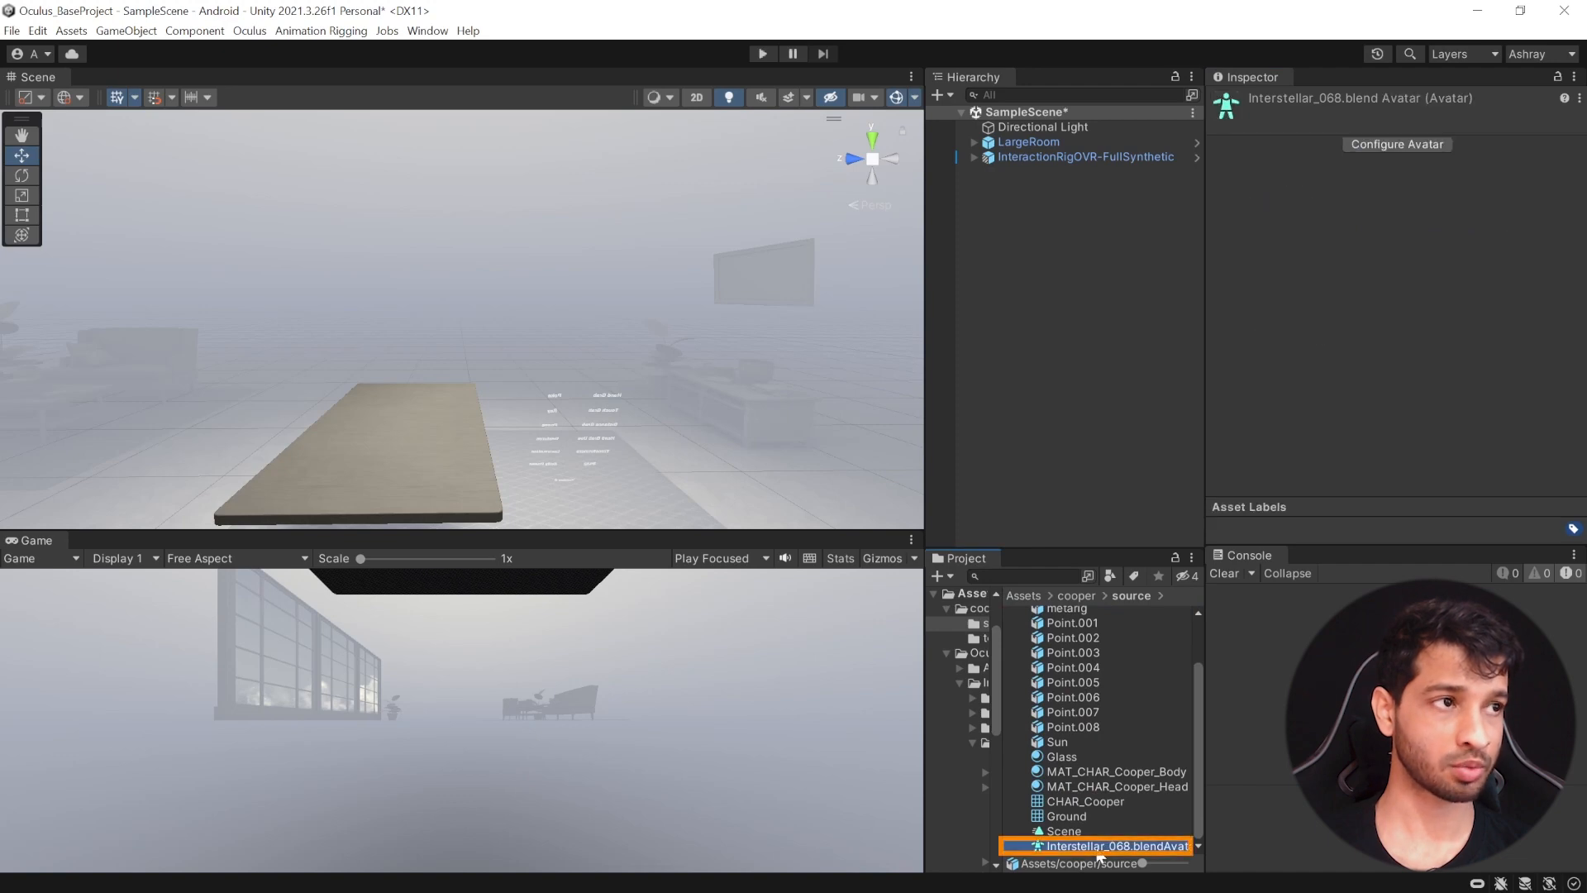
pyautogui.click(1397, 144)
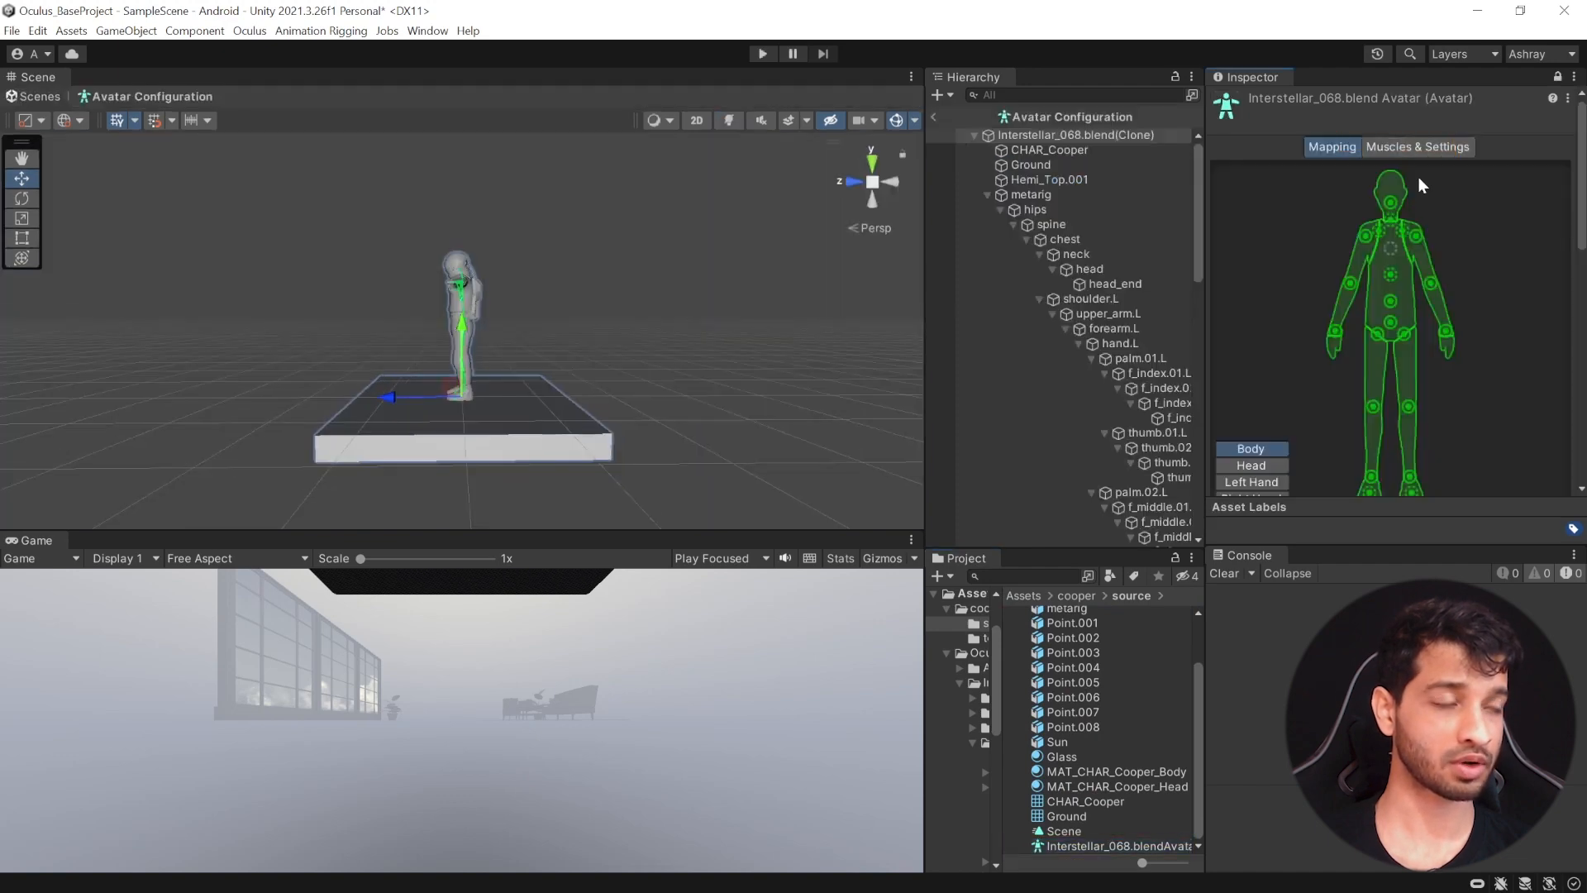
pyautogui.click(1115, 284)
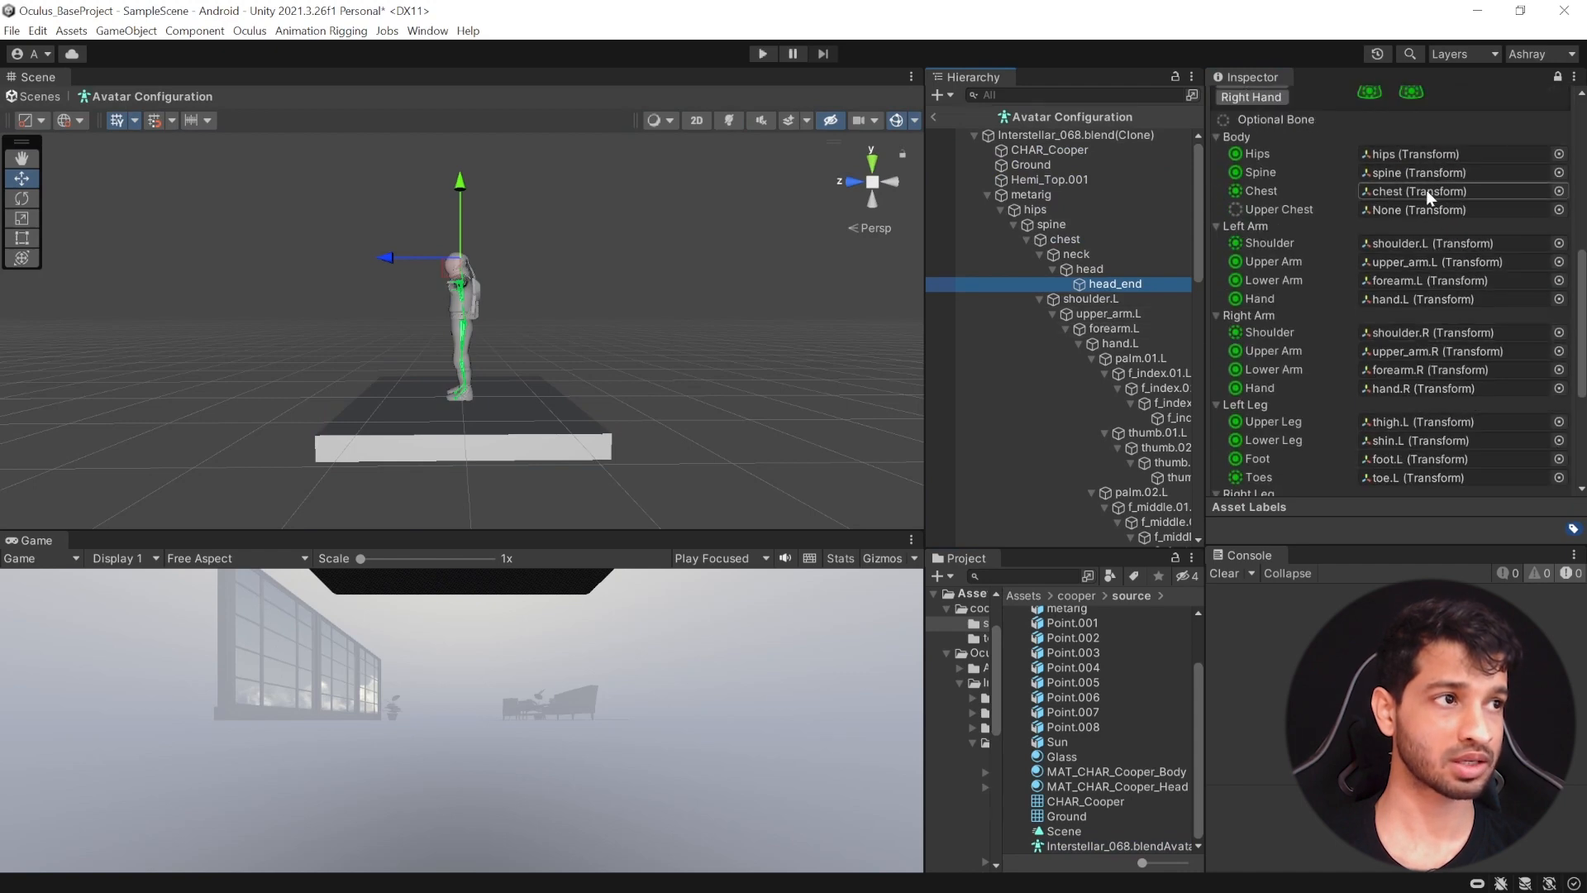
pyautogui.click(1035, 209)
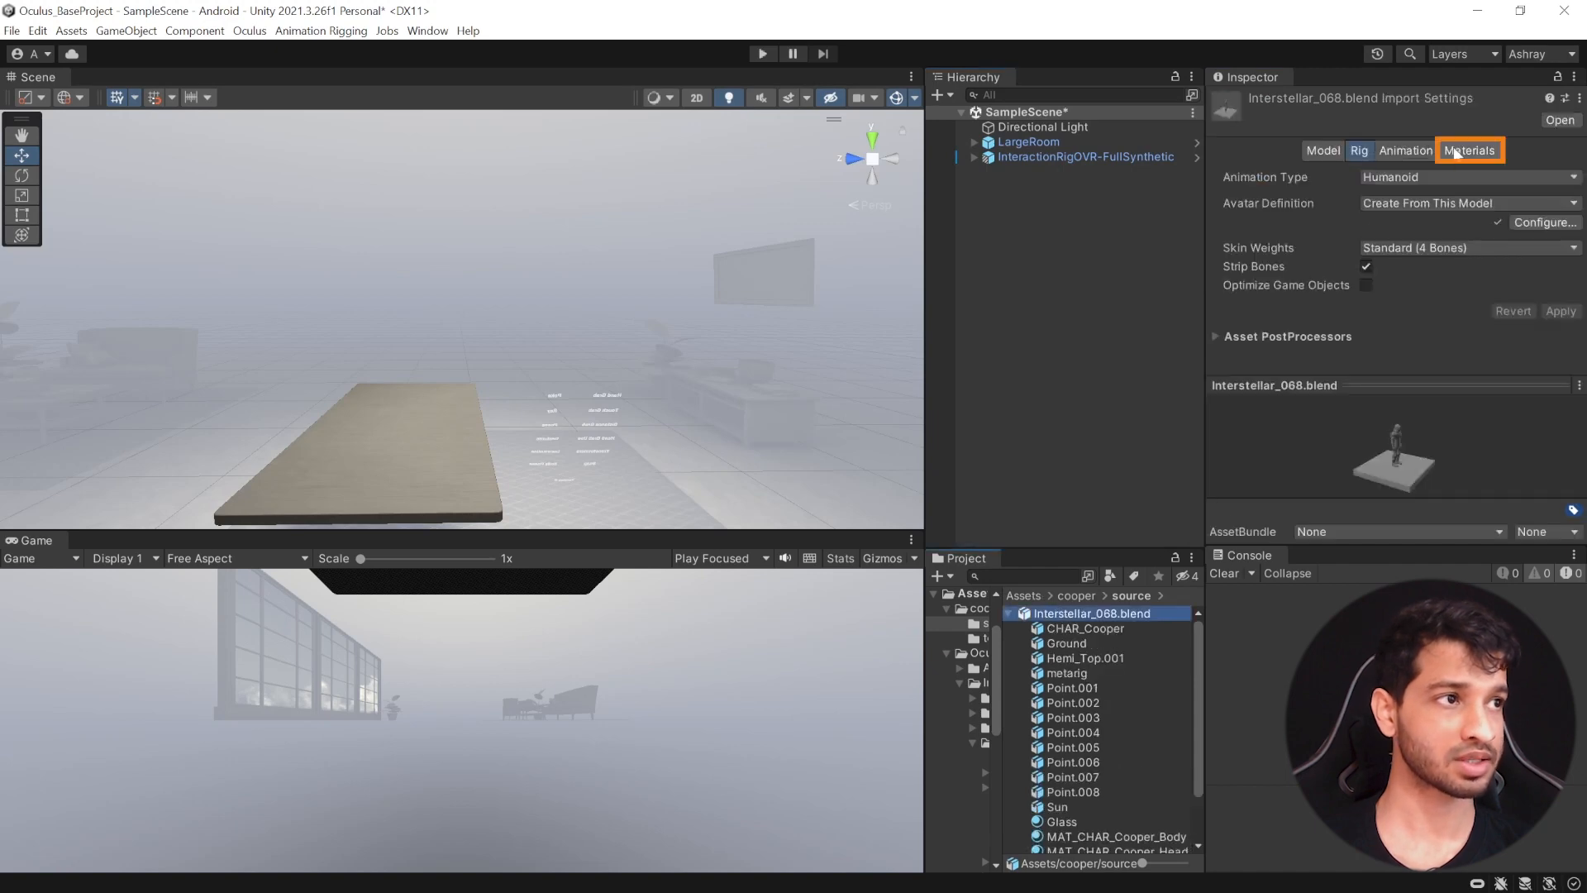
# Extract Cooper's materials into the textures folder and inspect the extracted body material
pyautogui.click(1467, 149)
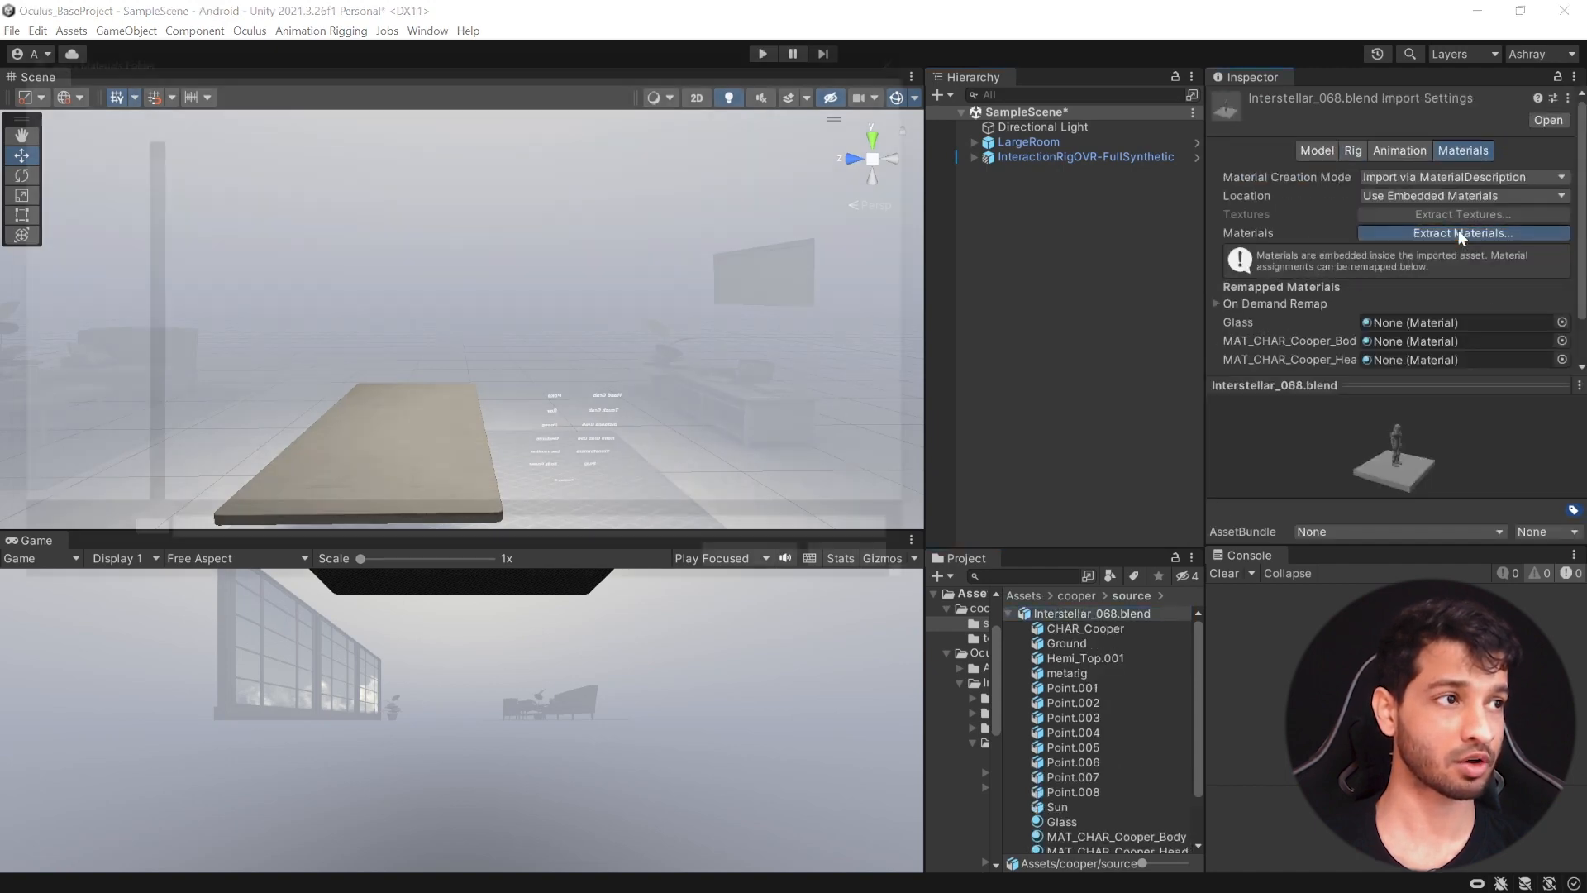
pyautogui.click(1460, 233)
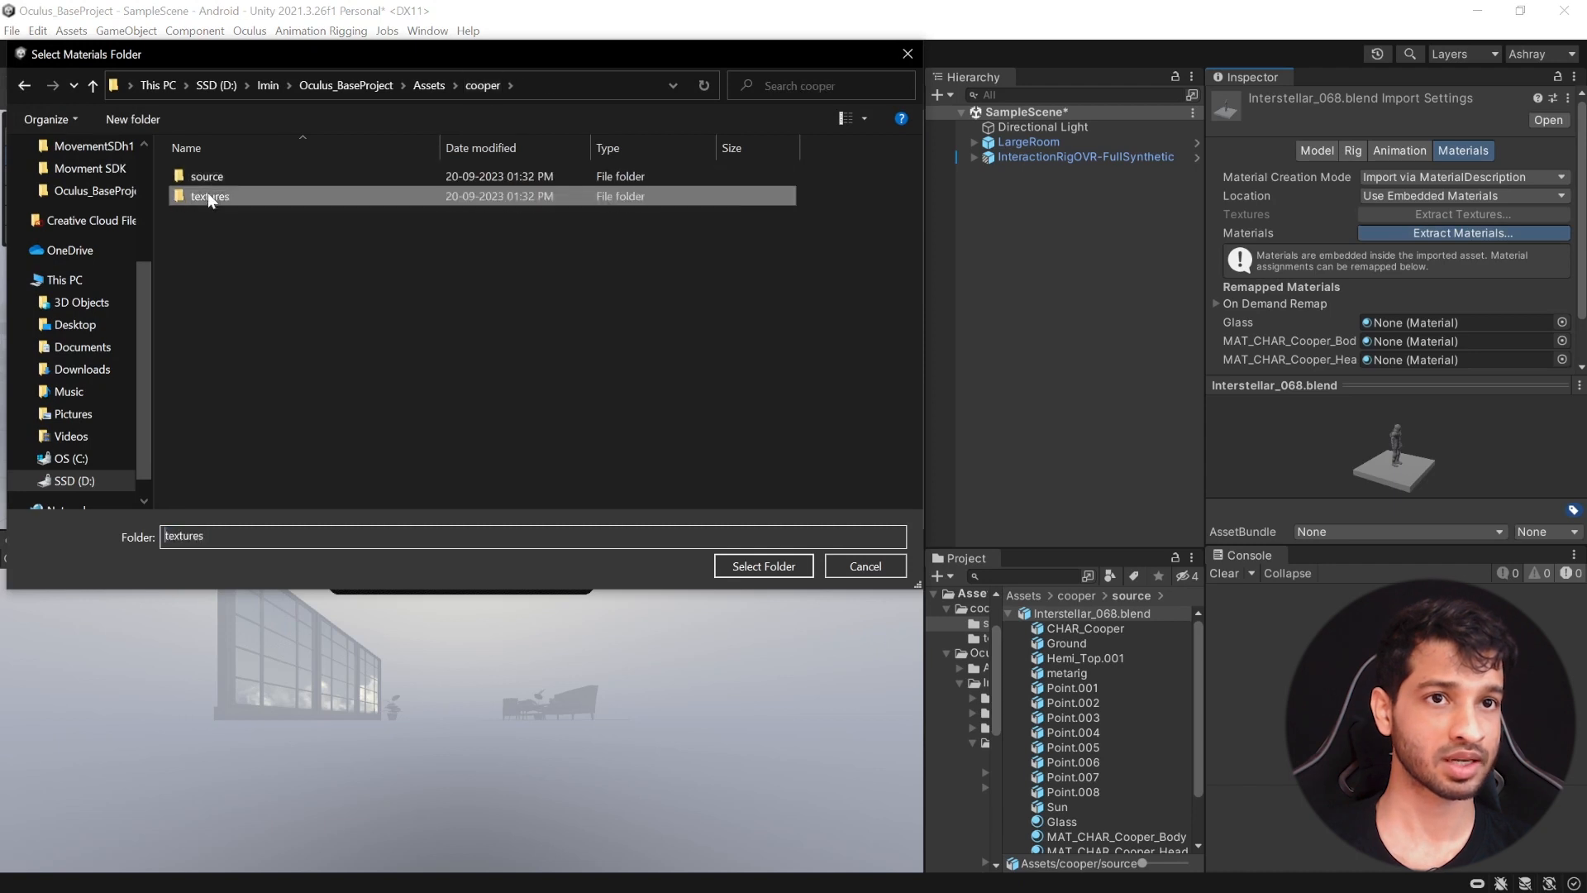
pyautogui.click(762, 565)
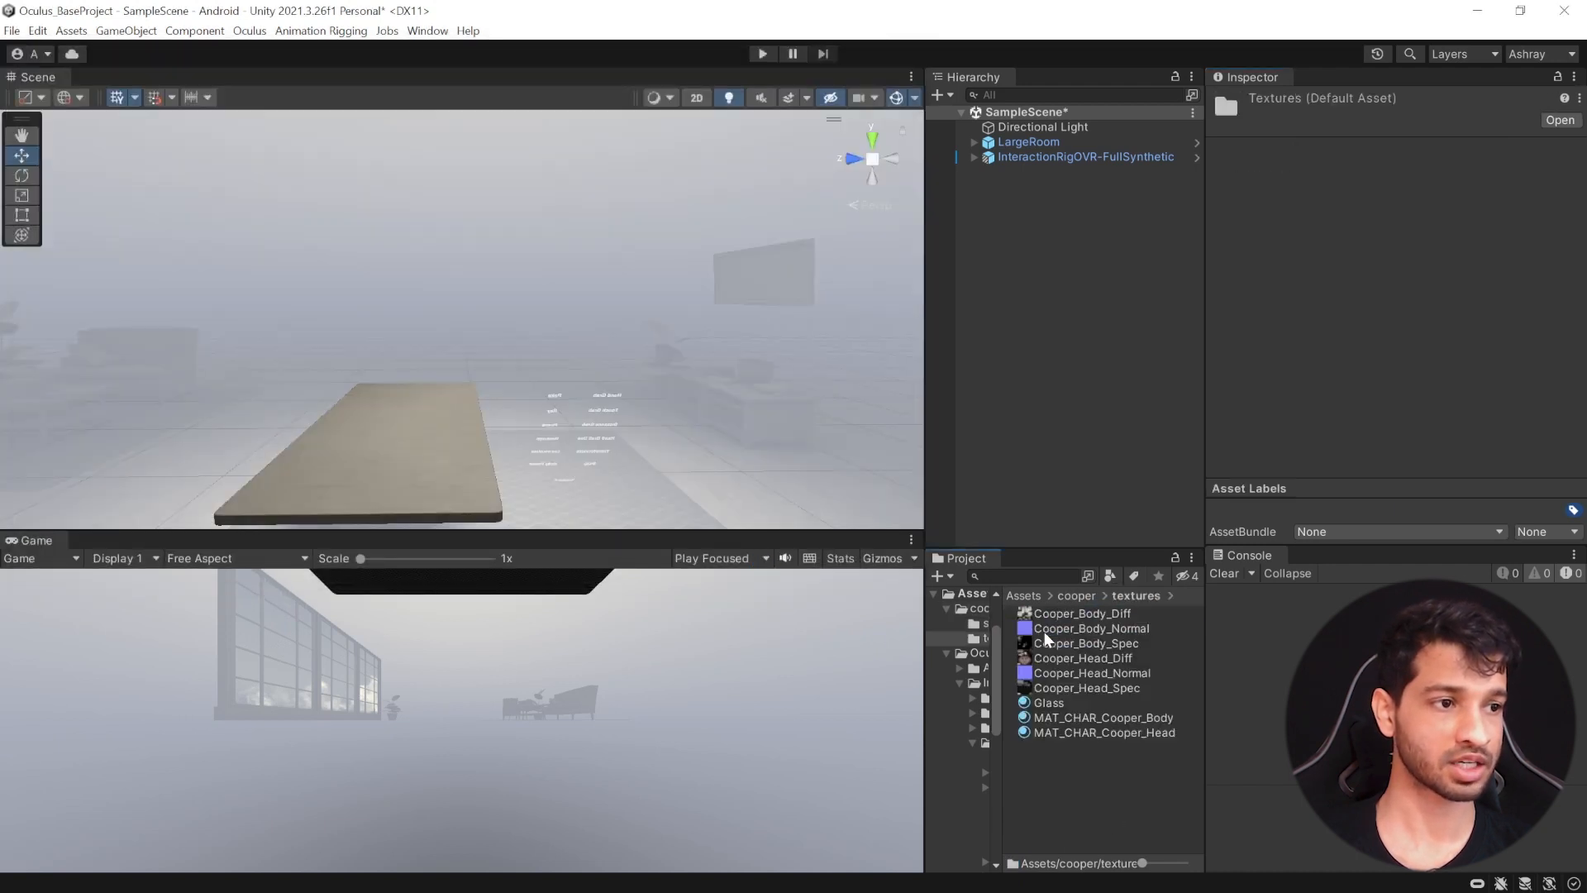
pyautogui.click(1102, 717)
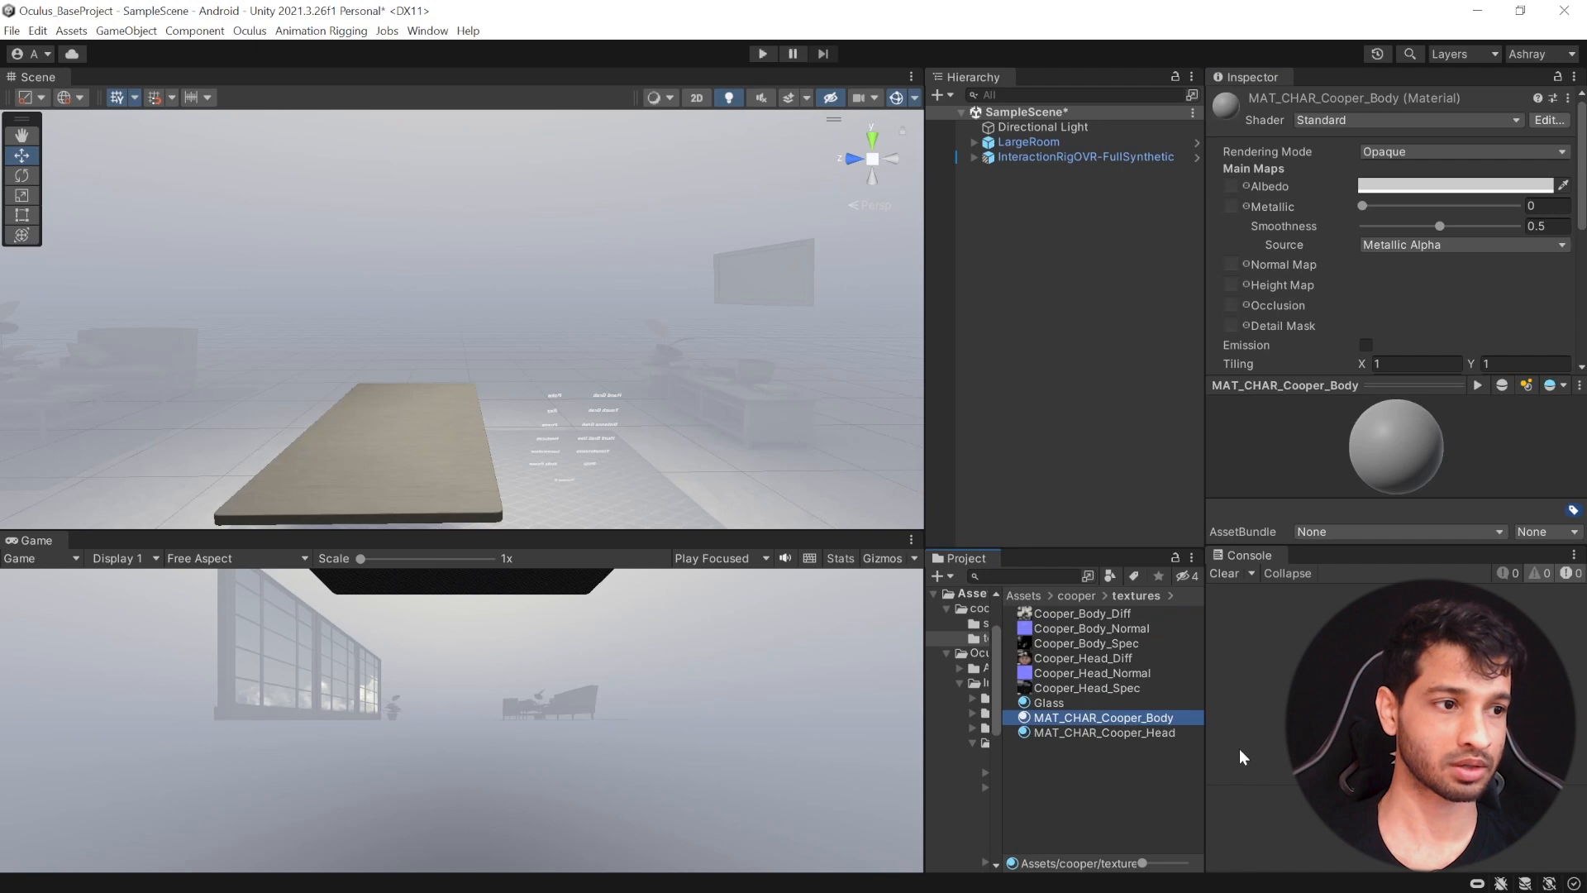
pyautogui.click(1102, 732)
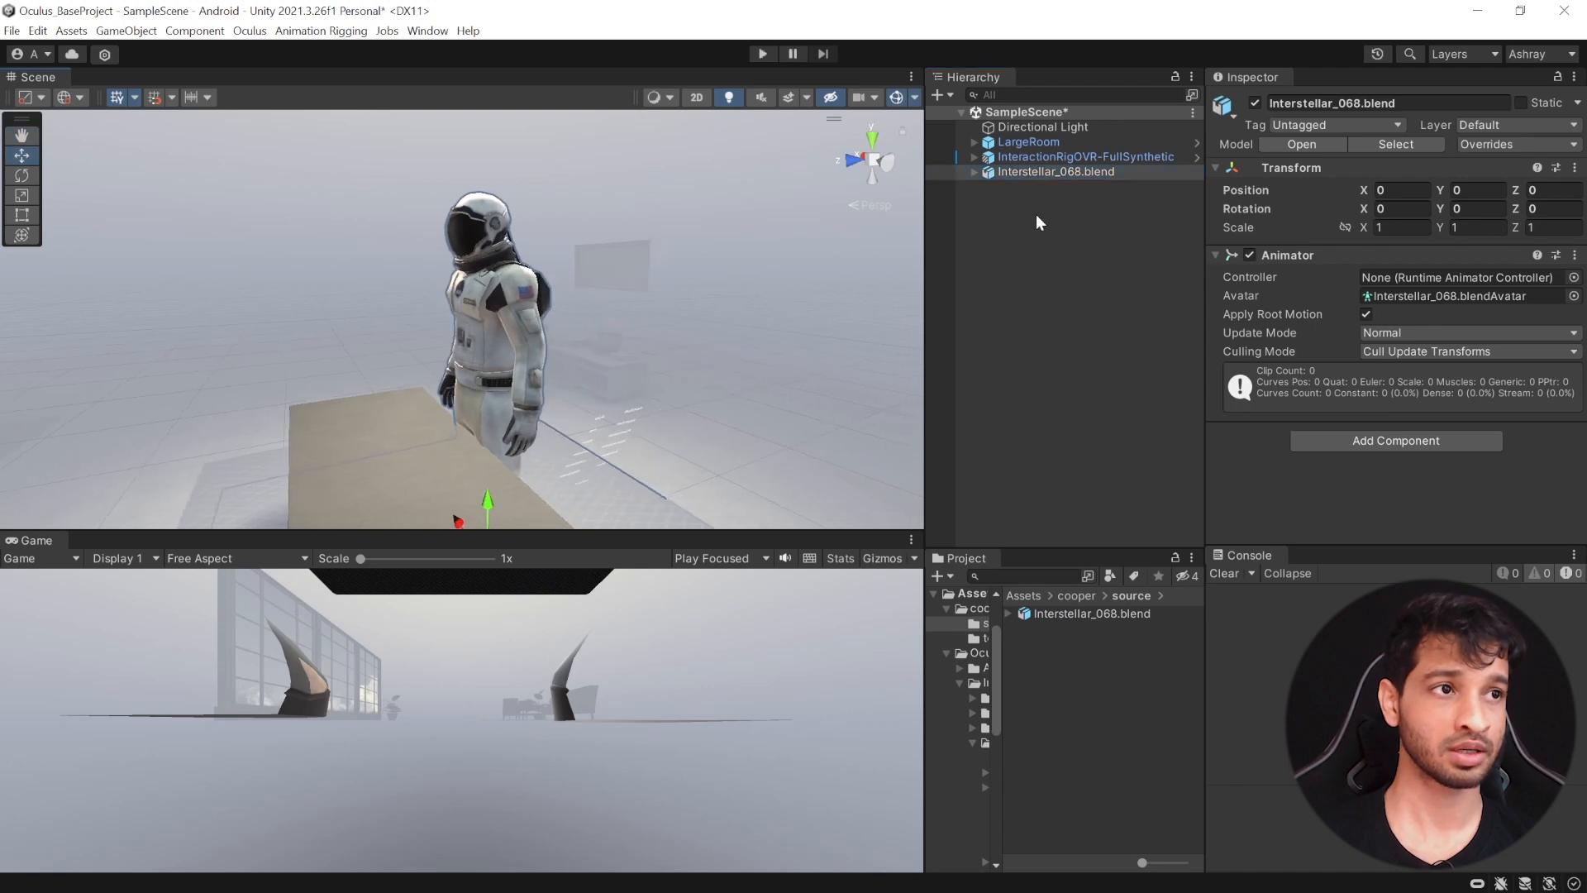
# Unpack the Interstellar_068 prefab and delete its point lights, Sun, Hemi_Top.001 and Ground
pyautogui.click(974, 171)
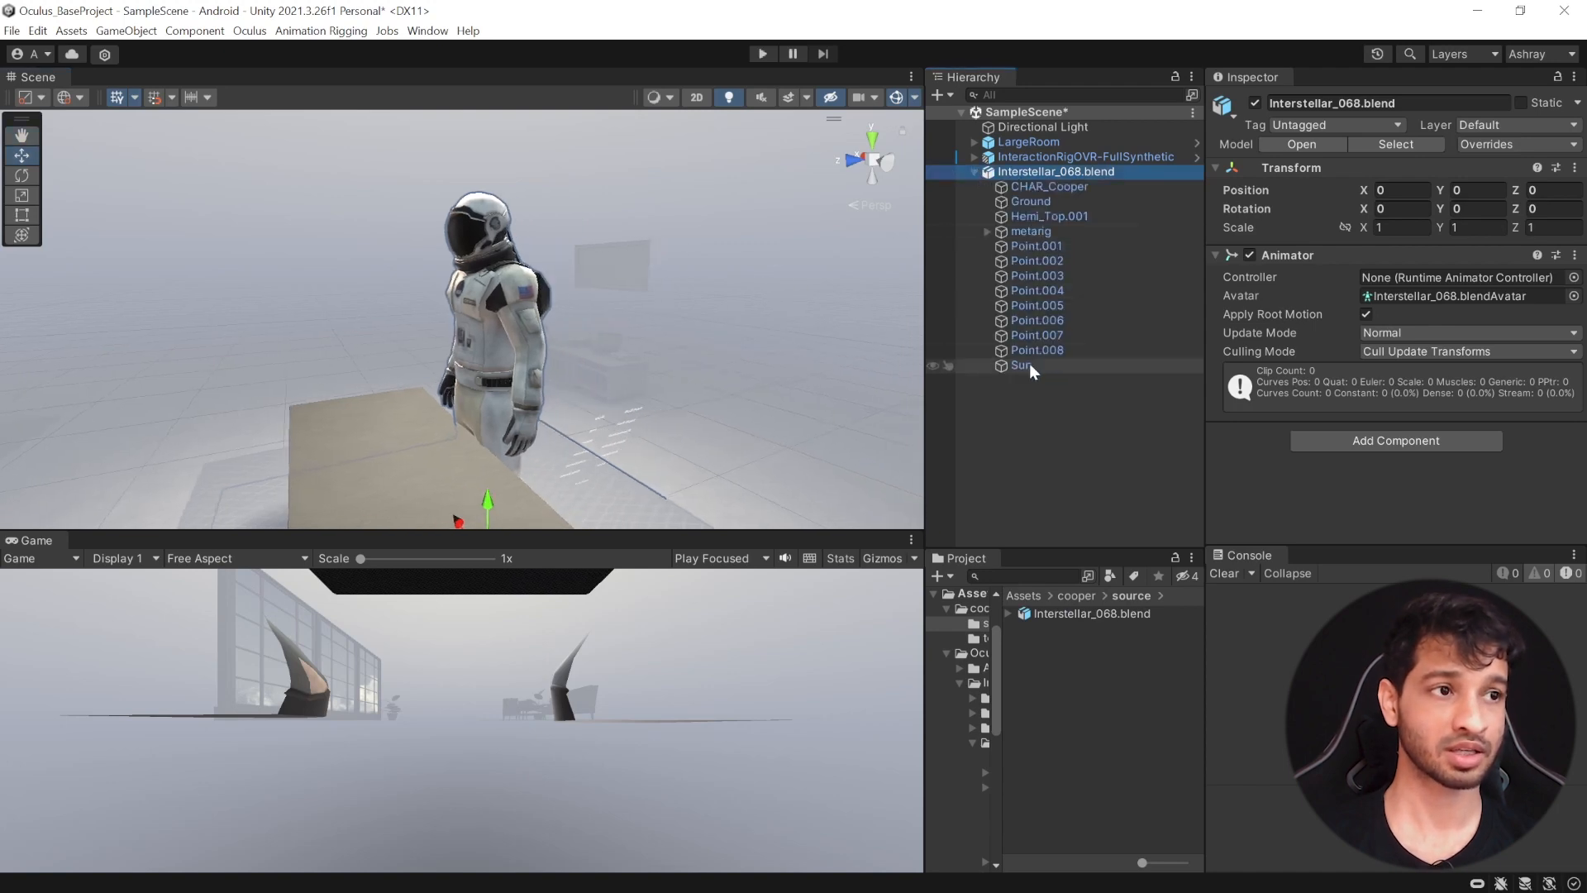
pyautogui.rightClick(1056, 171)
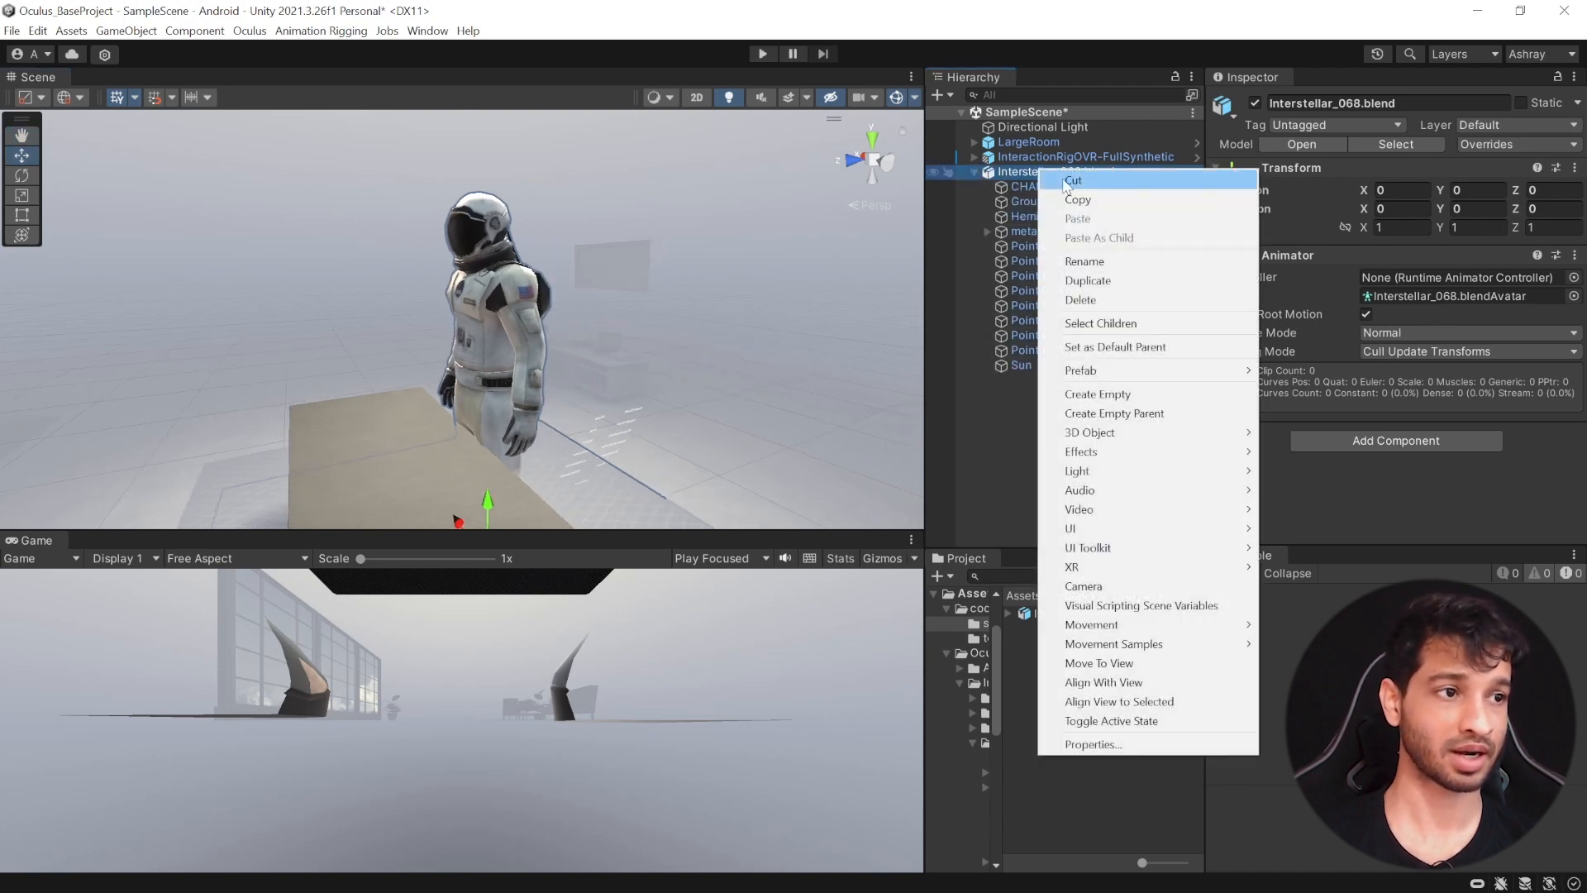
pyautogui.moveTo(1113, 369)
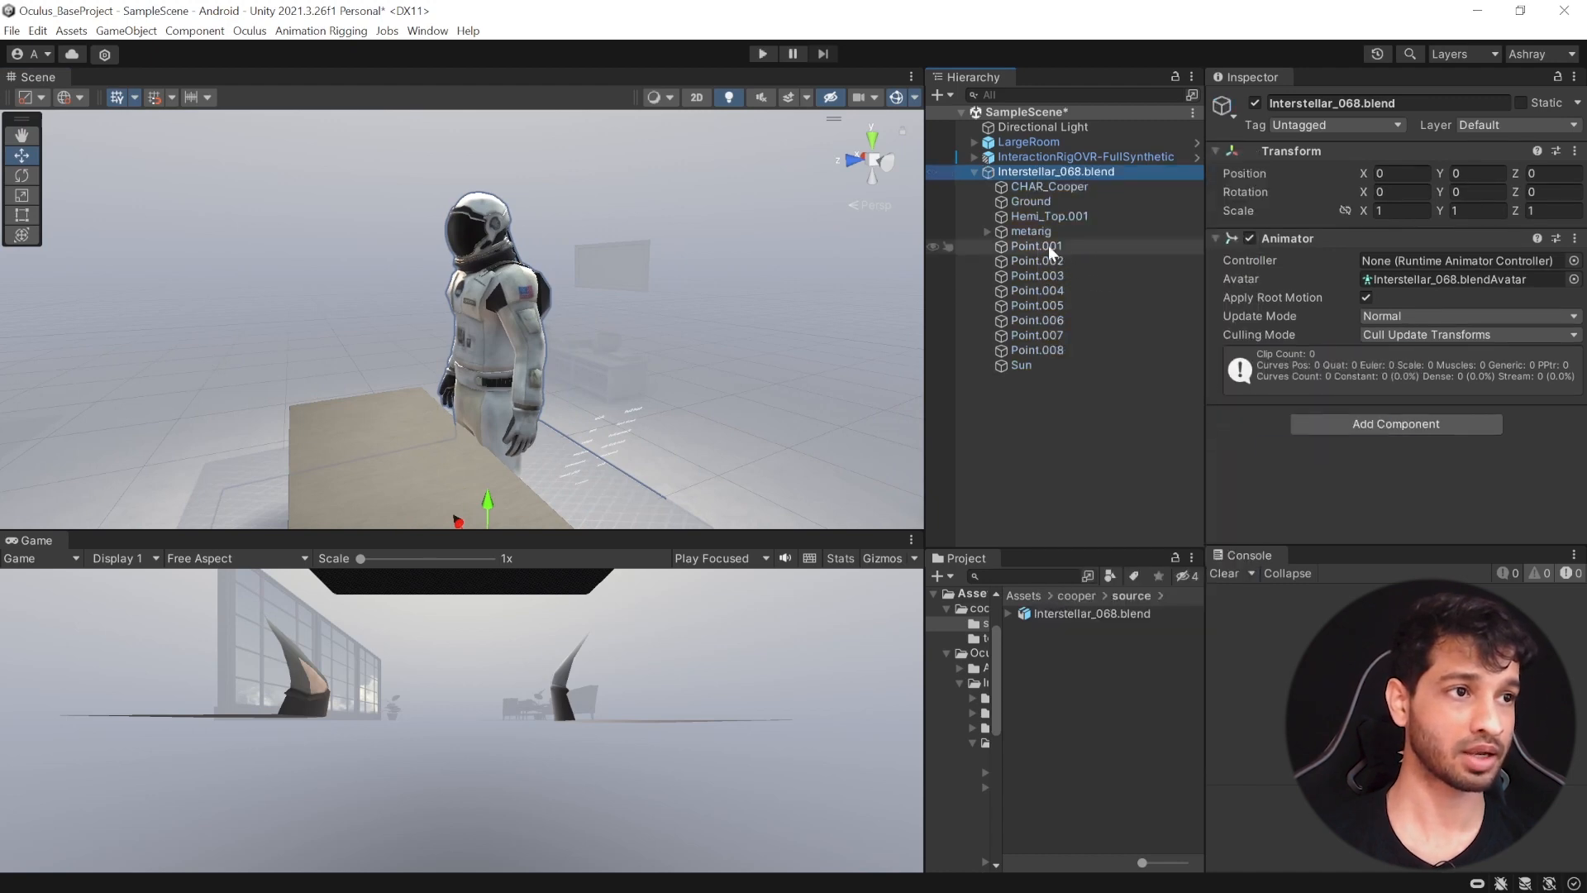
pyautogui.click(1021, 364)
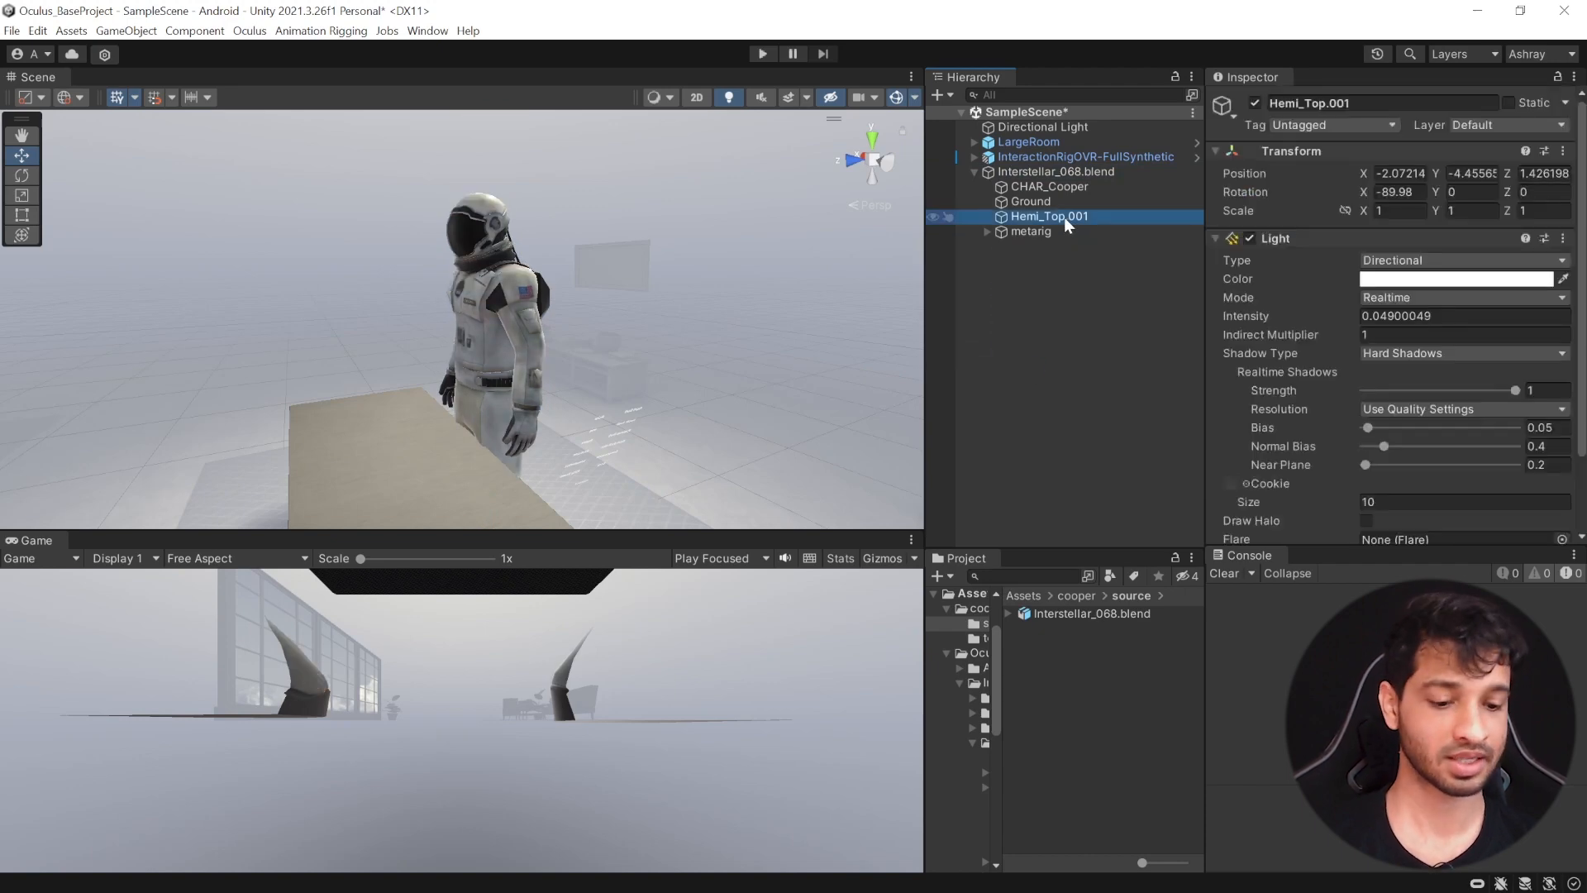
pyautogui.click(1050, 215)
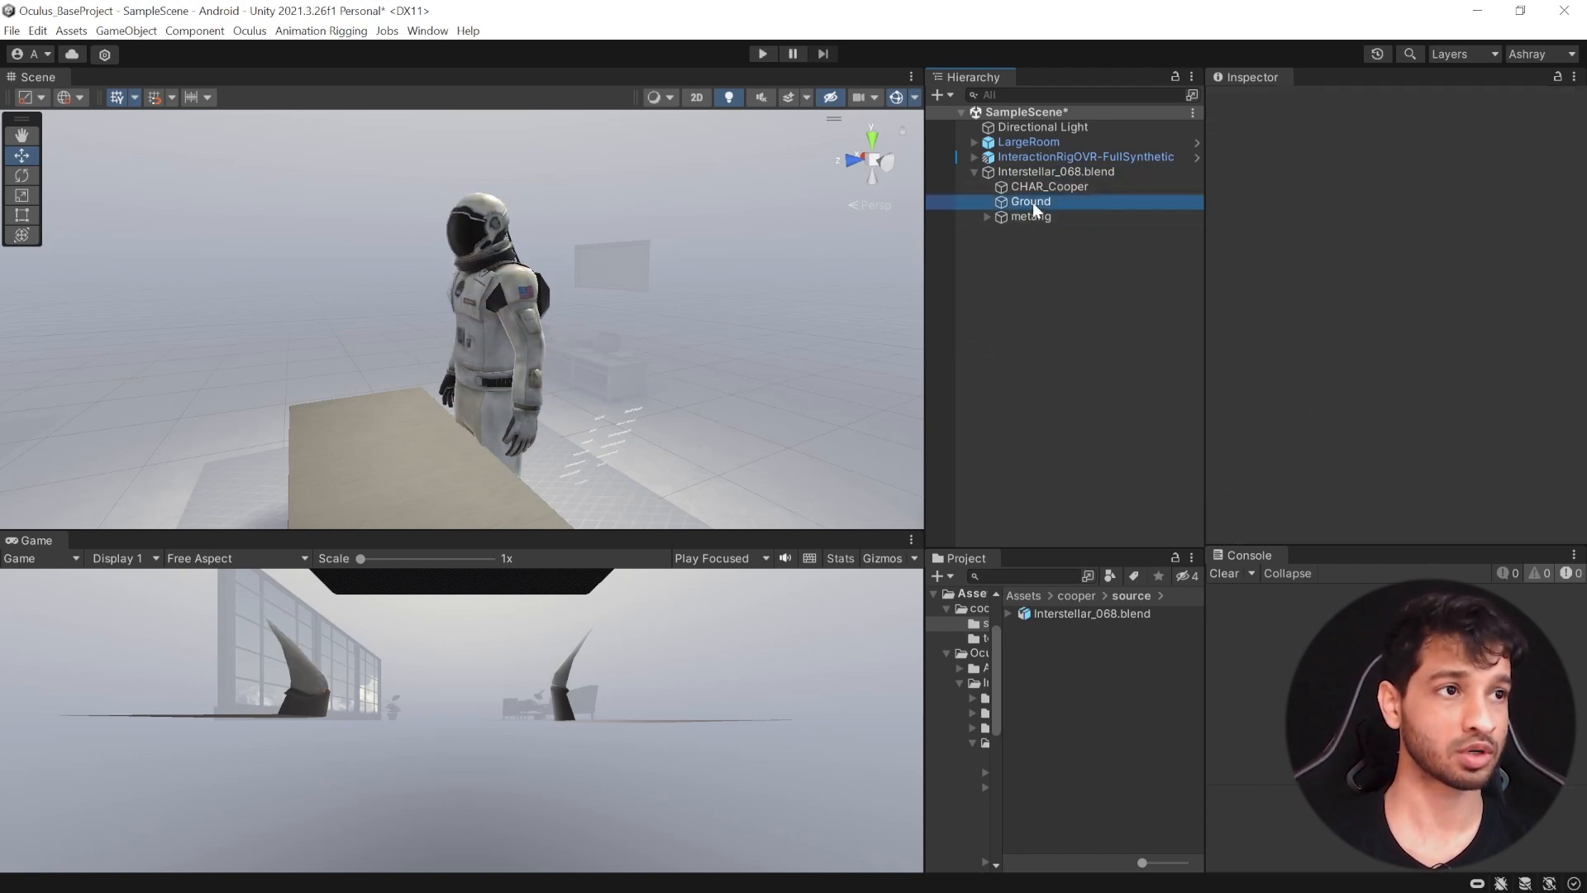
pyautogui.click(1031, 202)
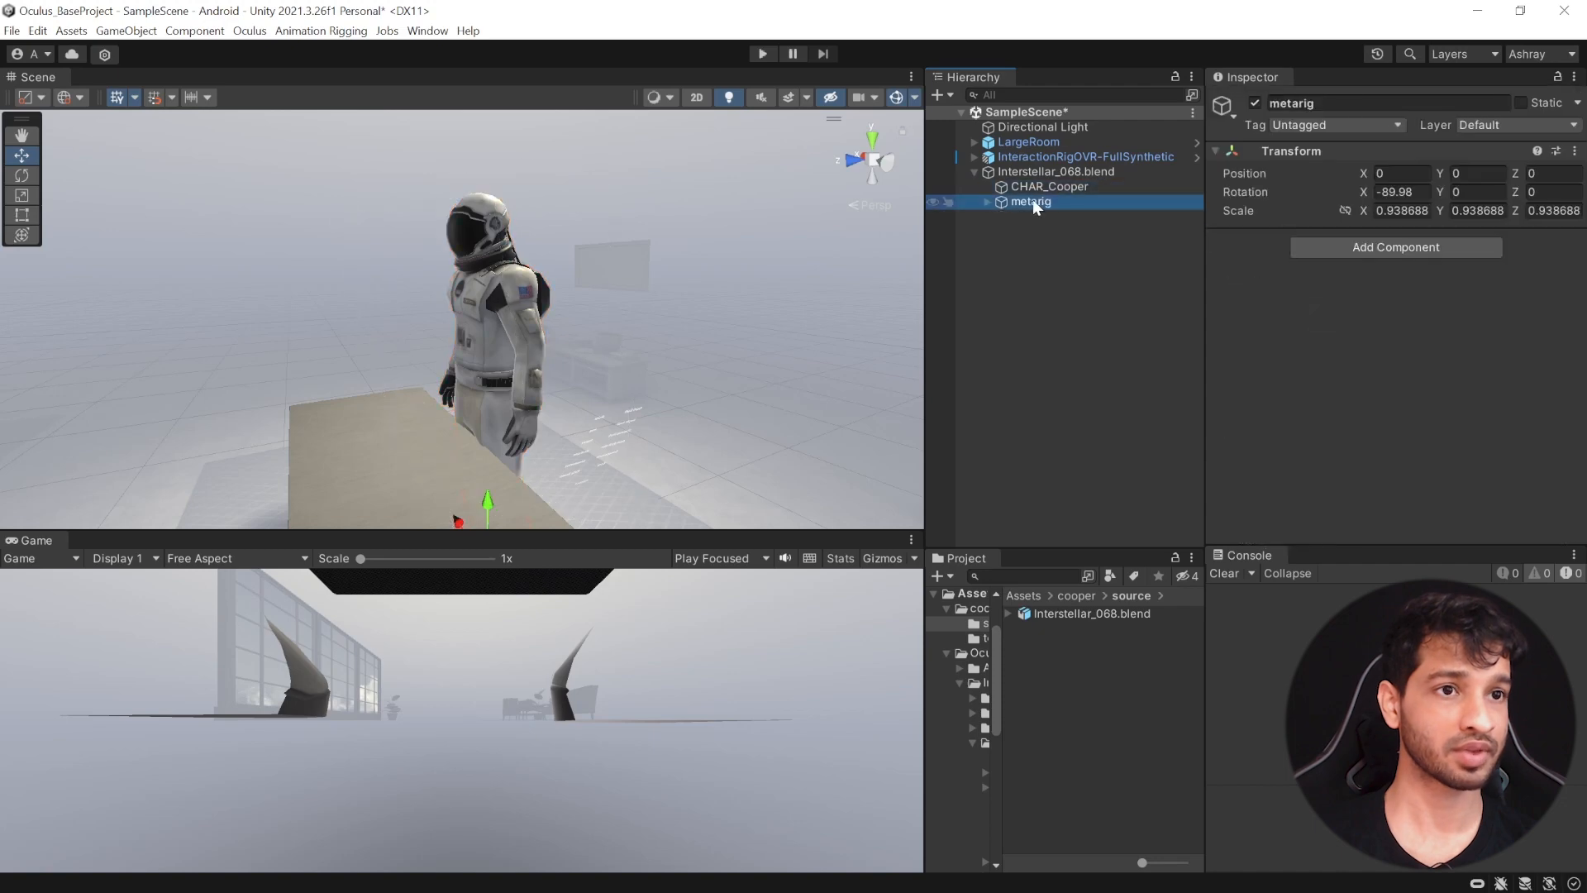
pyautogui.click(1056, 171)
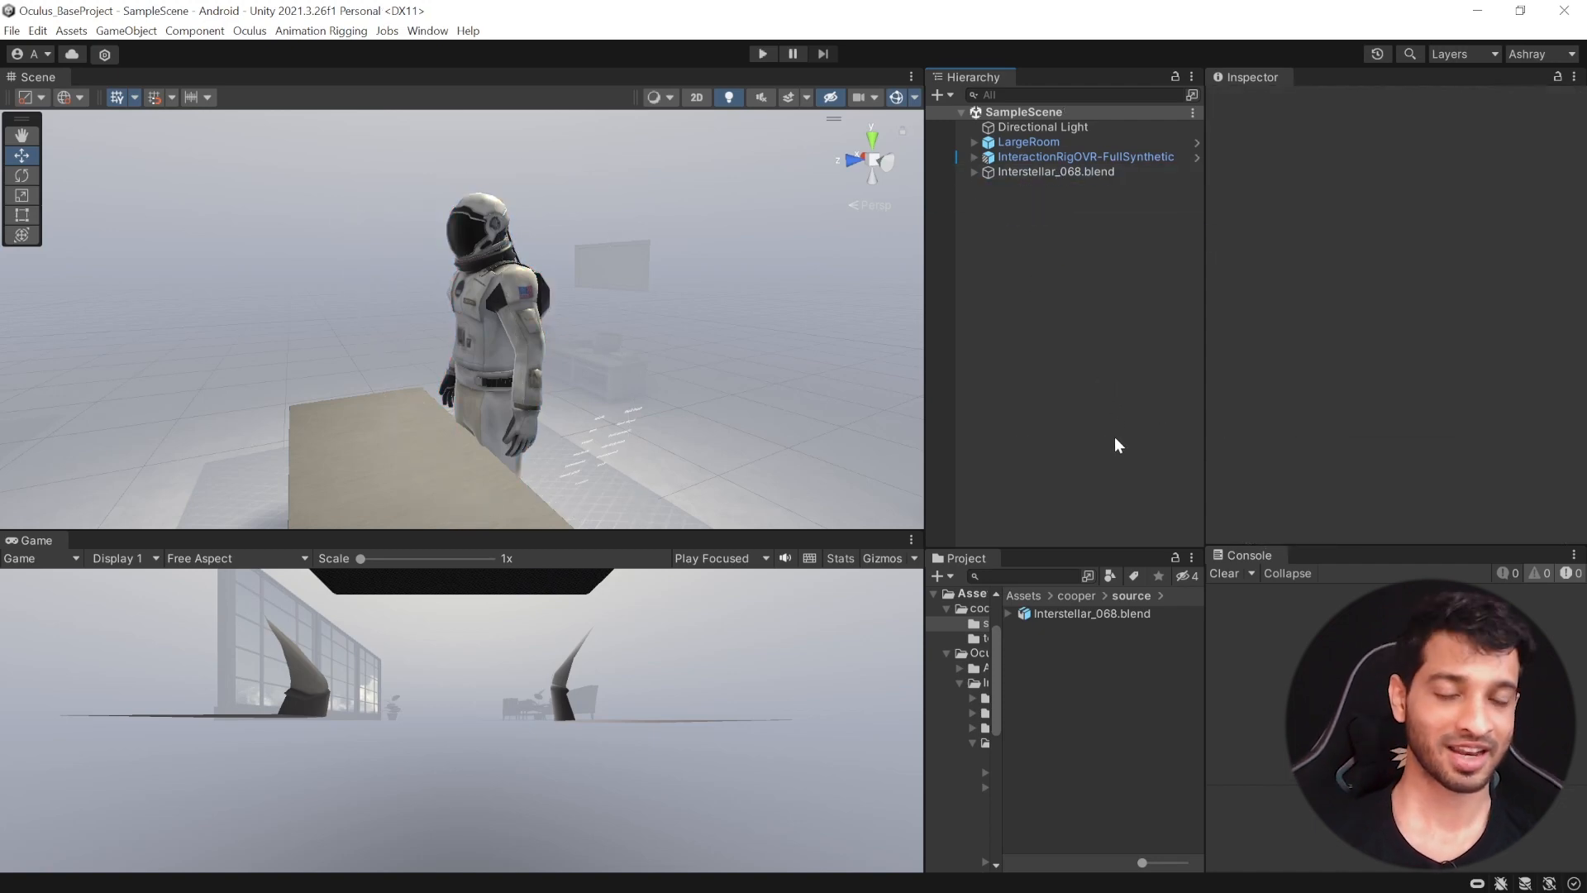
pyautogui.moveTo(1004, 180)
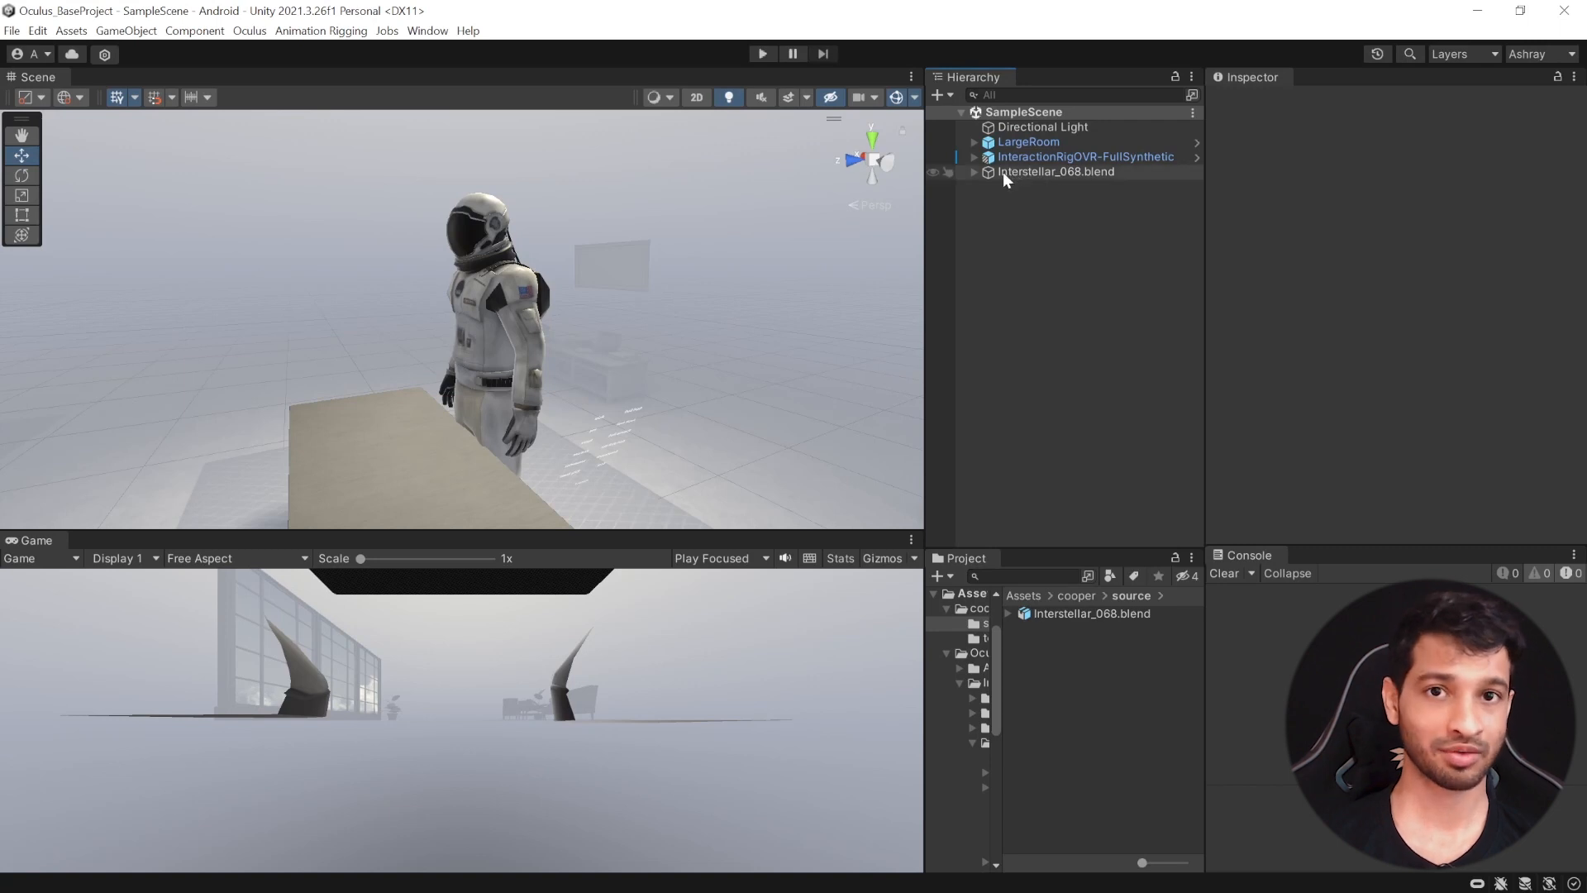
# Apply Movement > Body Tracking > Animation Rigging Retargeting to Cooper and enter Play mode
pyautogui.rightClick(1056, 171)
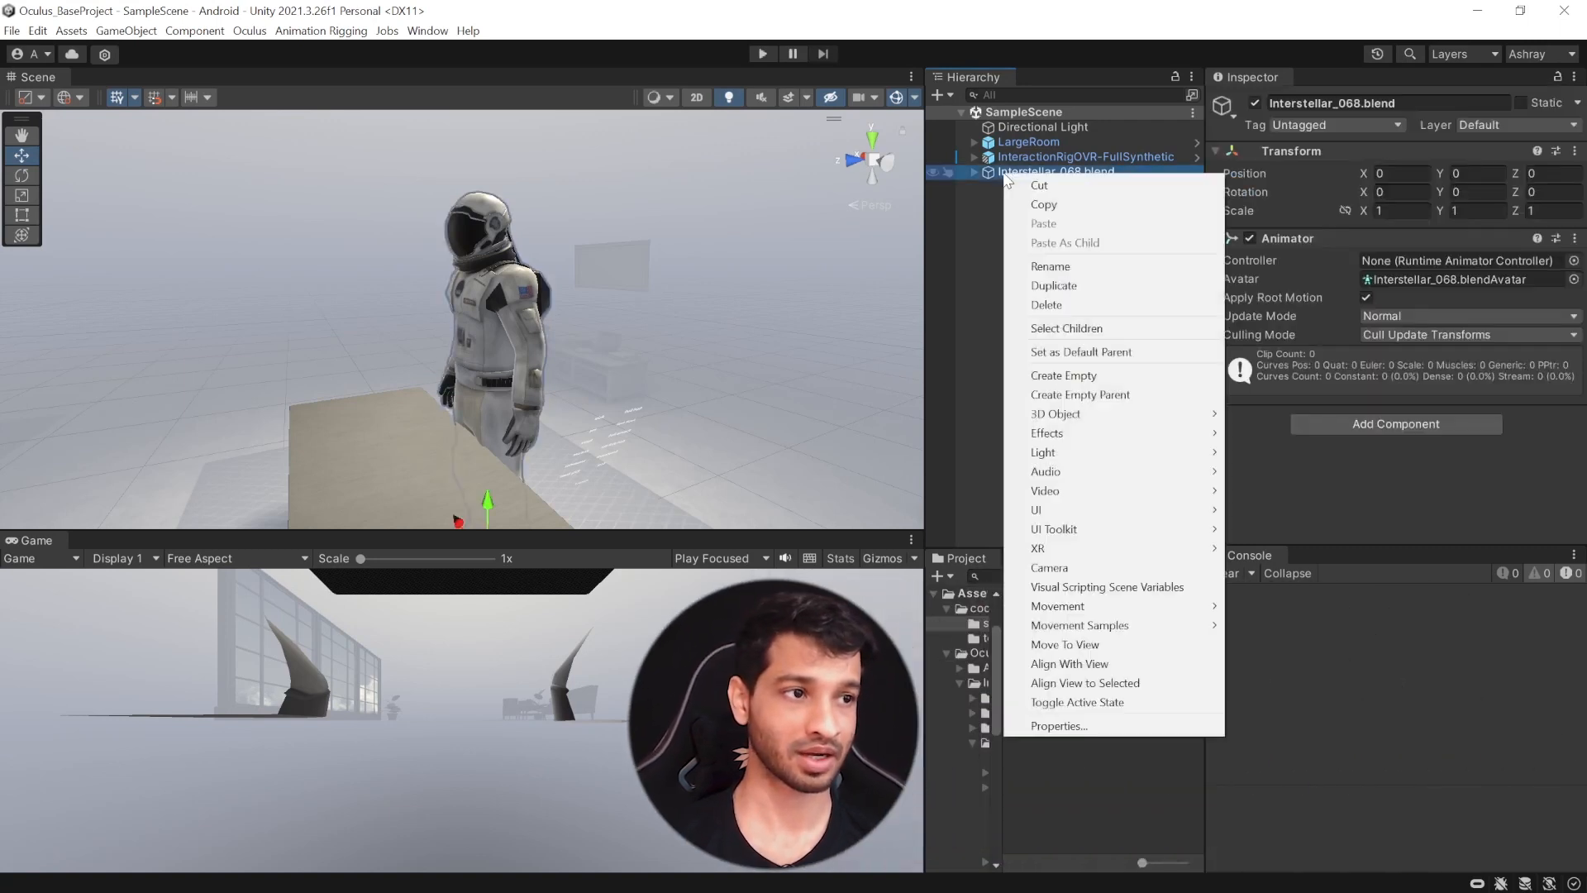
pyautogui.moveTo(1057, 604)
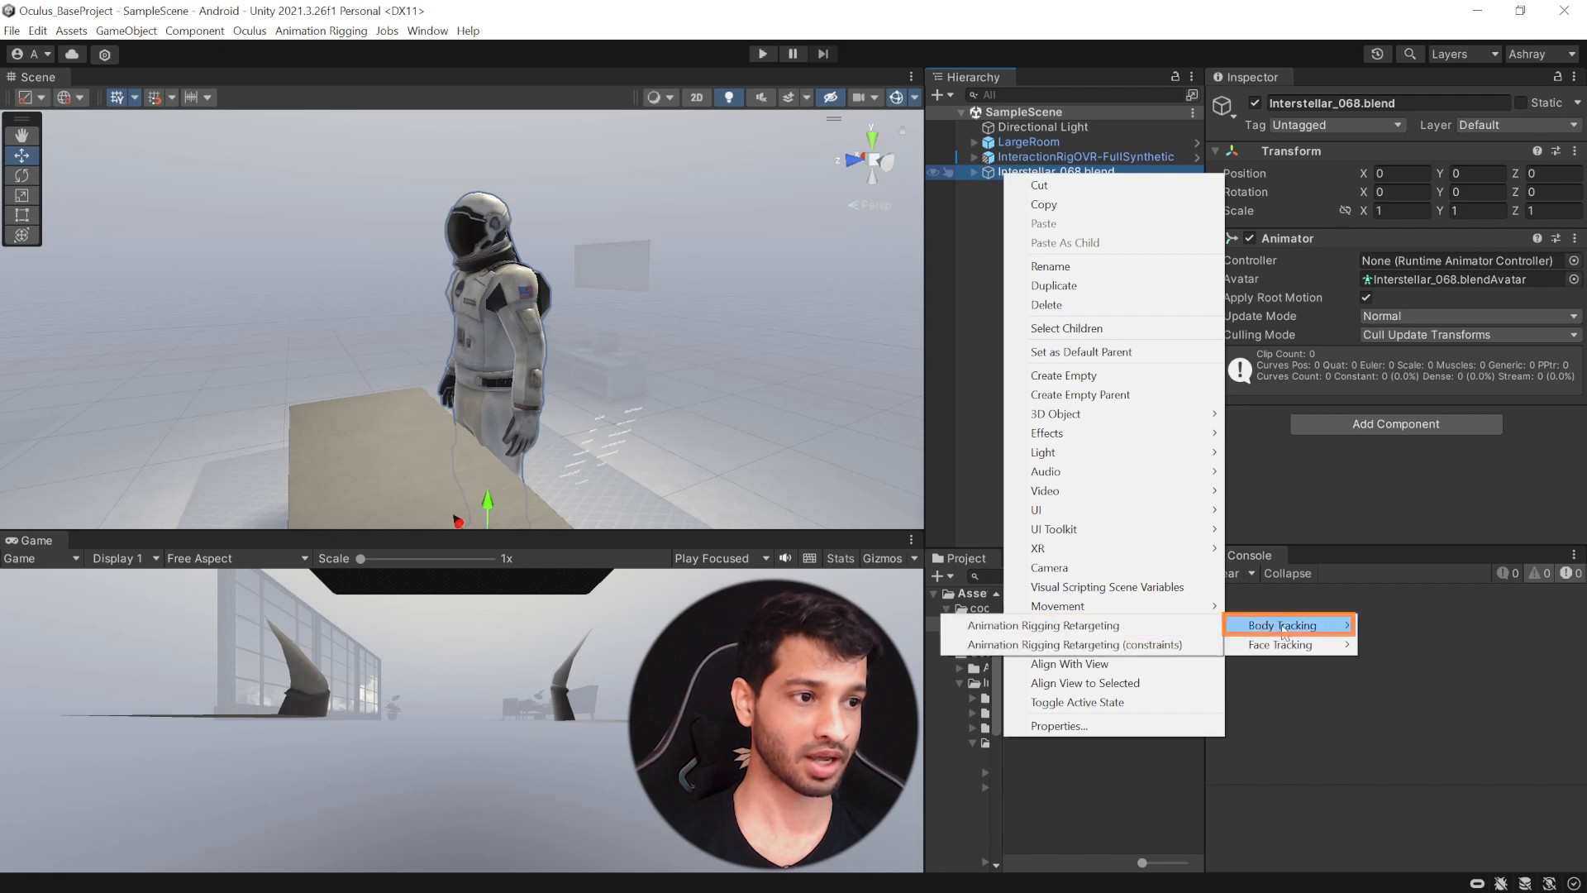
pyautogui.moveTo(1043, 625)
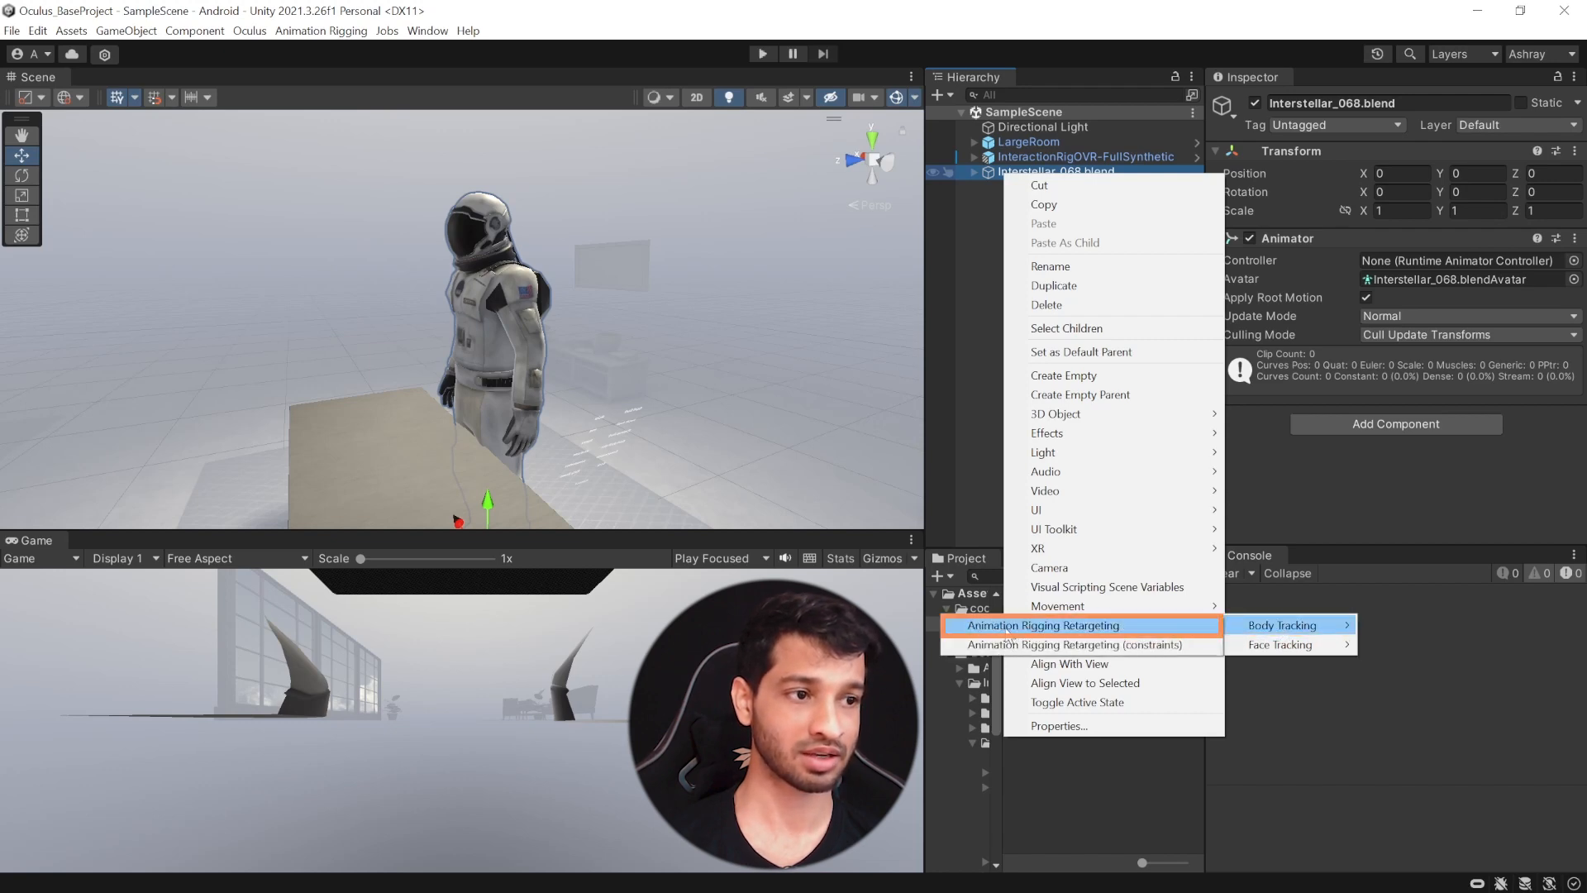
pyautogui.click(1281, 626)
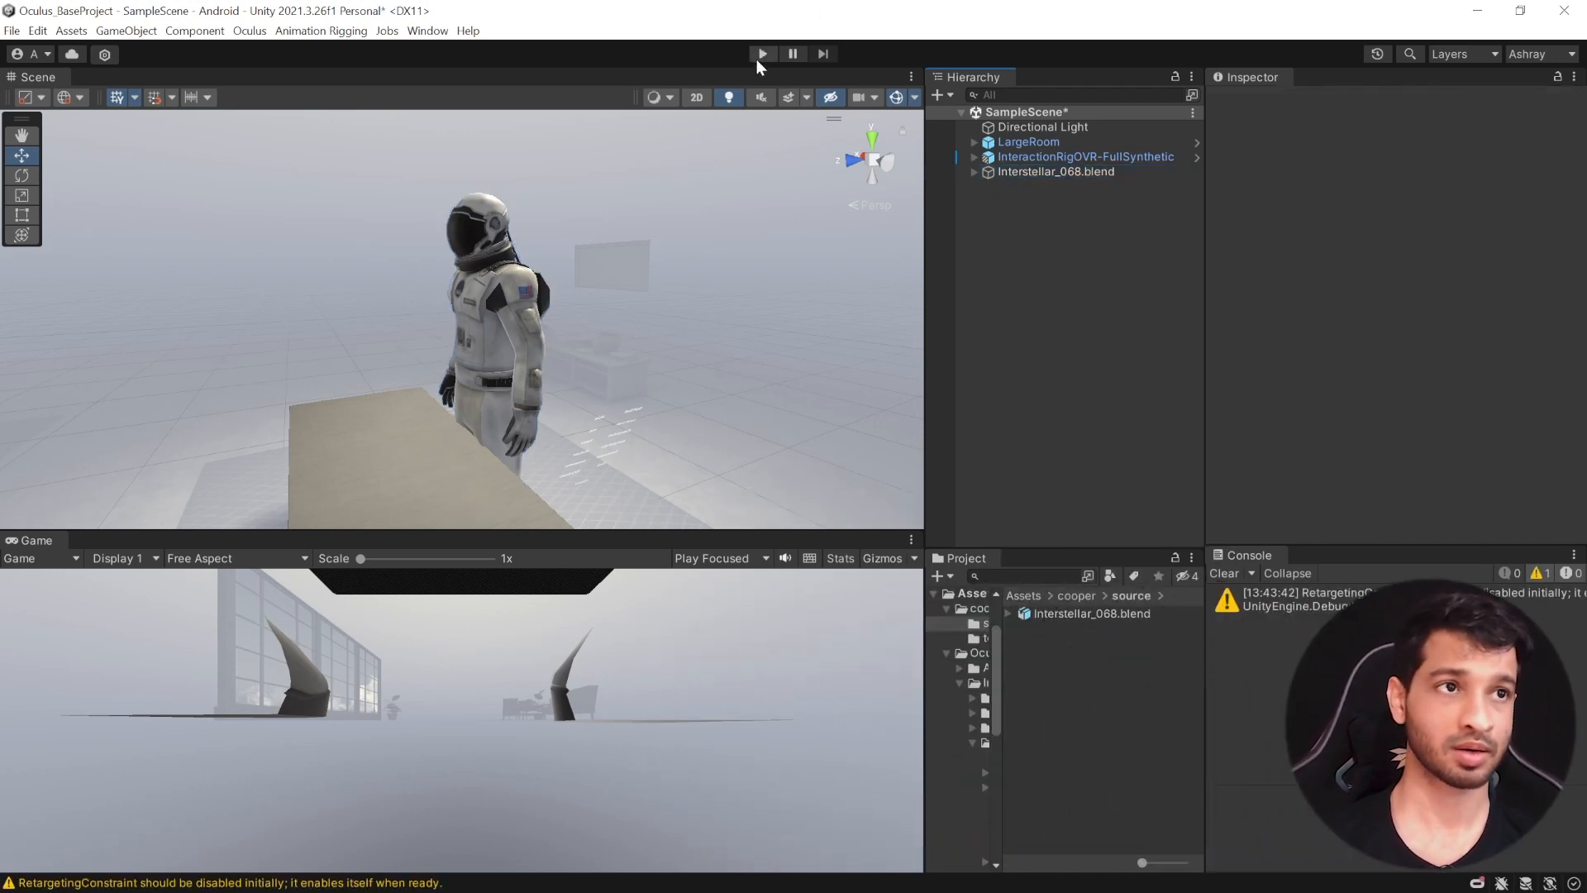
pyautogui.click(762, 54)
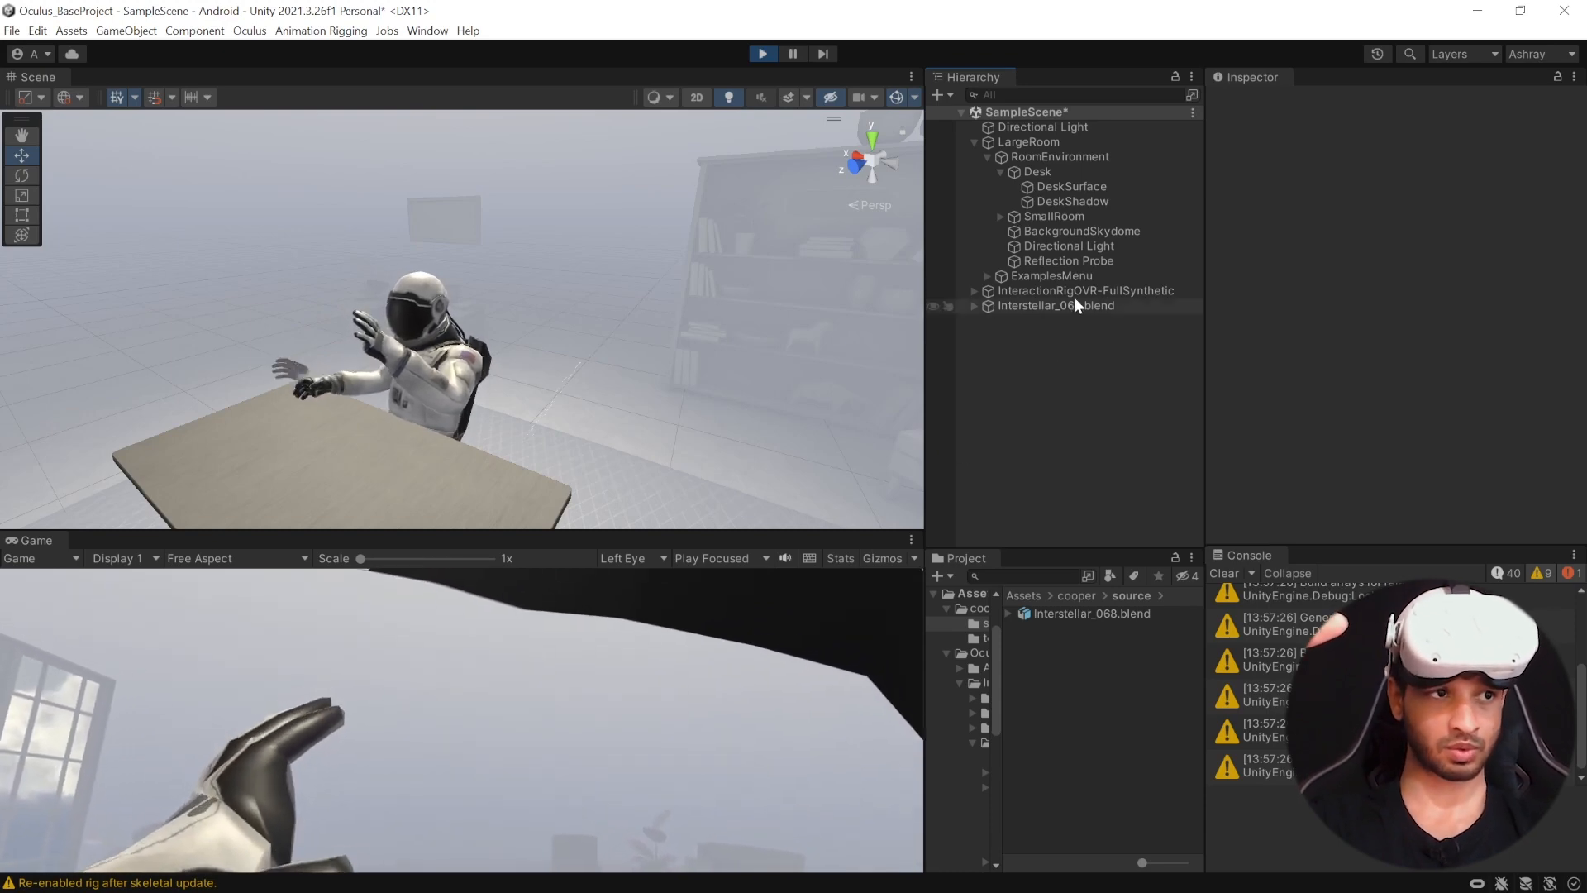
# Add a Joint Rotation Tweaks element with Joint set to Left Hand in the Retargeting Layer
pyautogui.click(1086, 290)
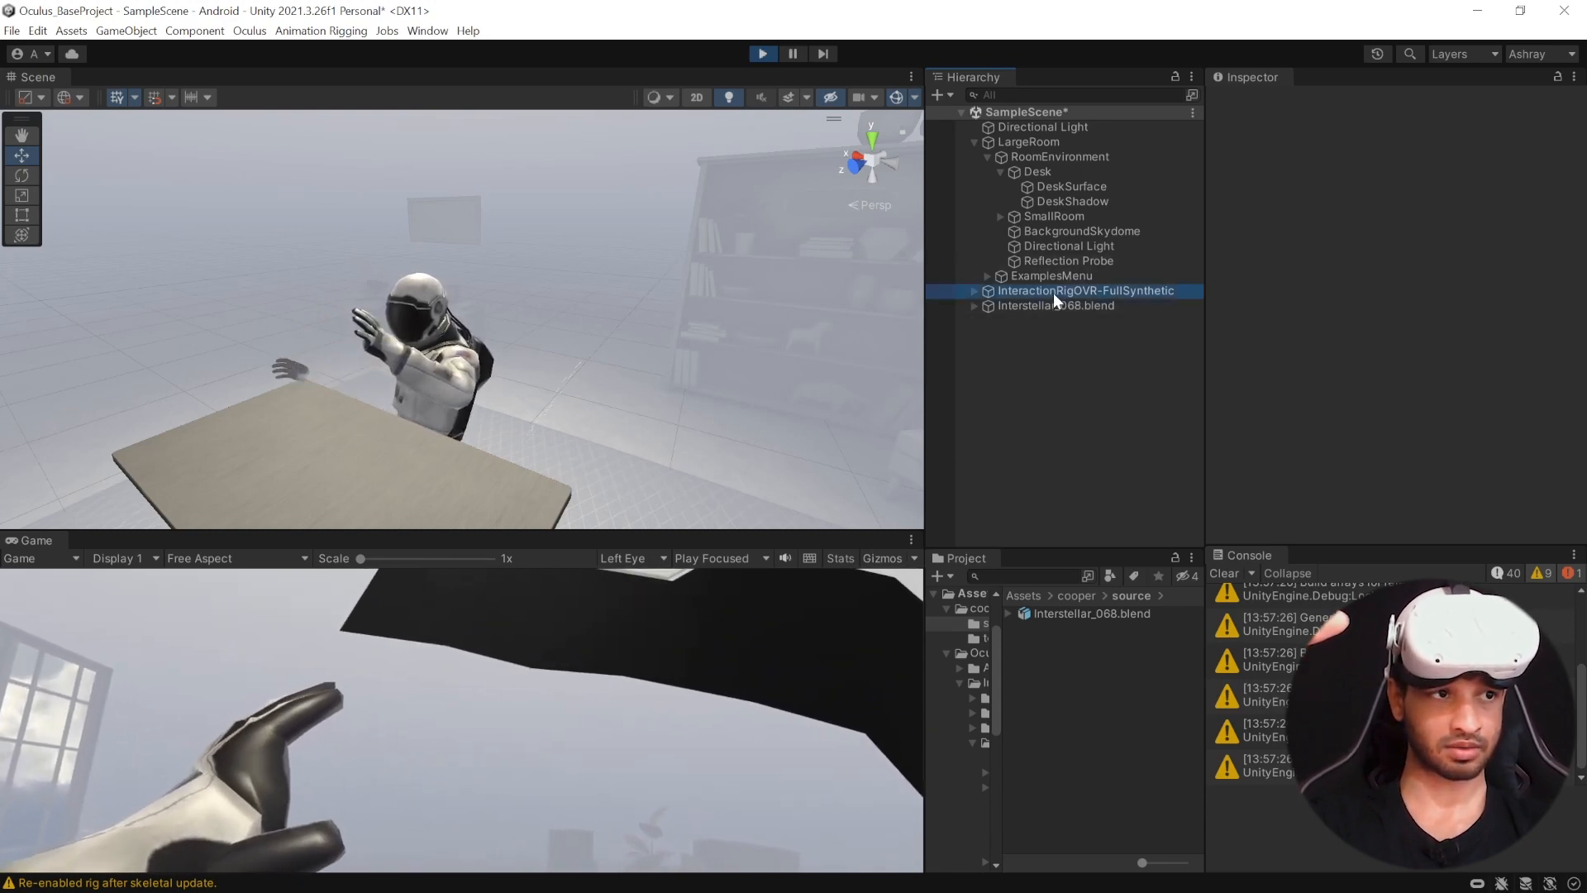
pyautogui.click(1055, 305)
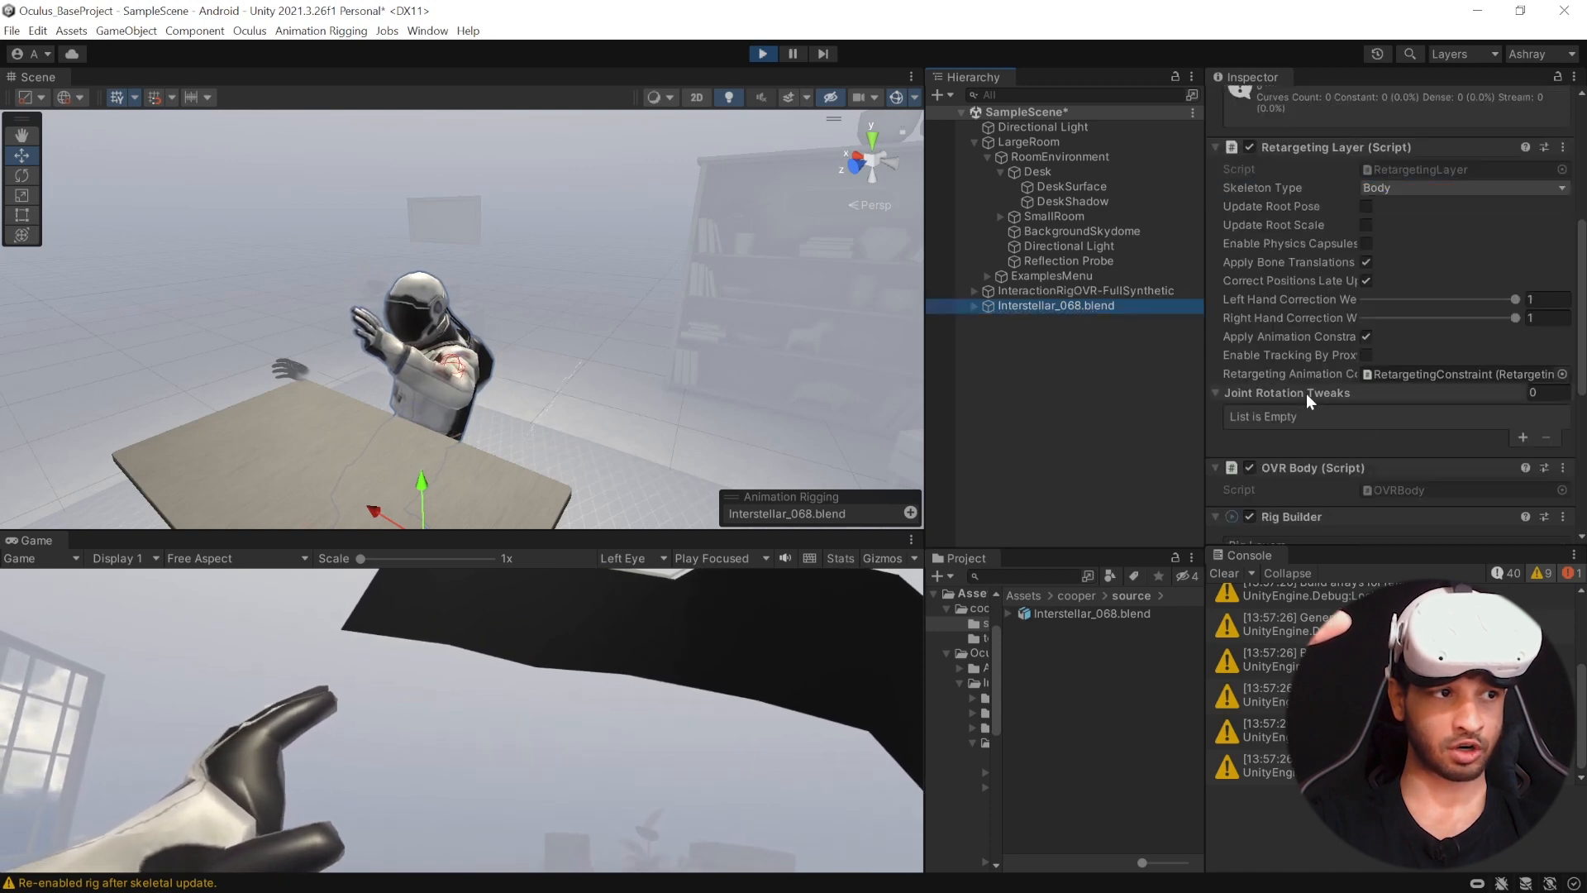
pyautogui.click(1522, 437)
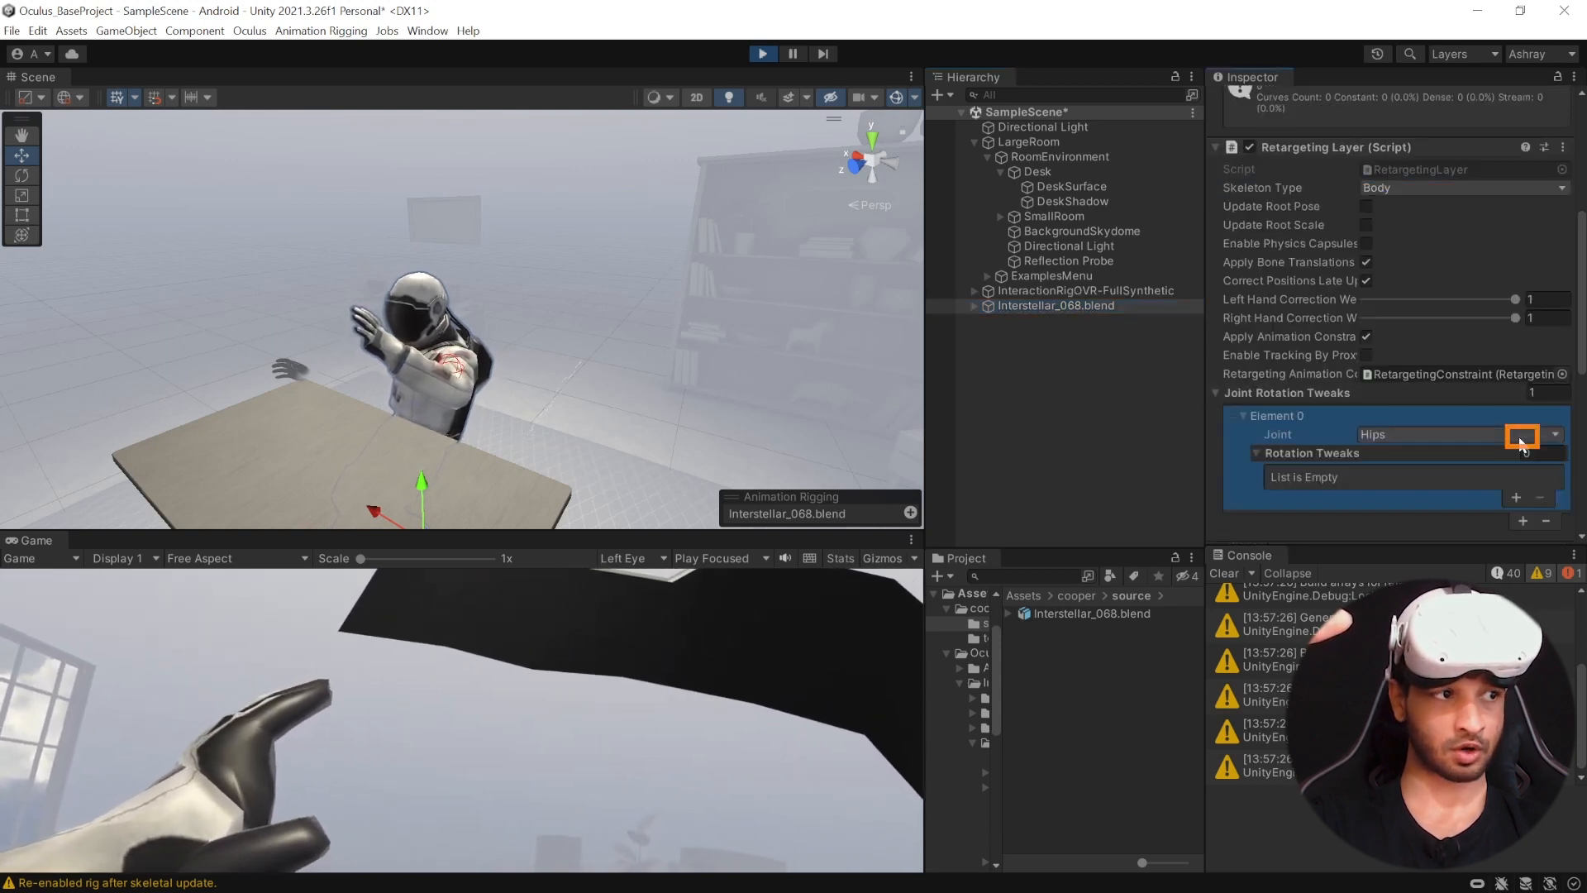
pyautogui.click(1556, 433)
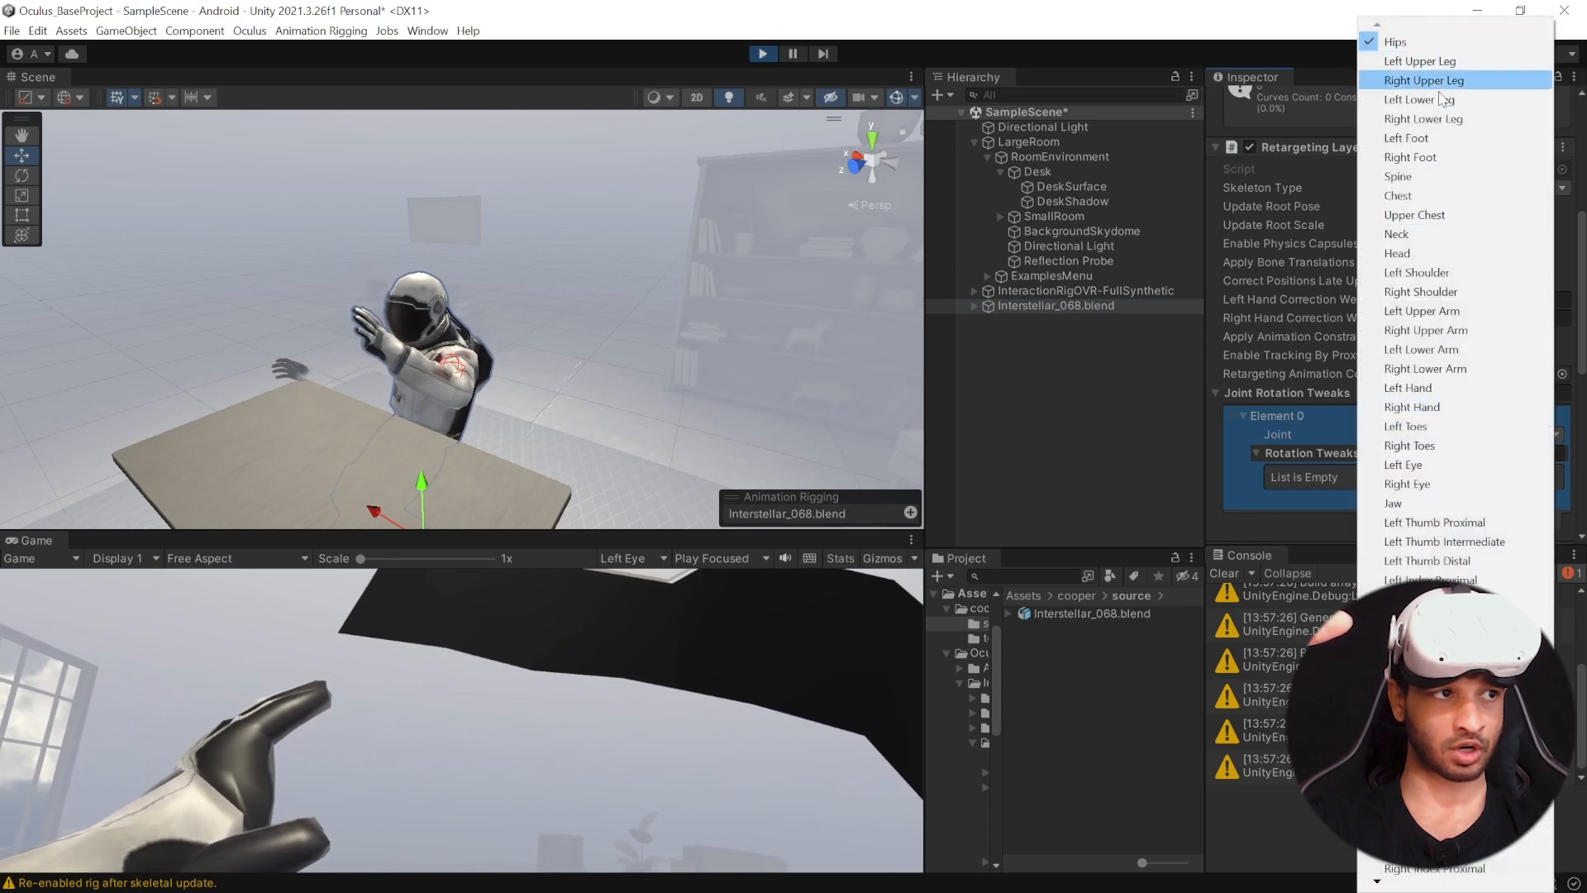
pyautogui.click(1407, 387)
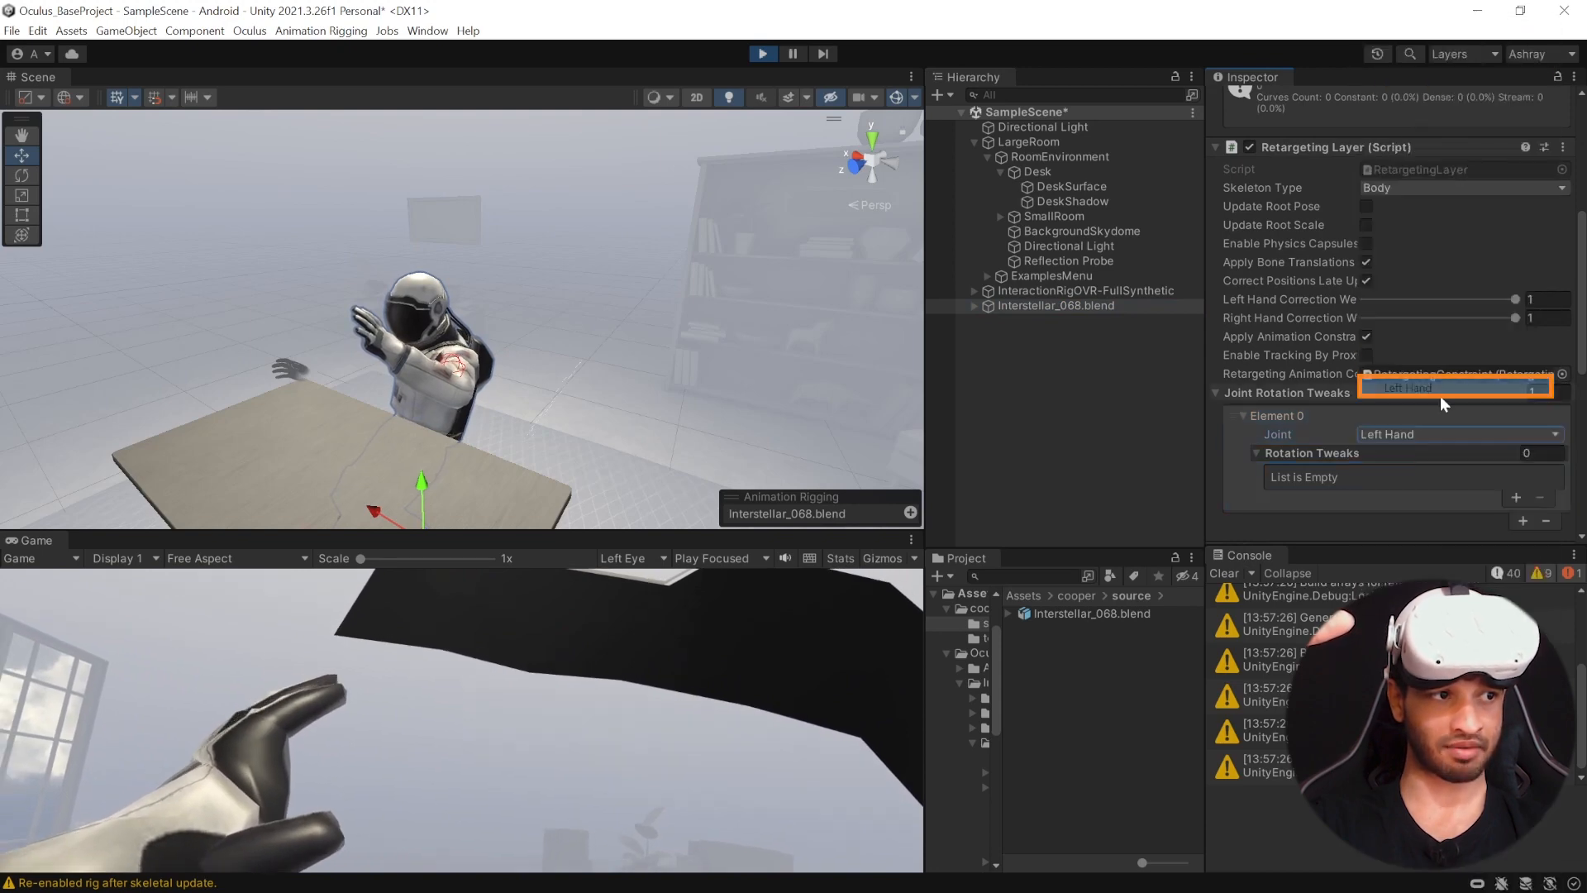
pyautogui.click(1515, 496)
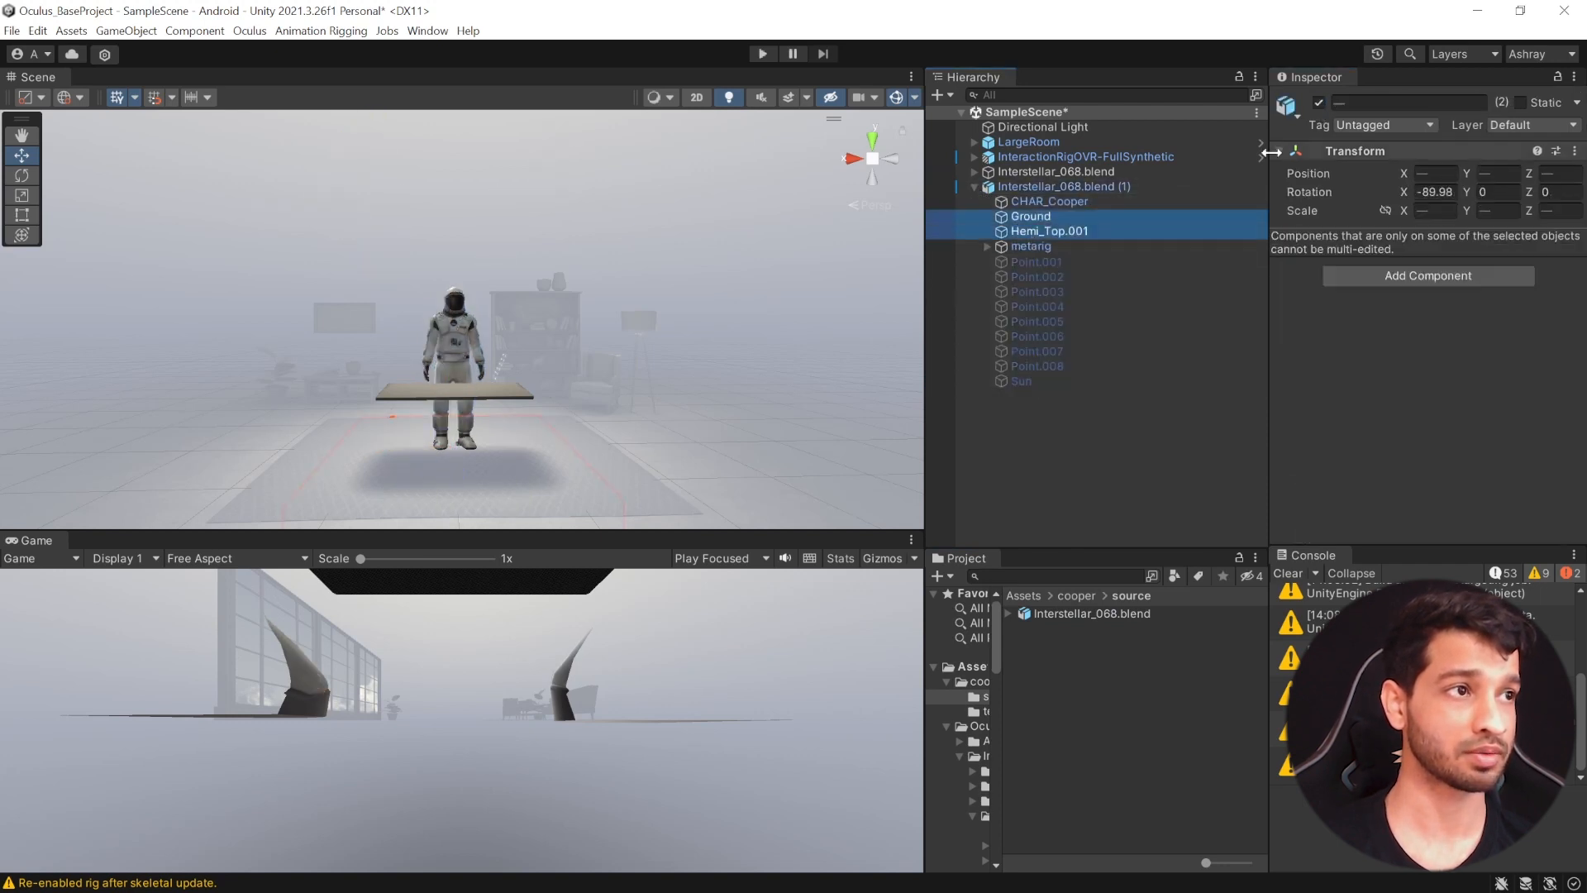
# Add a Late Mirrored Object component to the copied avatar's root object
pyautogui.click(1062, 186)
pyautogui.write('180')
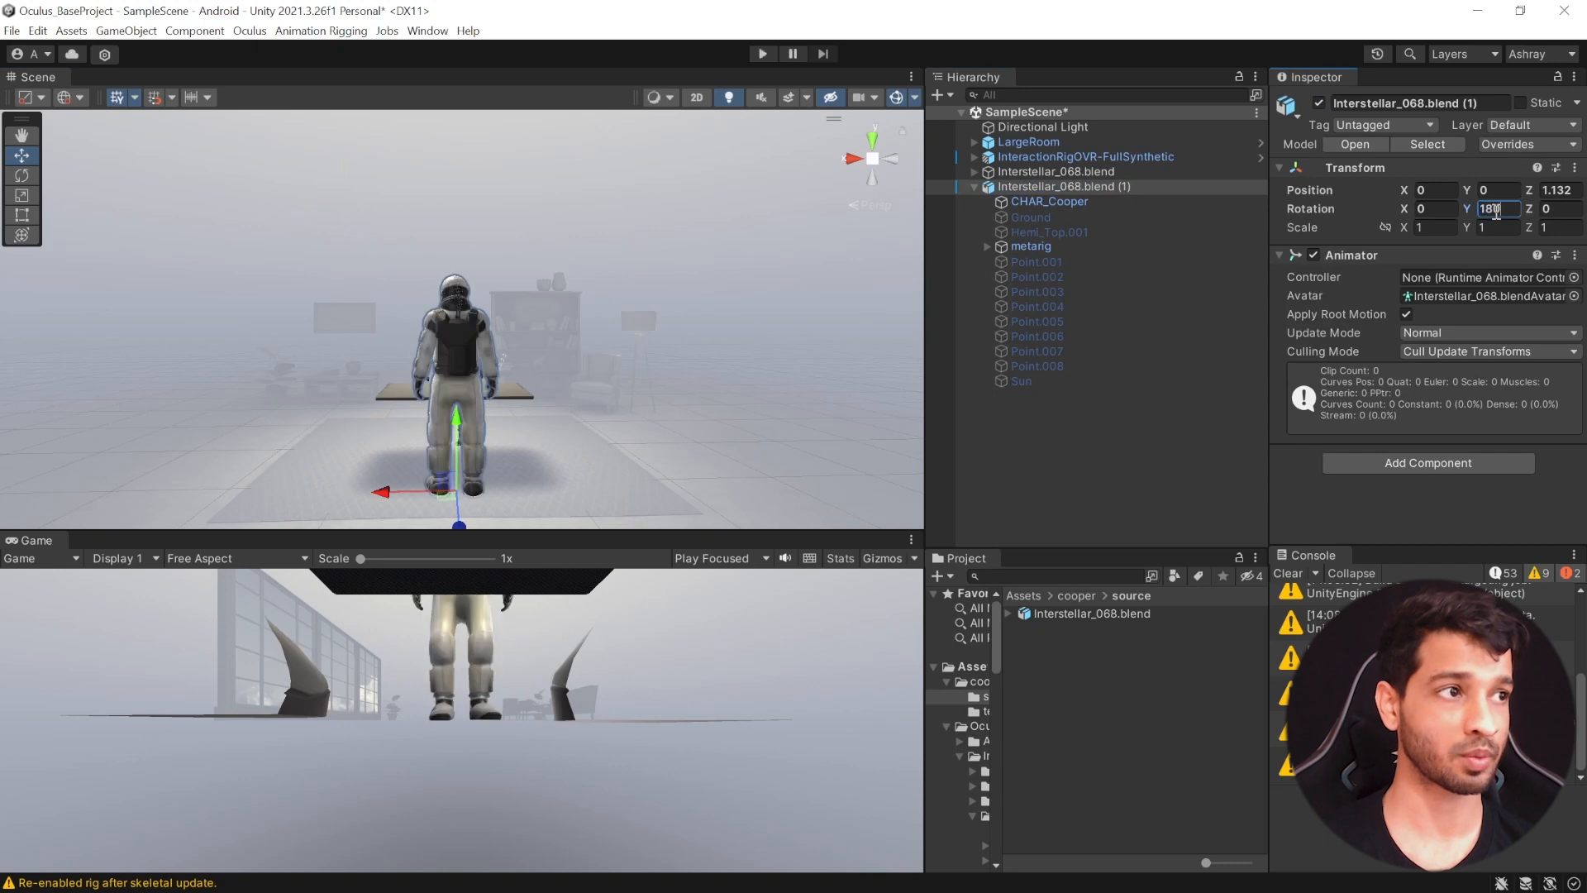
pyautogui.click(1427, 462)
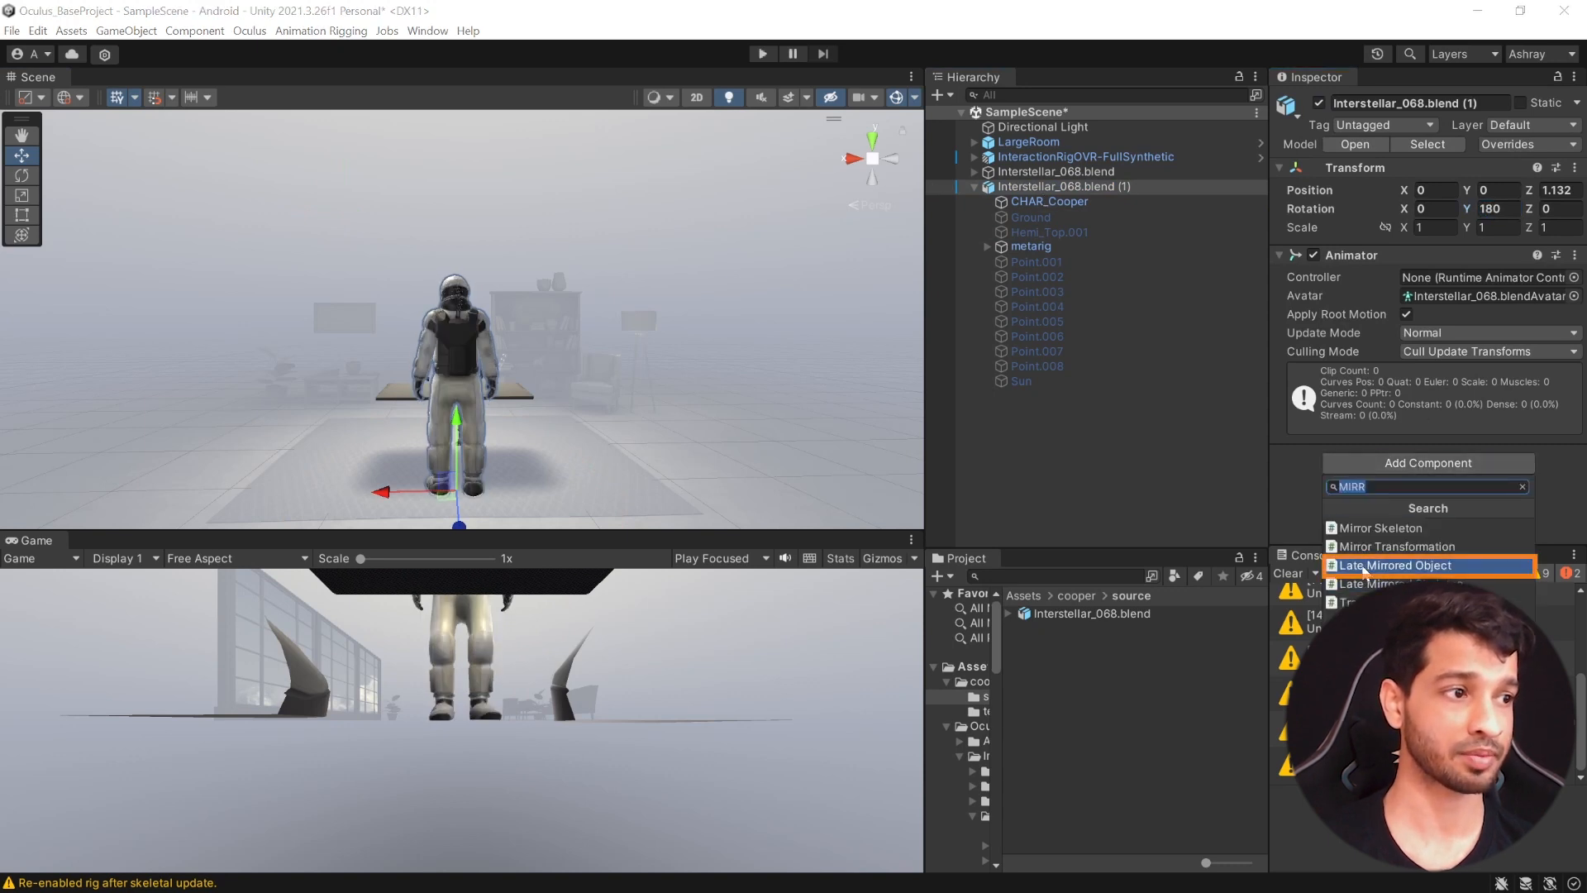
pyautogui.click(1400, 565)
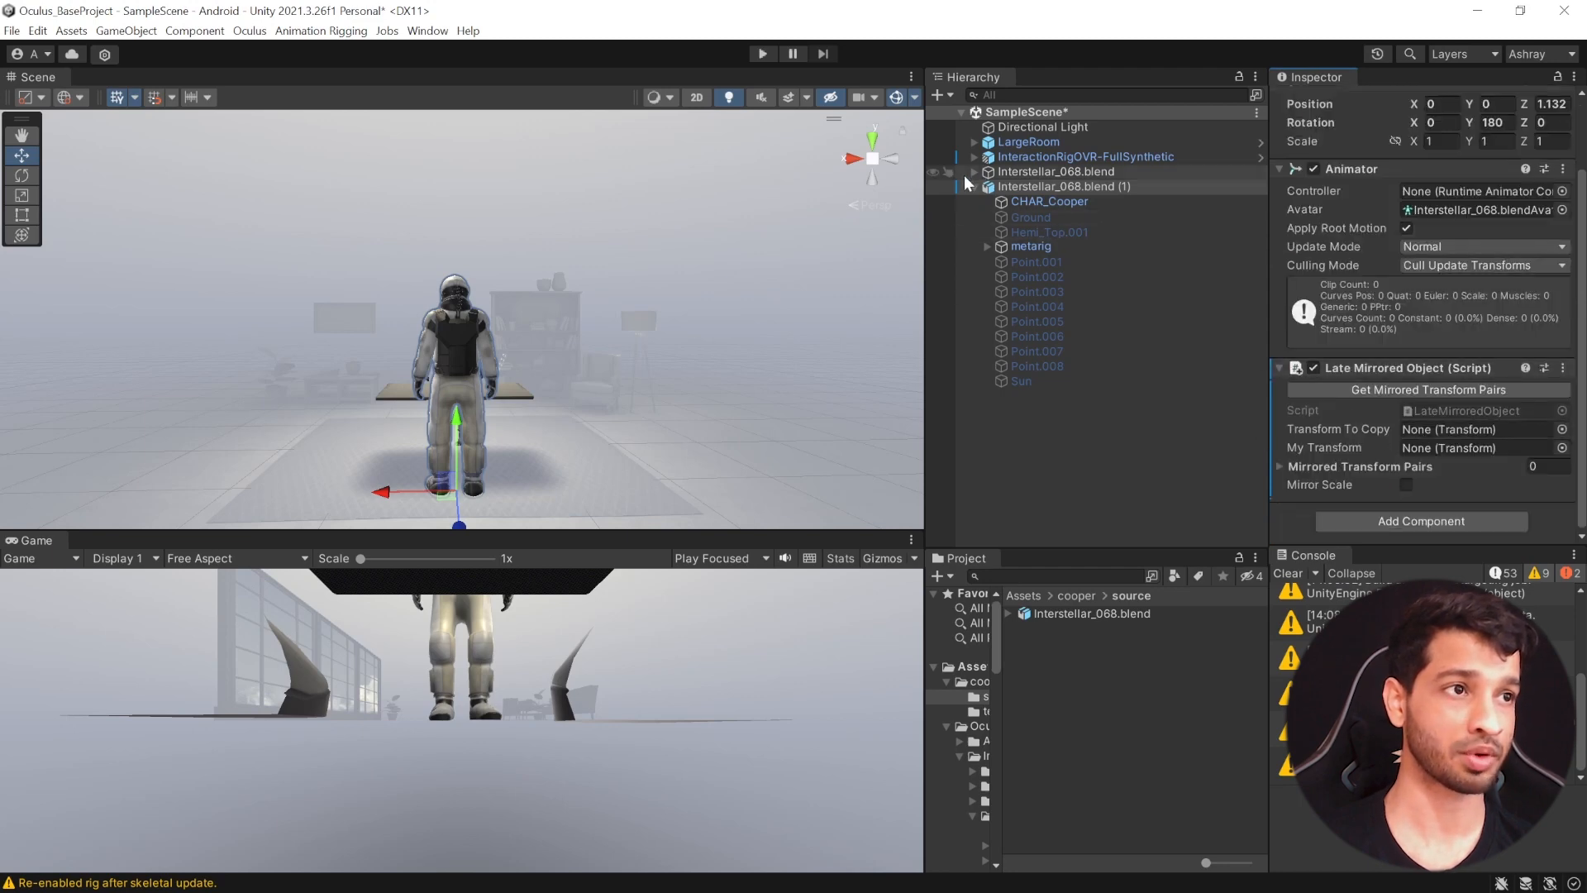
# Assign both metarigs and generate the mirrored transform pairs
pyautogui.click(974, 171)
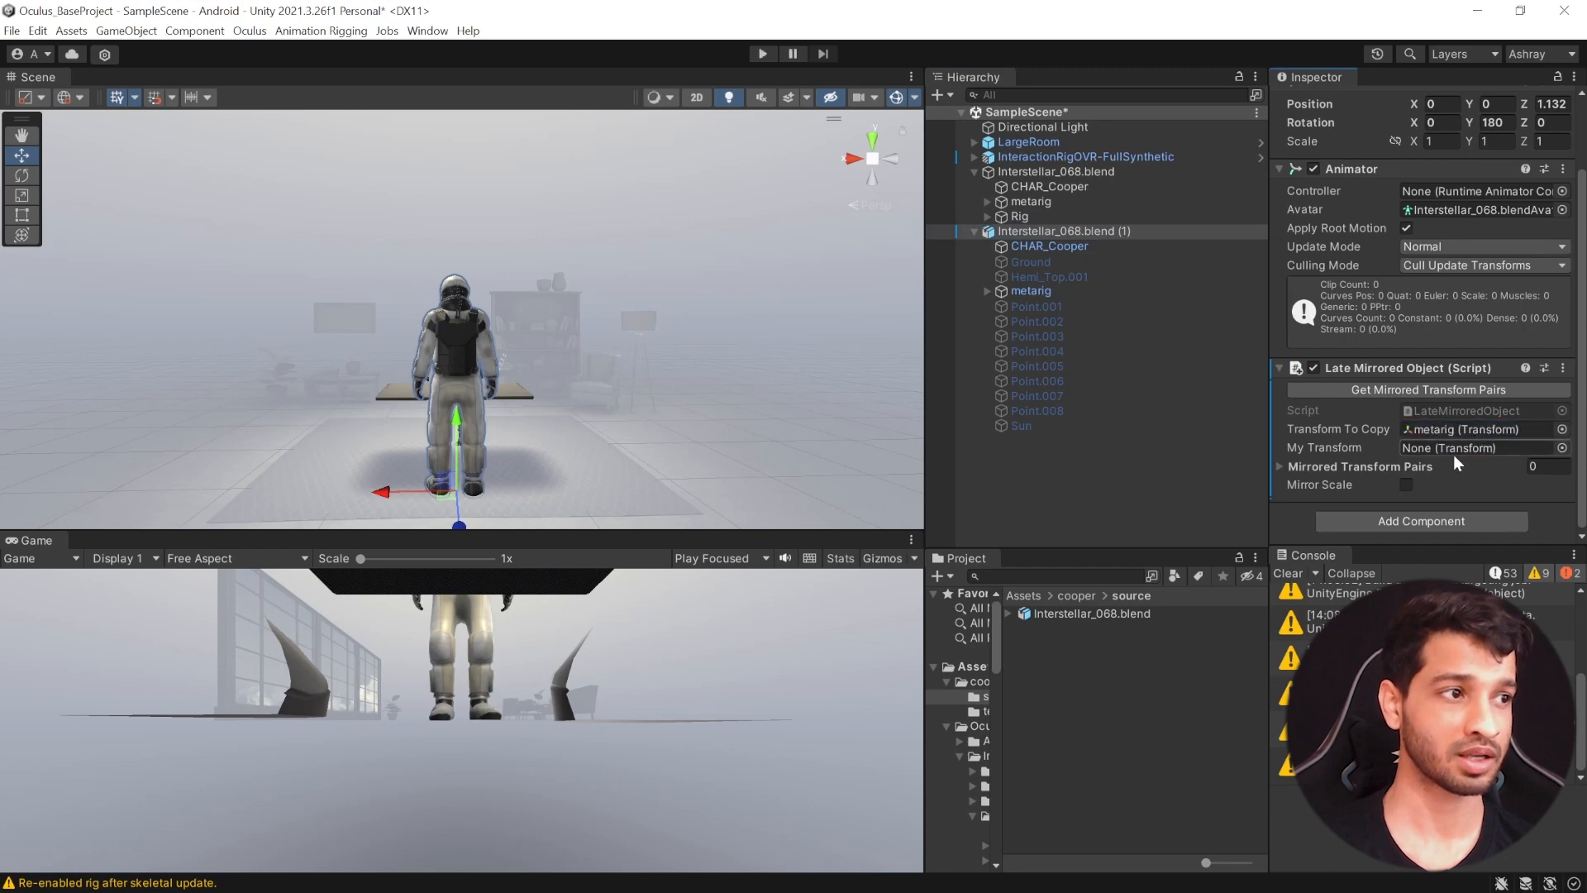
pyautogui.click(1478, 447)
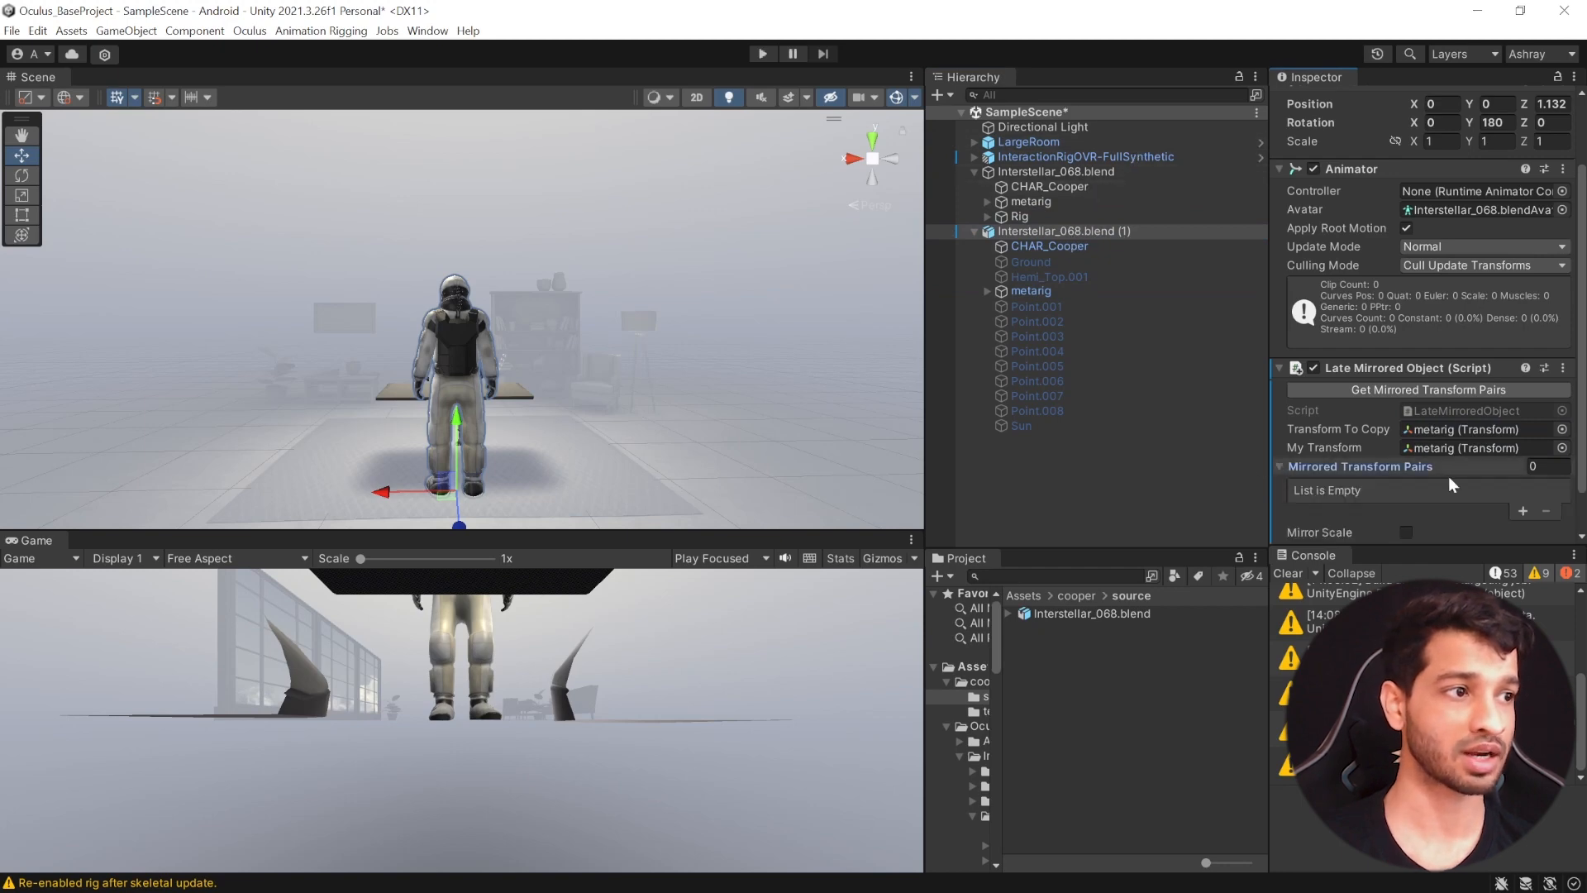
pyautogui.moveTo(1427, 389)
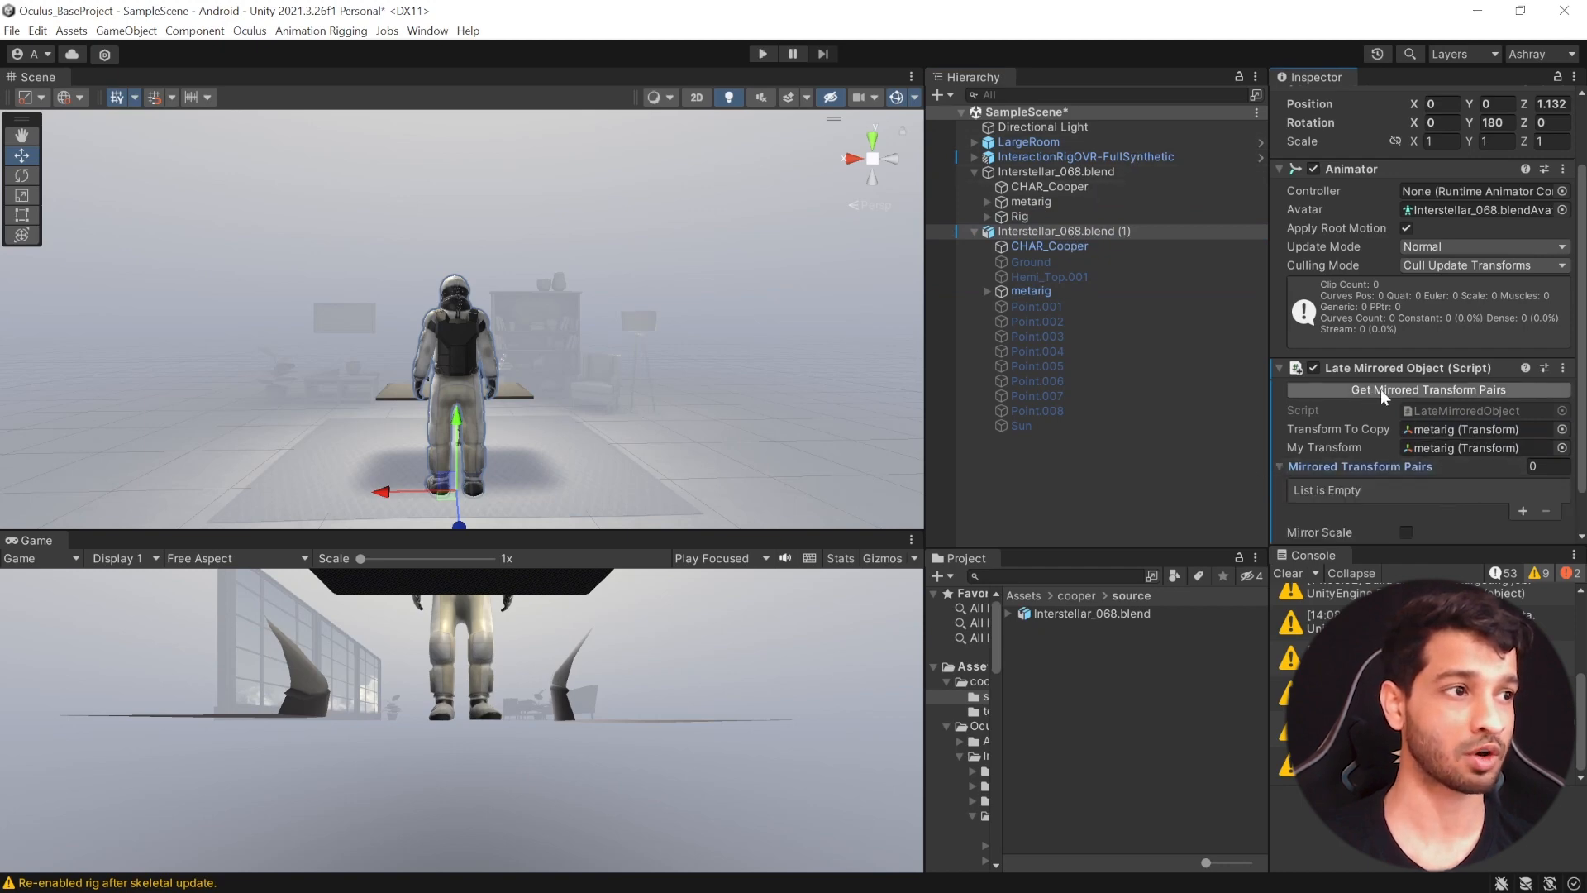
pyautogui.click(1425, 389)
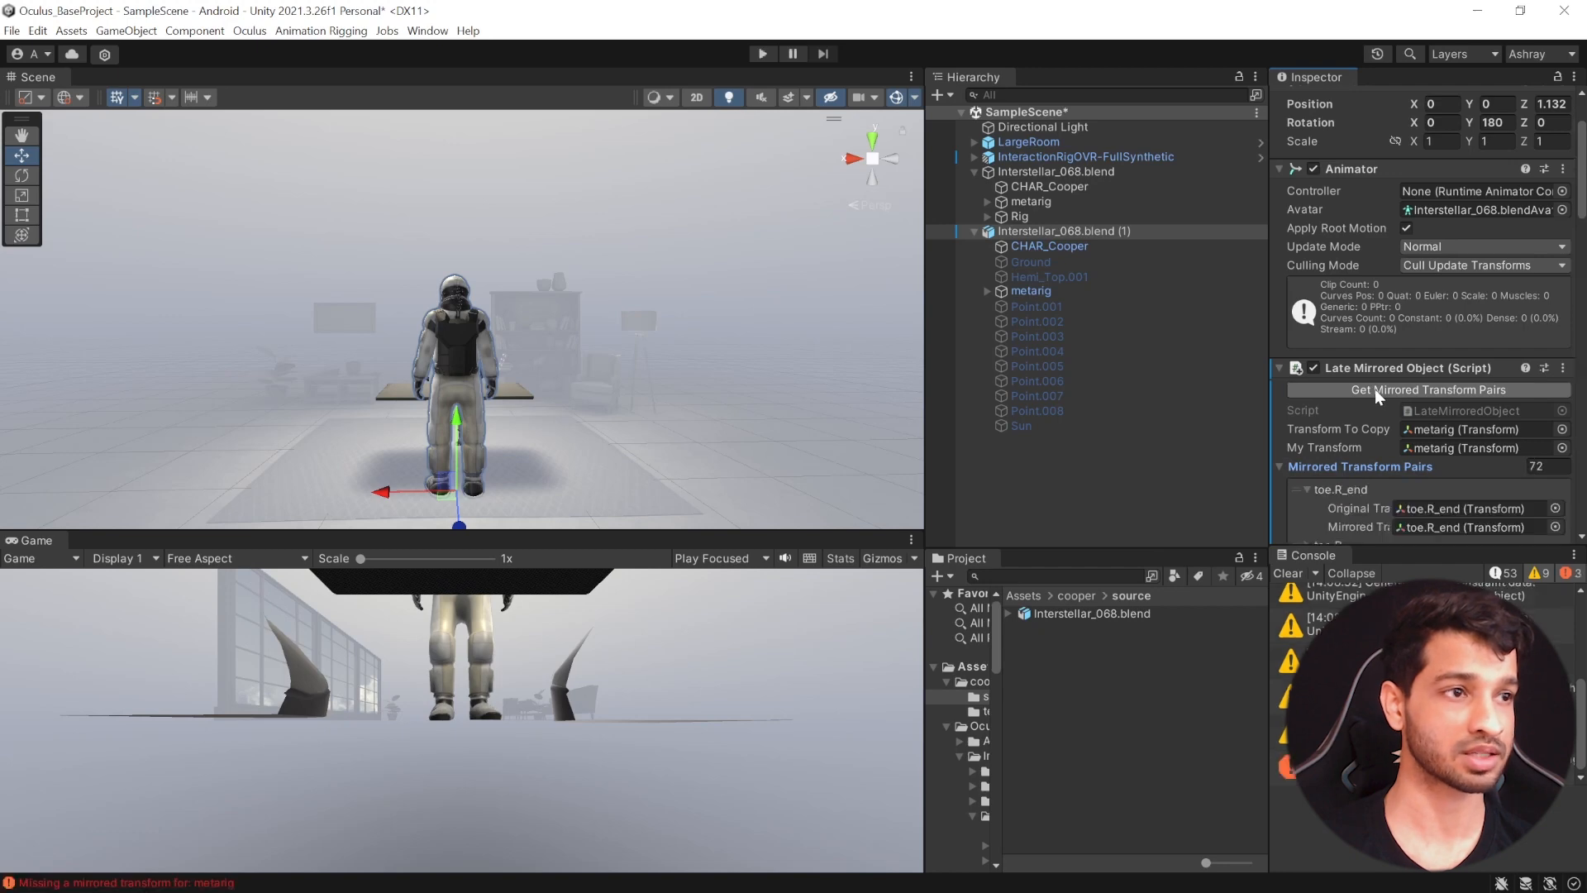